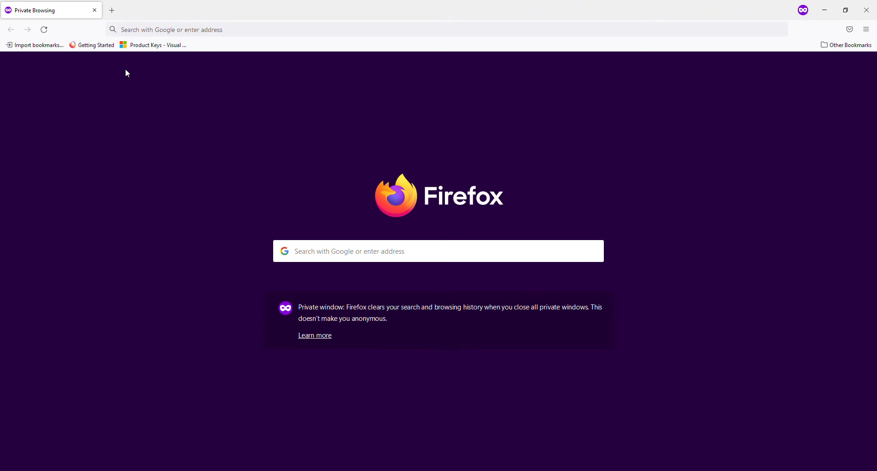
mouse_move(238, 18)
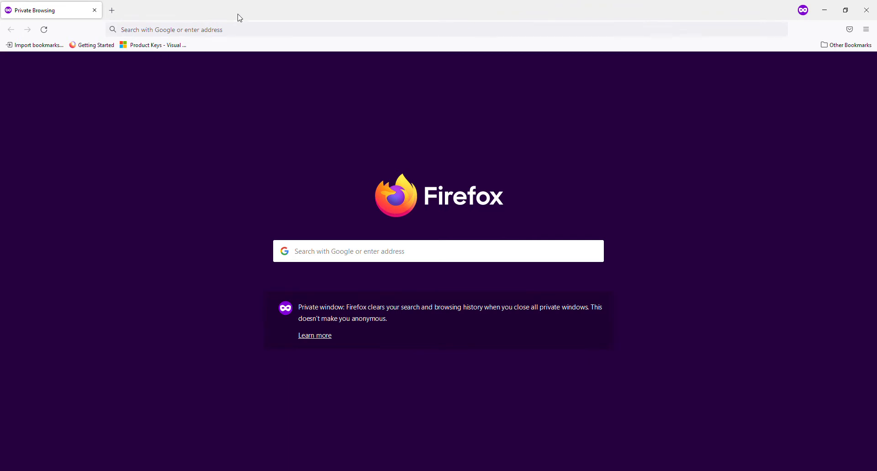
mouse_move(226, 21)
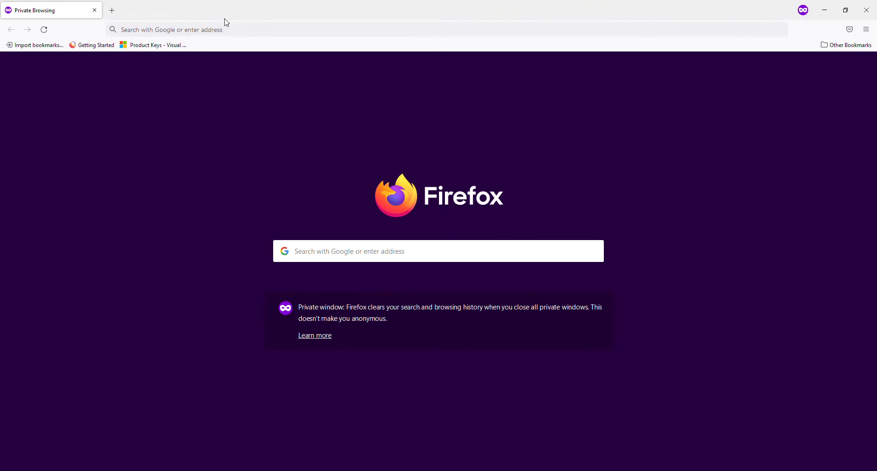
mouse_move(768, 284)
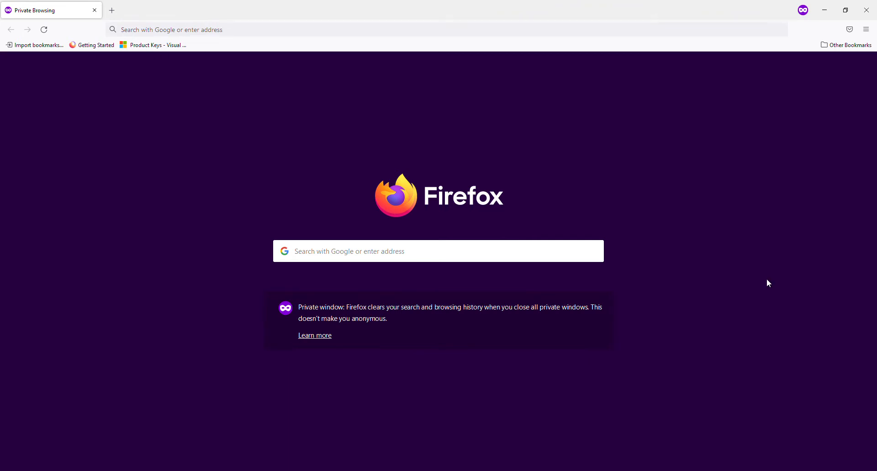
mouse_move(755, 39)
text(ts)
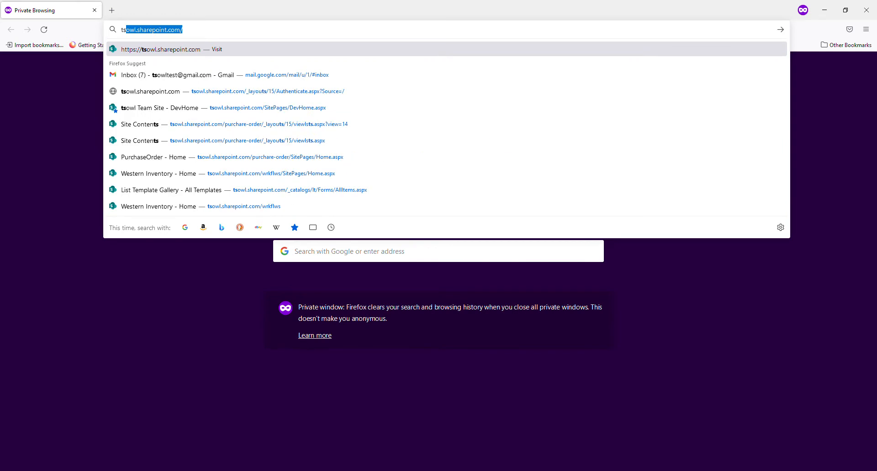
Go from the tsowl team site to the PurchaseOrder subsite's home page
click(184, 107)
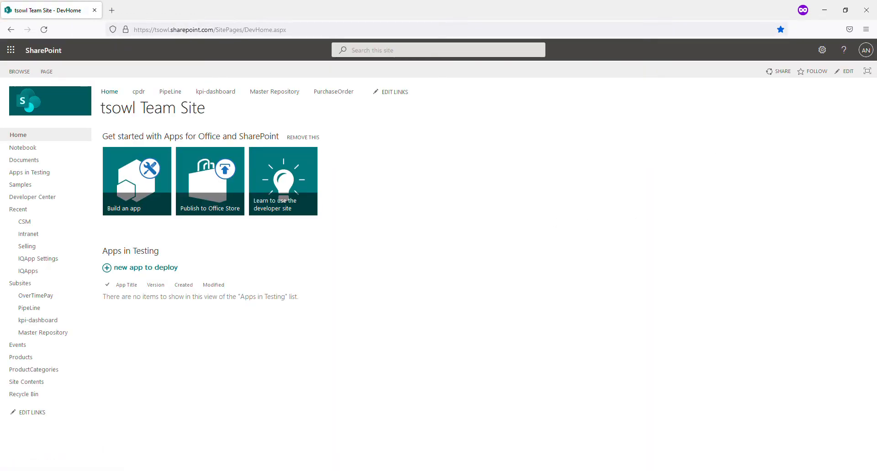
mouse_move(517, 149)
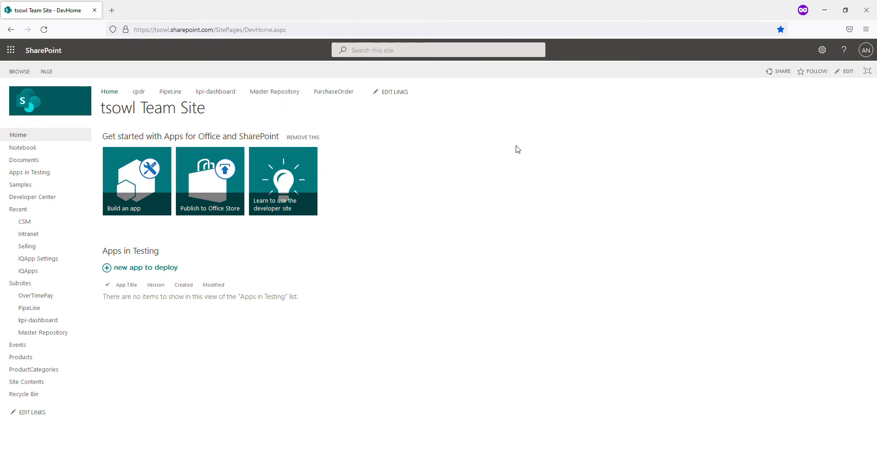
mouse_move(333, 92)
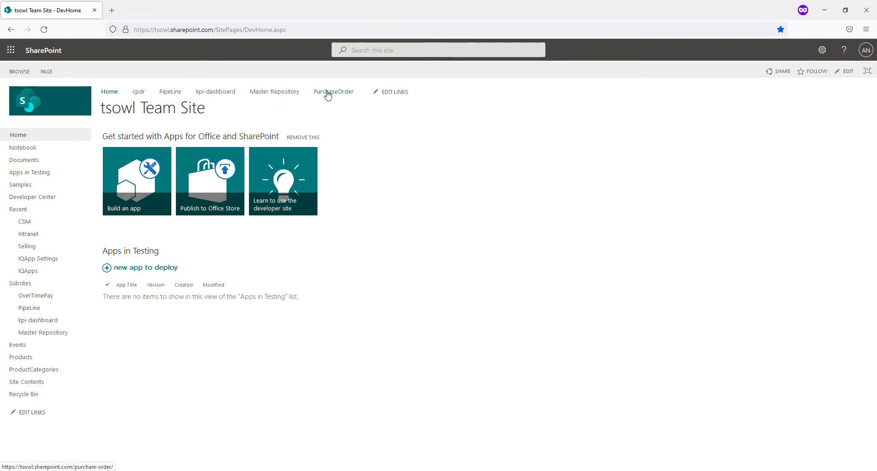
mouse_move(326, 95)
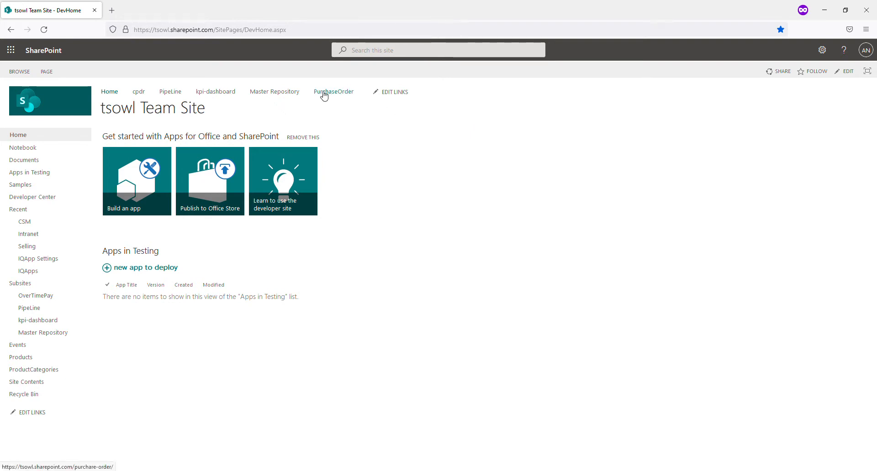
click(334, 92)
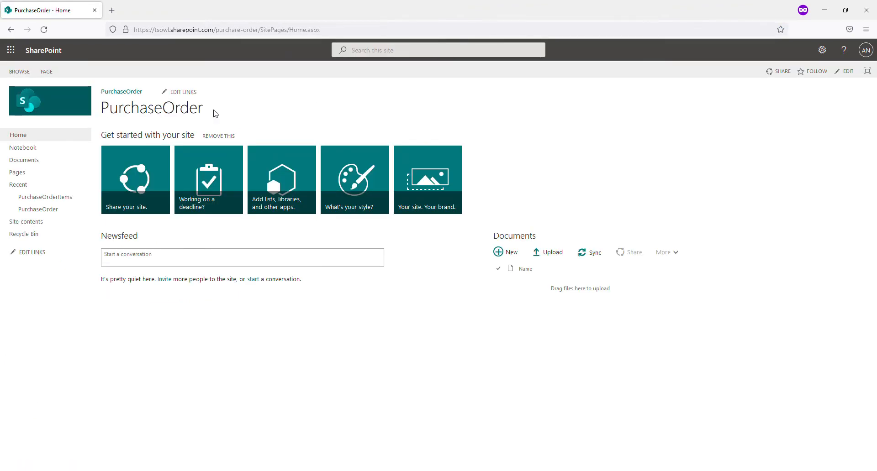
mouse_move(33, 196)
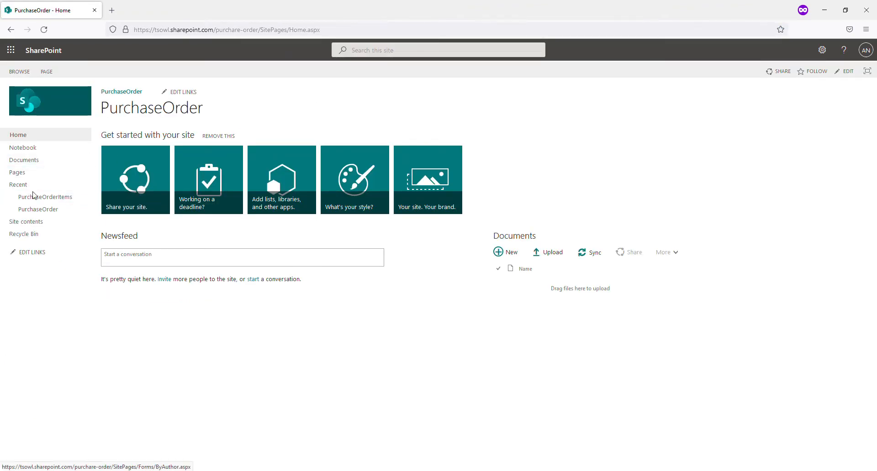
mouse_move(39, 209)
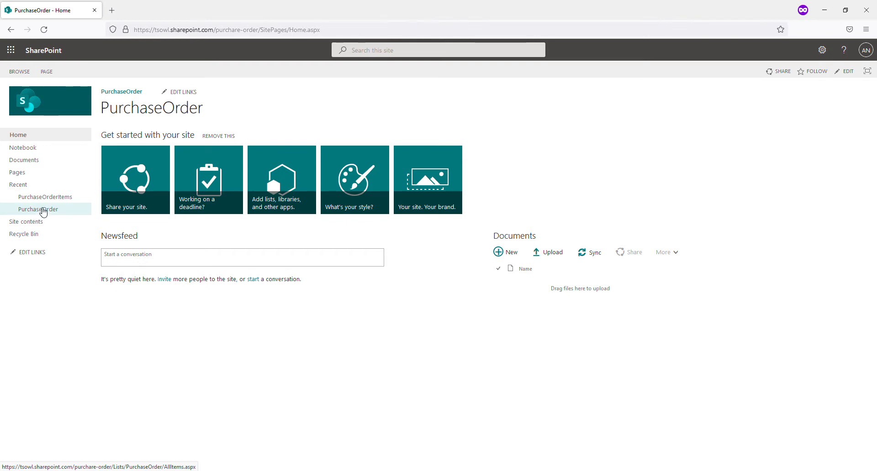
Browse the PurchaseOrder list, check the Status column options, and select order 1
click(37, 209)
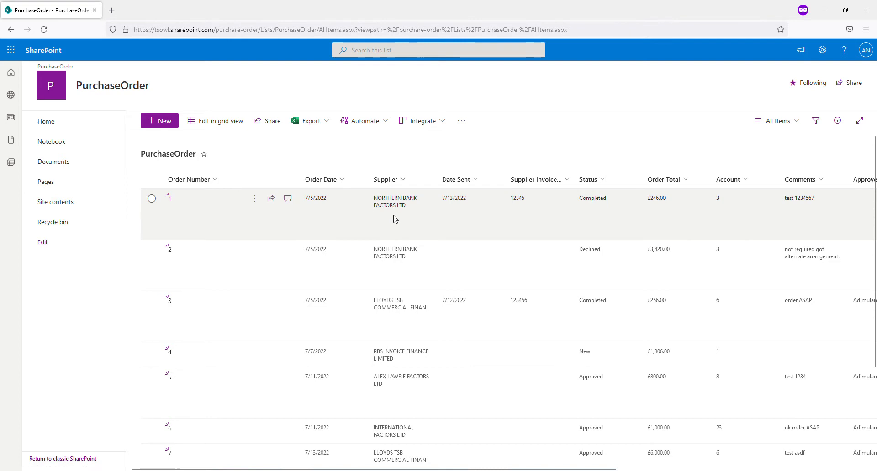
scroll(down, 3)
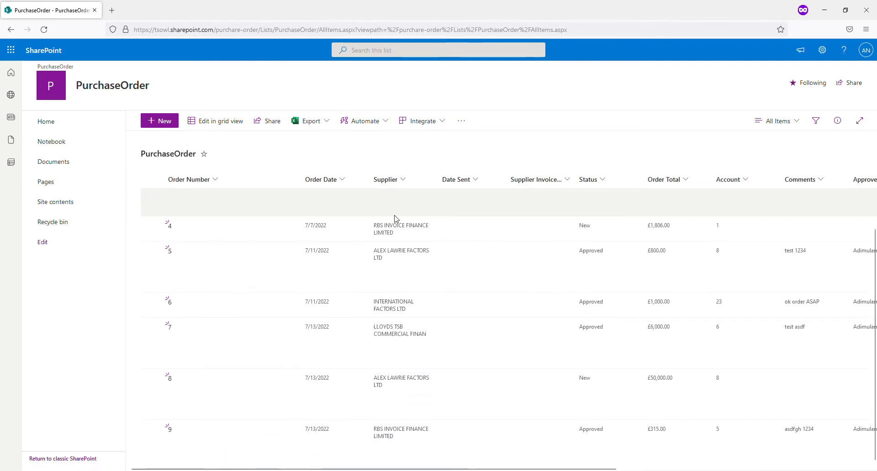
scroll(up, 3)
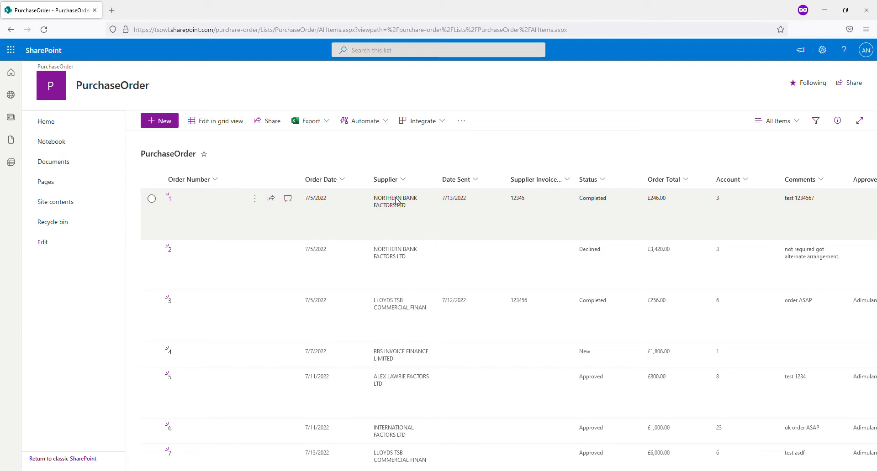
mouse_move(587, 179)
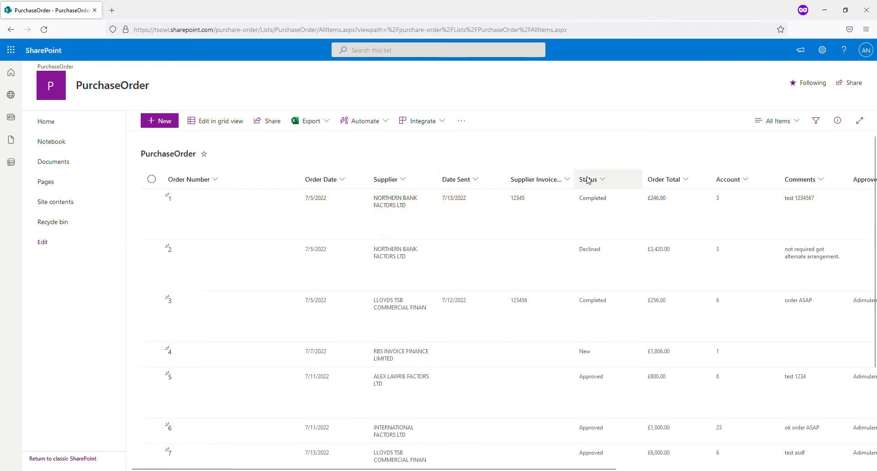
click(588, 179)
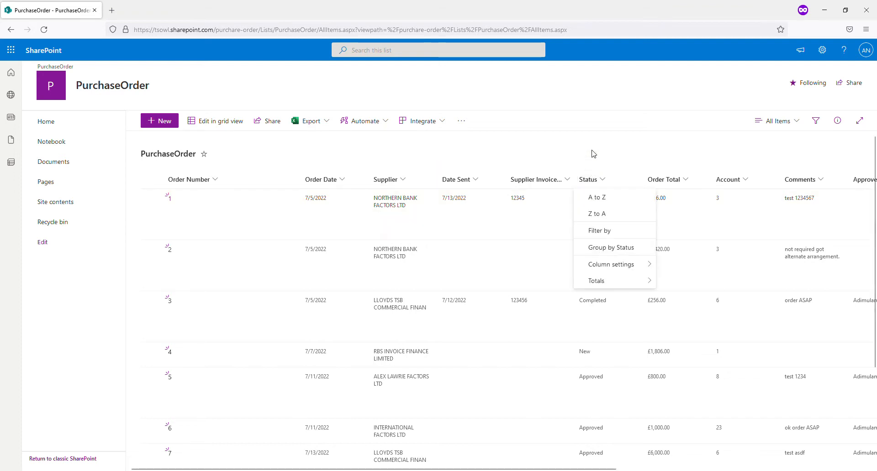
click(577, 162)
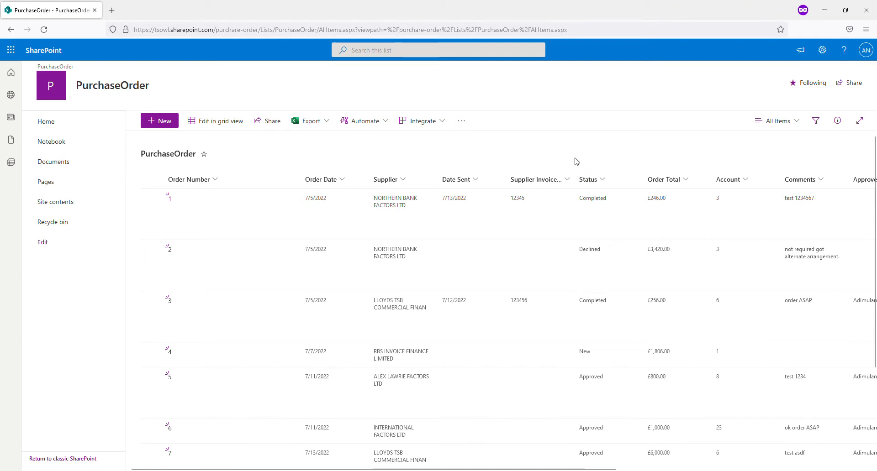
click(168, 199)
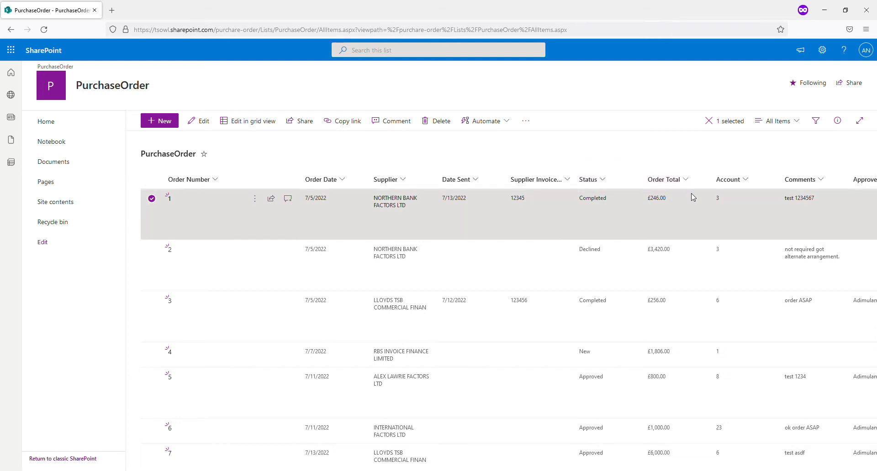
mouse_move(667, 149)
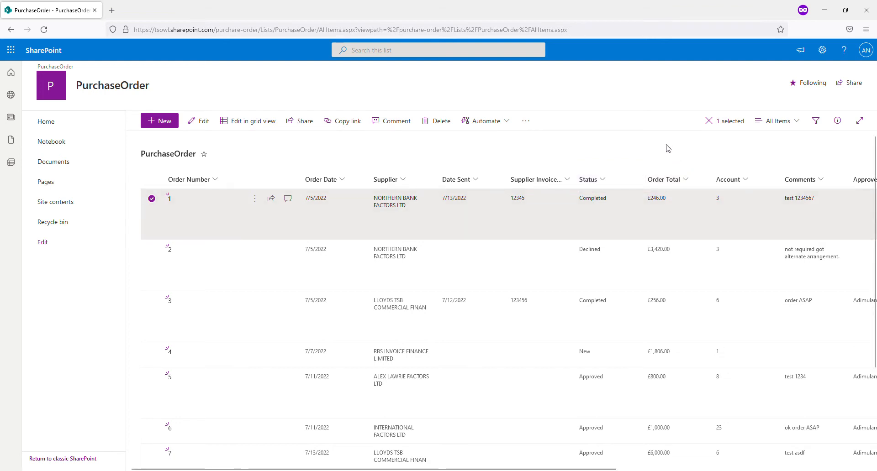
mouse_move(661, 150)
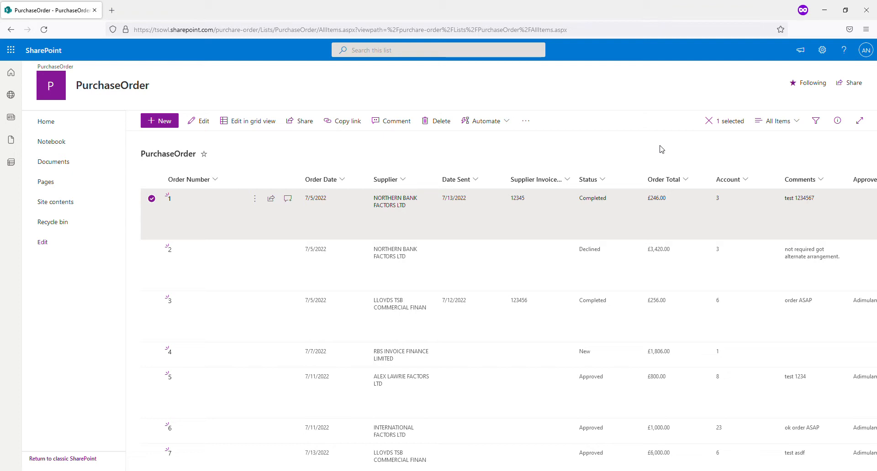
mouse_move(212, 54)
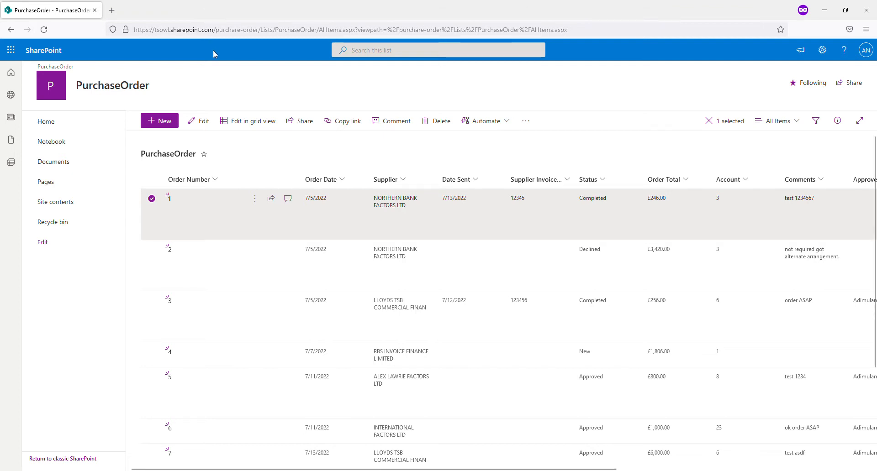
mouse_move(89, 21)
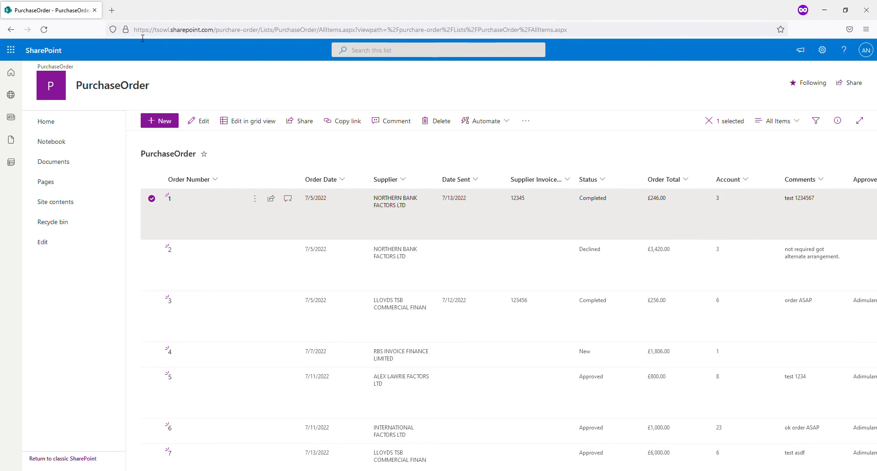
mouse_move(111, 10)
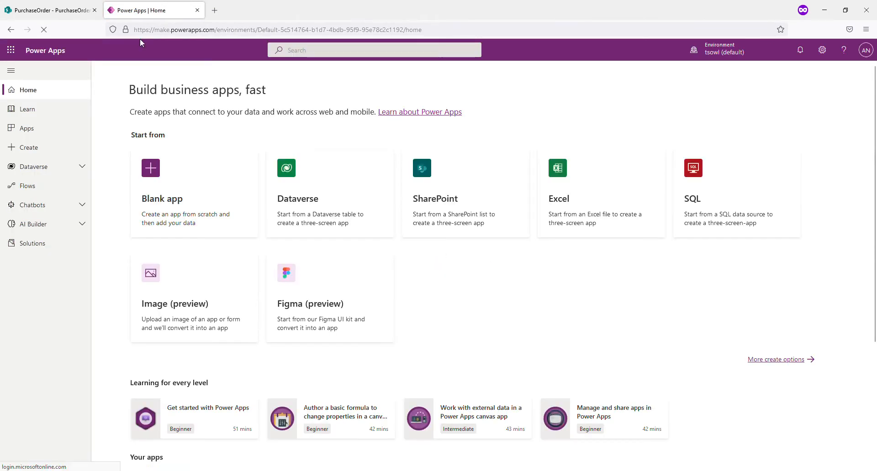
From the Apps list, start a new canvas app from blank
click(26, 128)
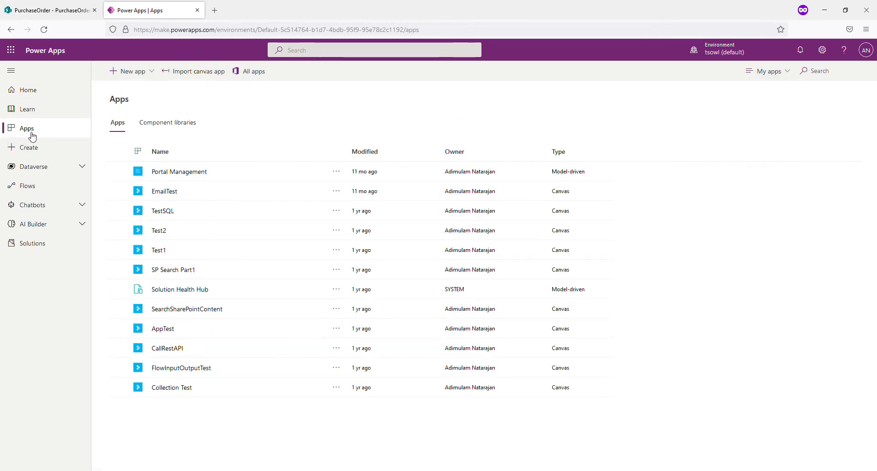
mouse_move(181, 309)
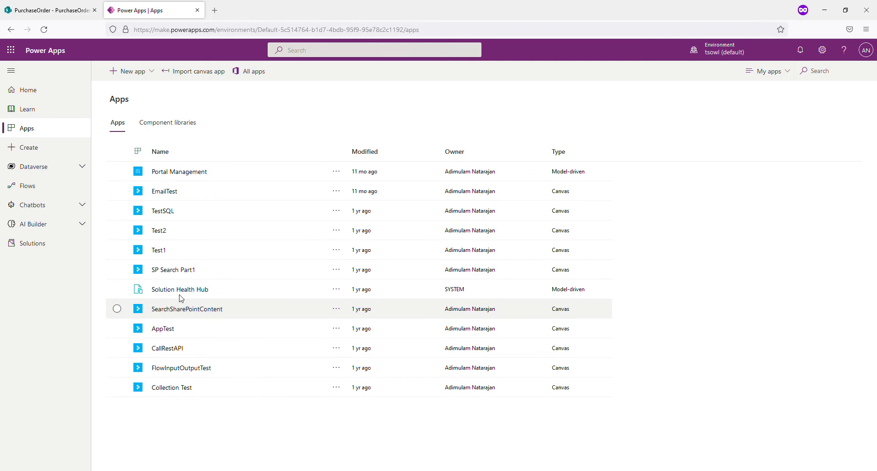
mouse_move(160, 151)
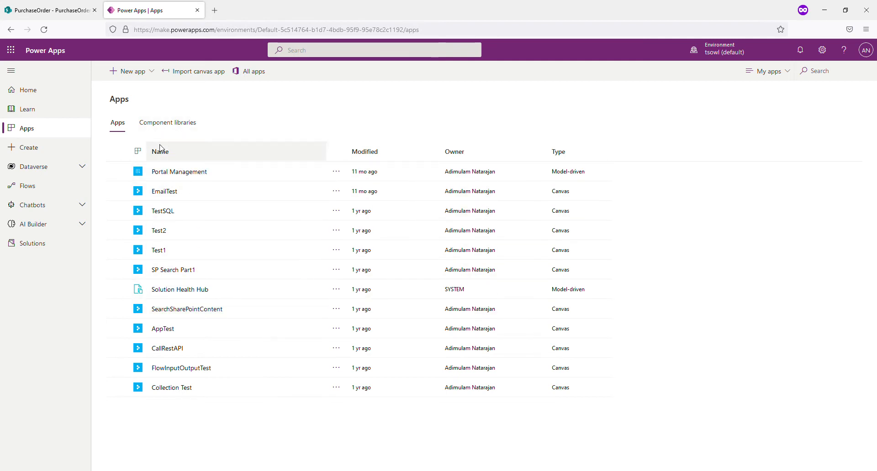
mouse_move(137, 84)
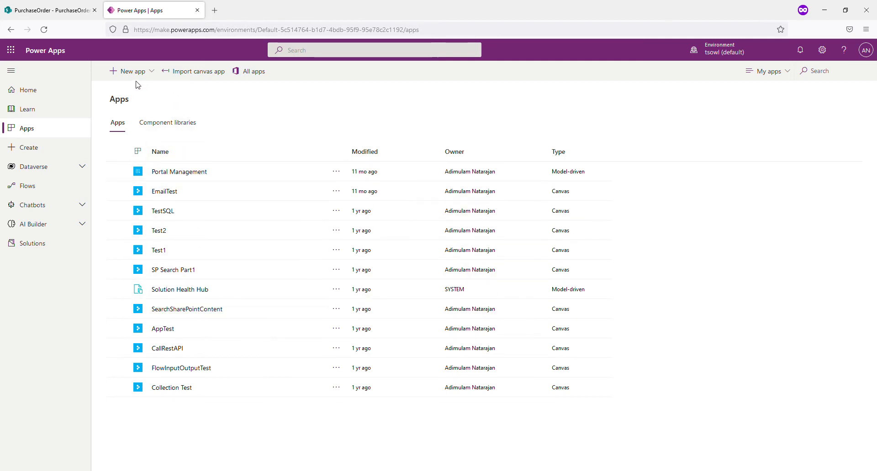
click(128, 71)
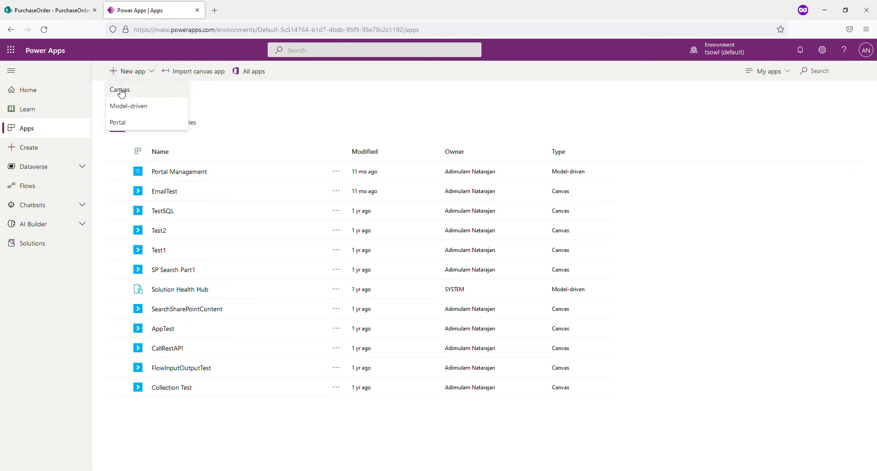
click(118, 91)
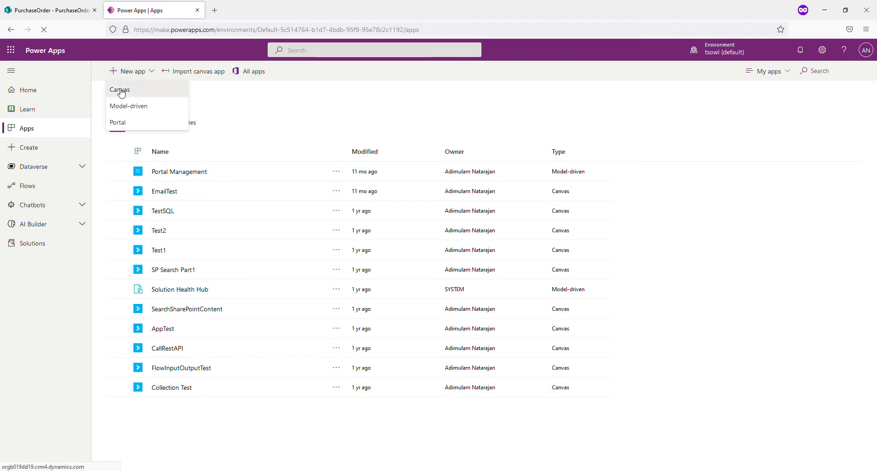
click(118, 90)
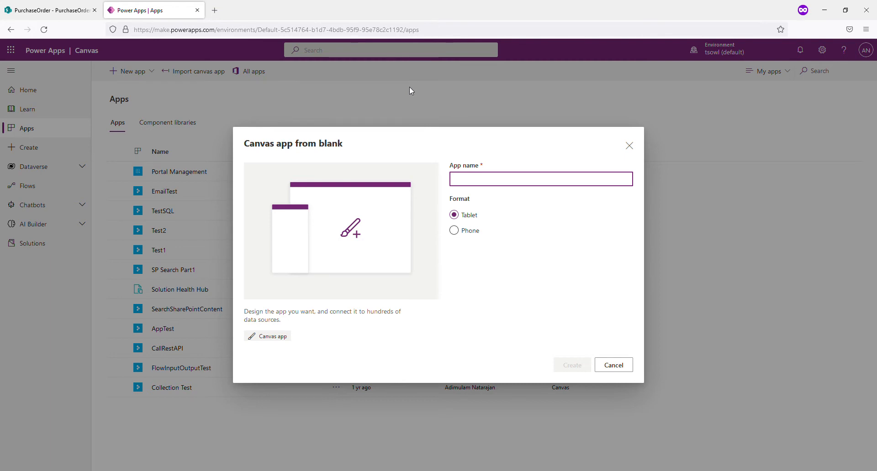
Name the app Dashboard, keep Tablet format, and create it
click(540, 179)
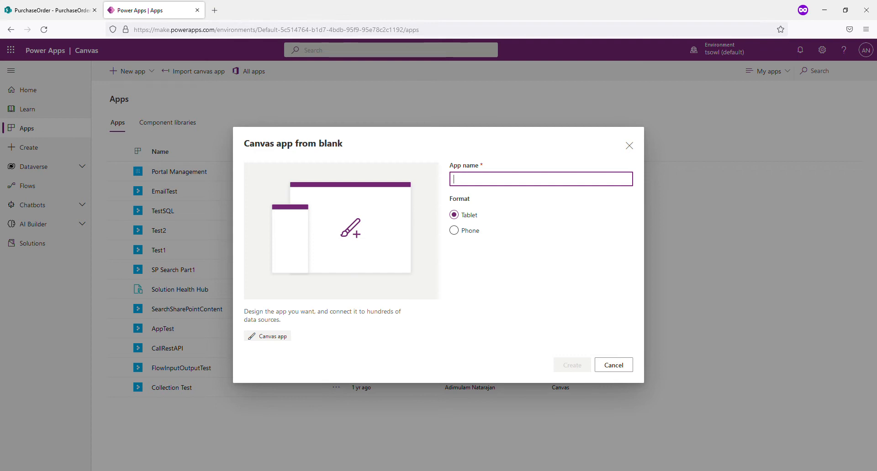
mouse_move(410, 90)
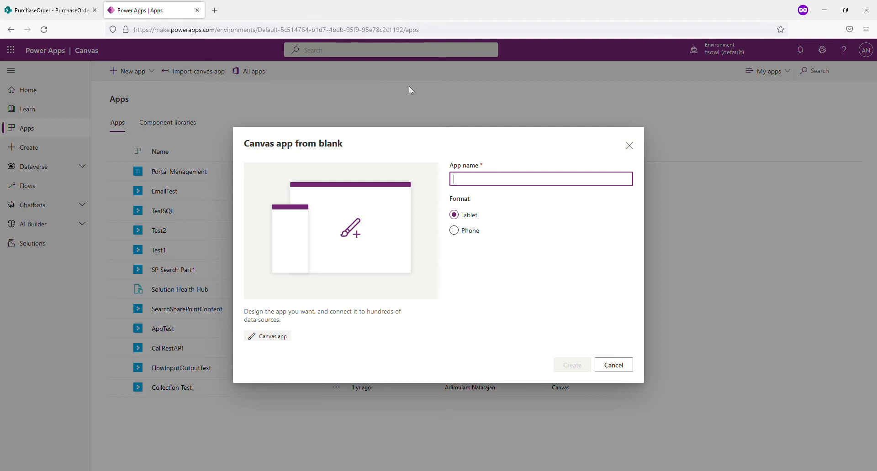
text(D)
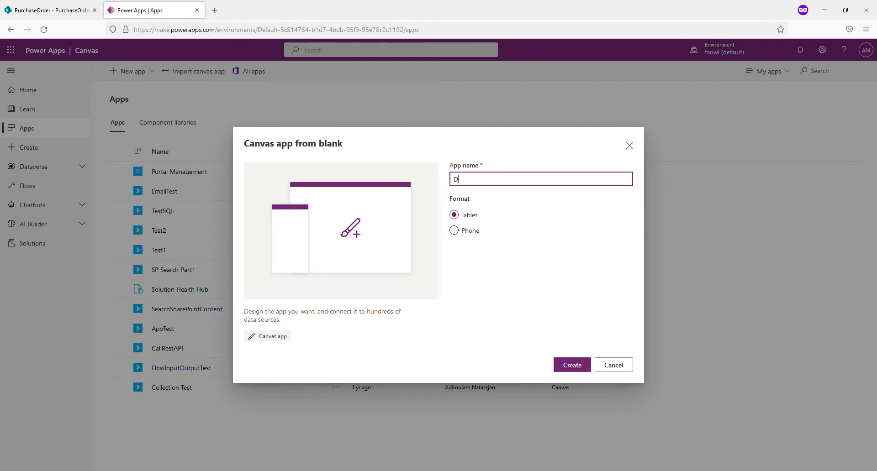
key(backspace)
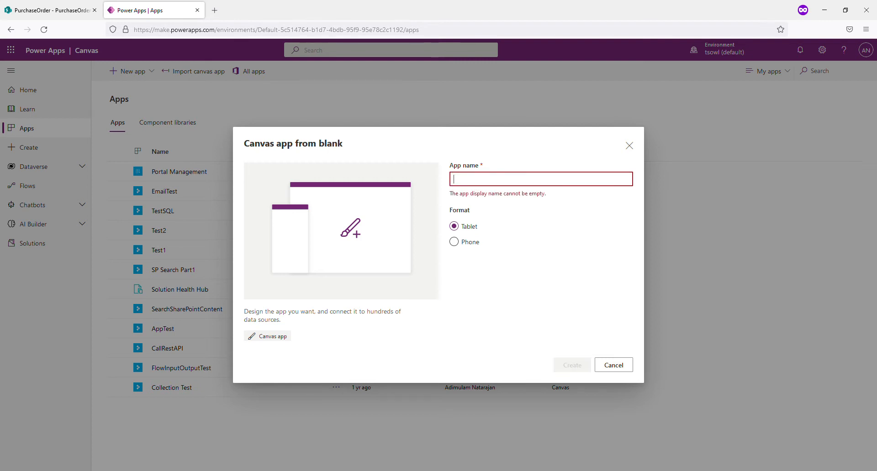
text(Das)
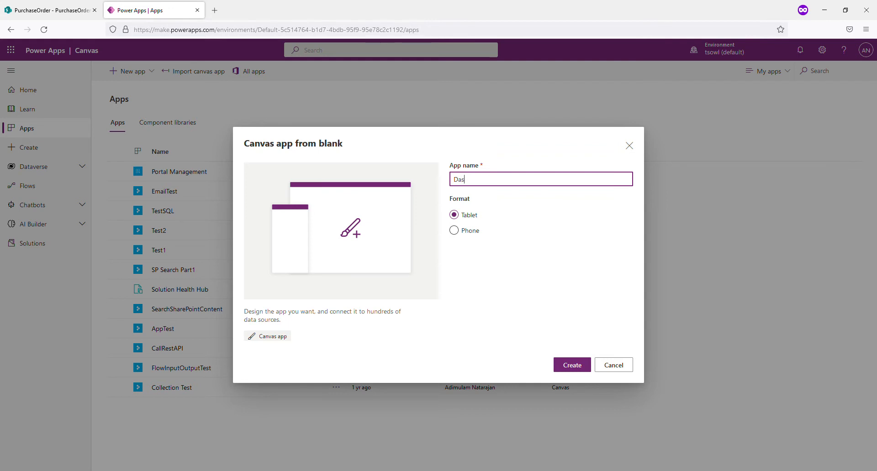
text(hboard)
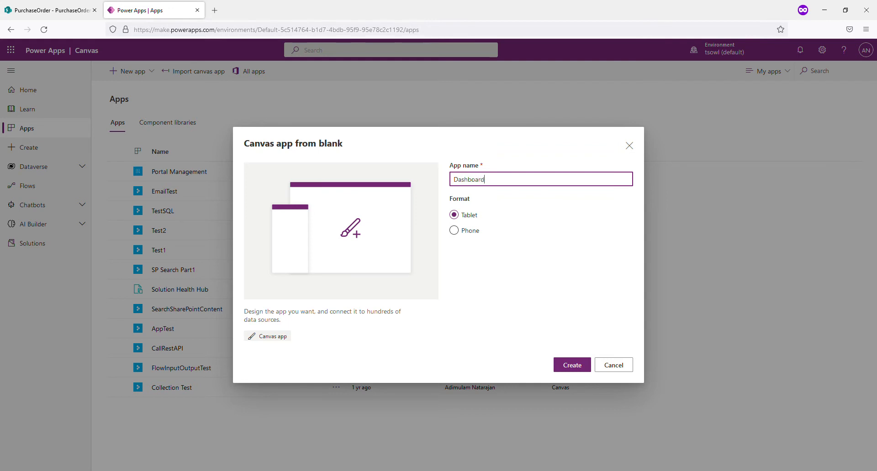
mouse_move(407, 93)
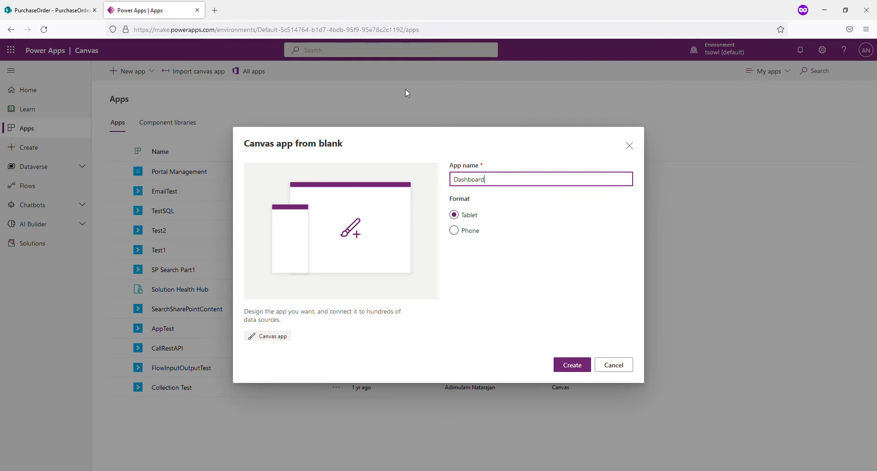
mouse_move(502, 213)
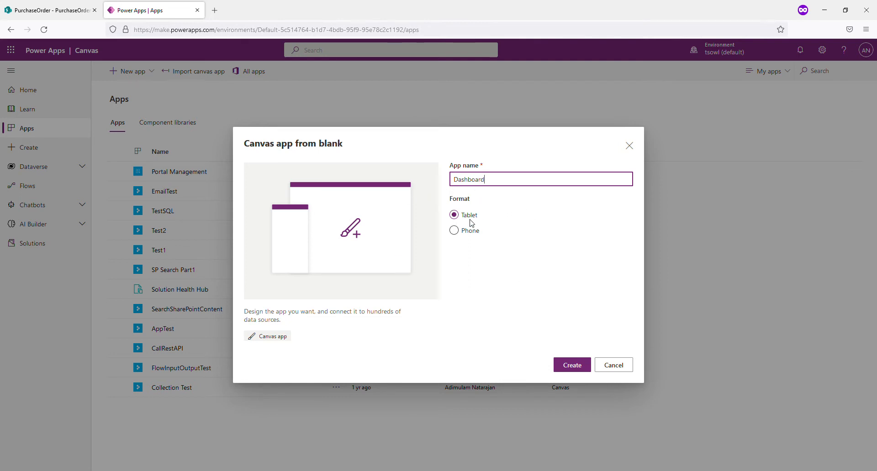
mouse_move(592, 358)
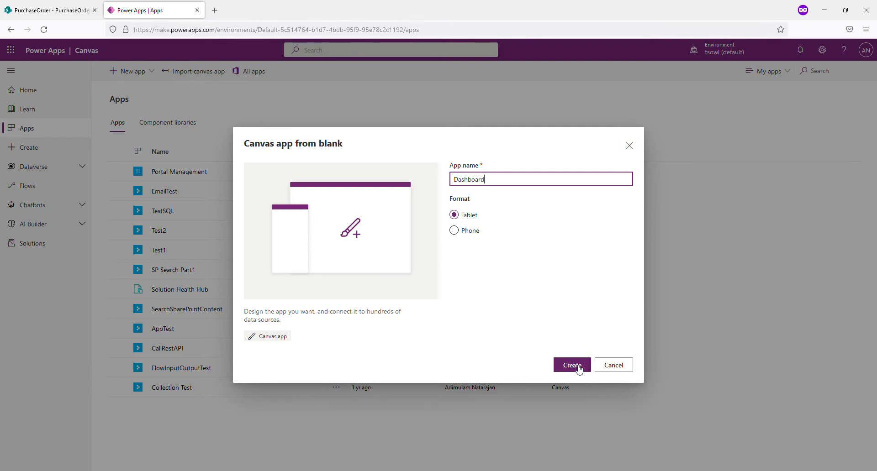
click(571, 365)
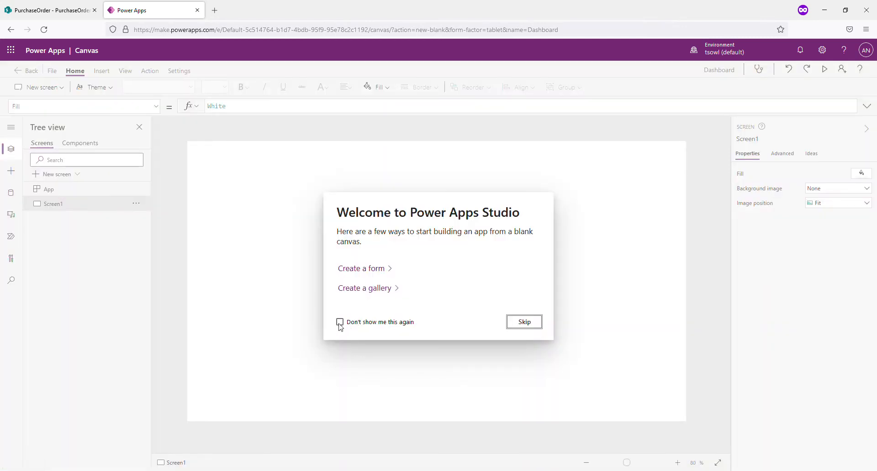
Dismiss the welcome guidance permanently and add a second blank screen
click(340, 322)
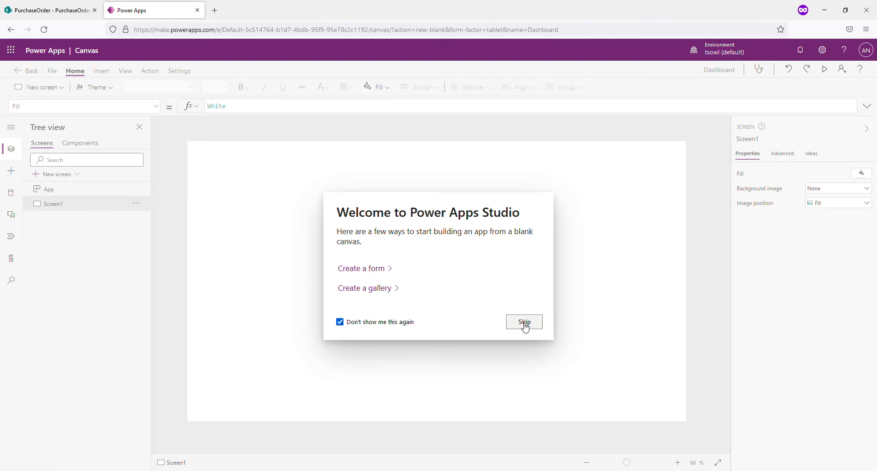
click(523, 323)
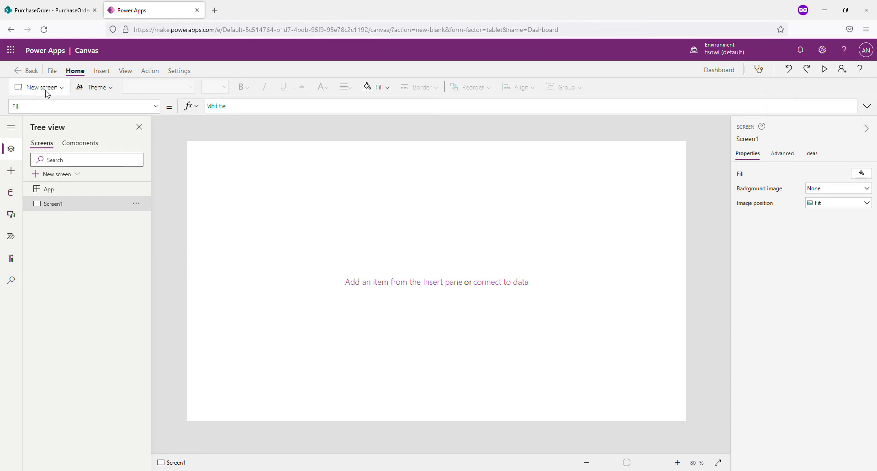
click(39, 86)
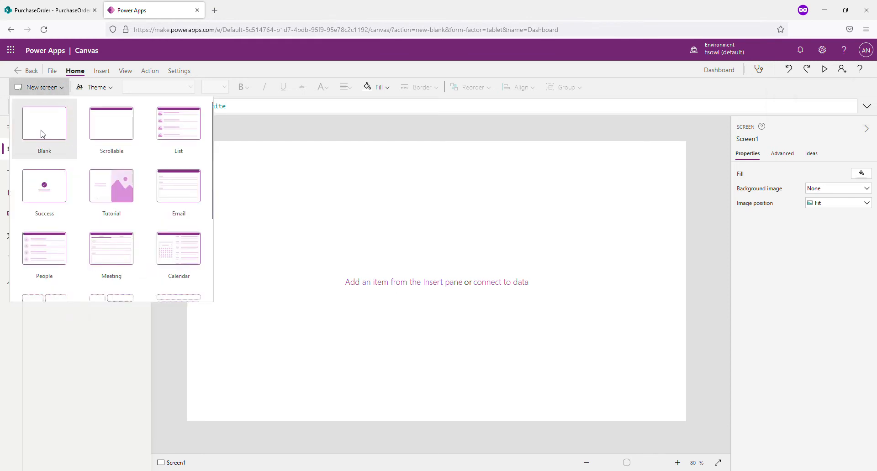
click(44, 123)
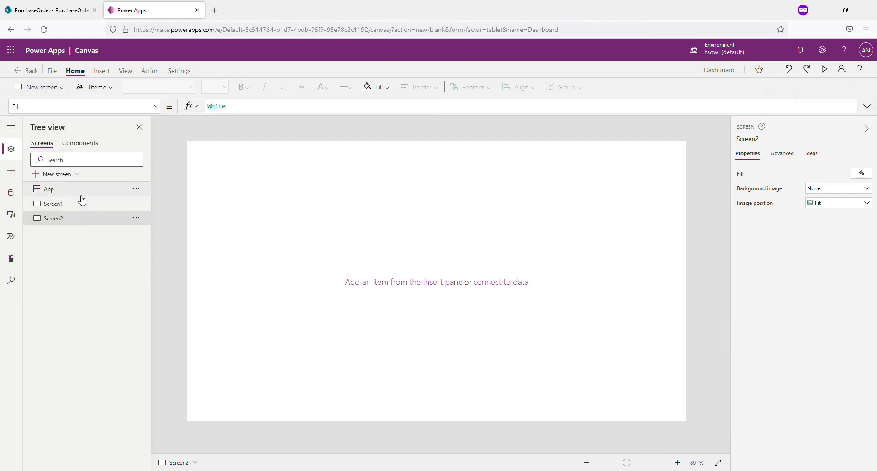
click(53, 204)
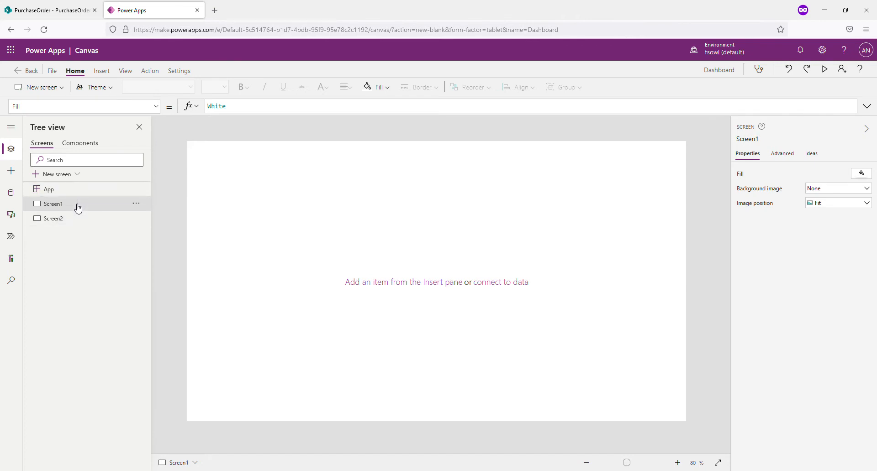
mouse_move(767, 141)
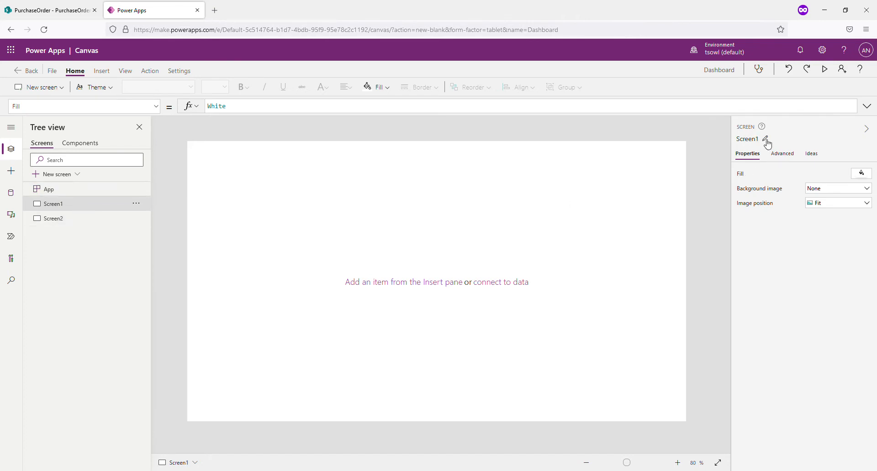
Rename the first screen to scr_po_dashboard
click(764, 139)
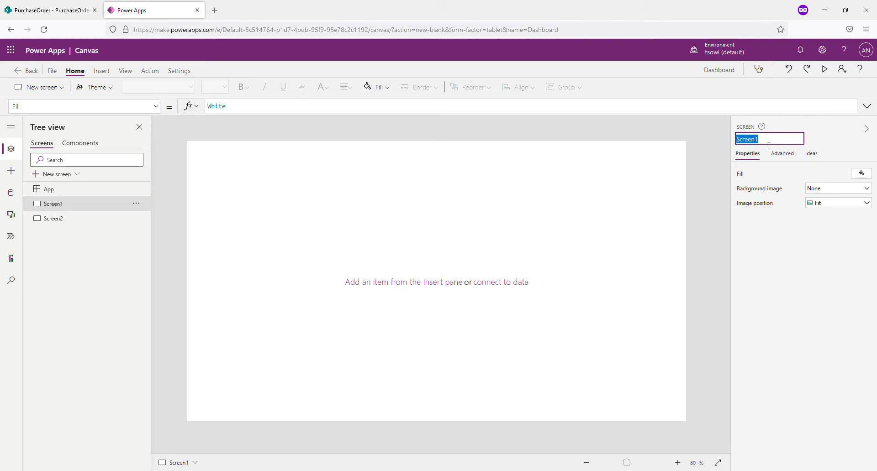
text(scr)
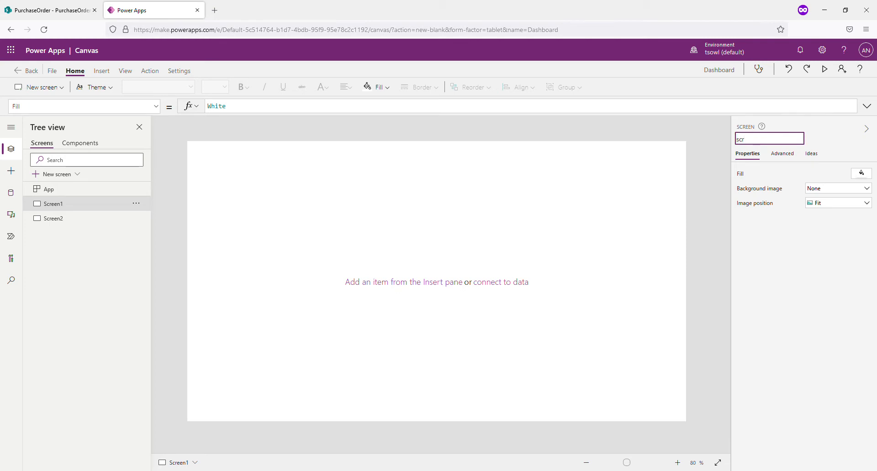
text(_)
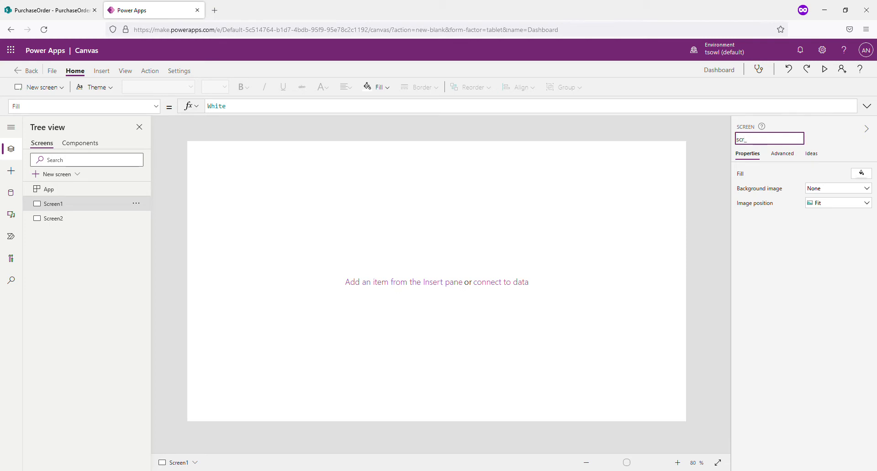
text(po)
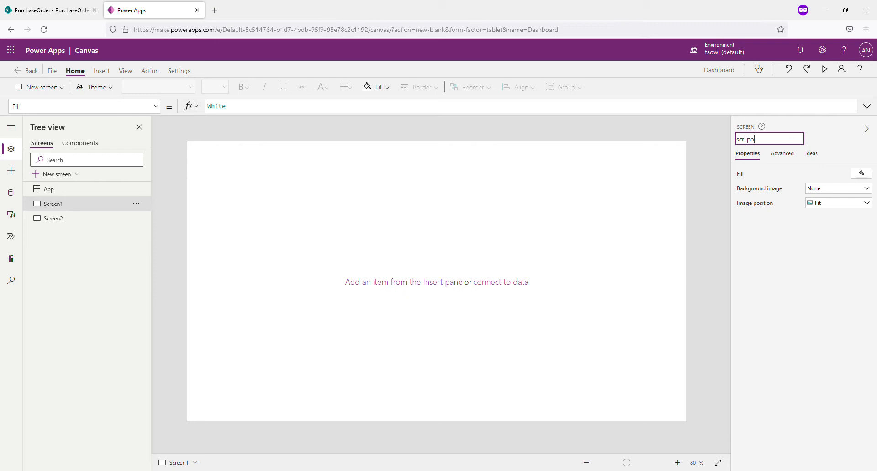
text(_das)
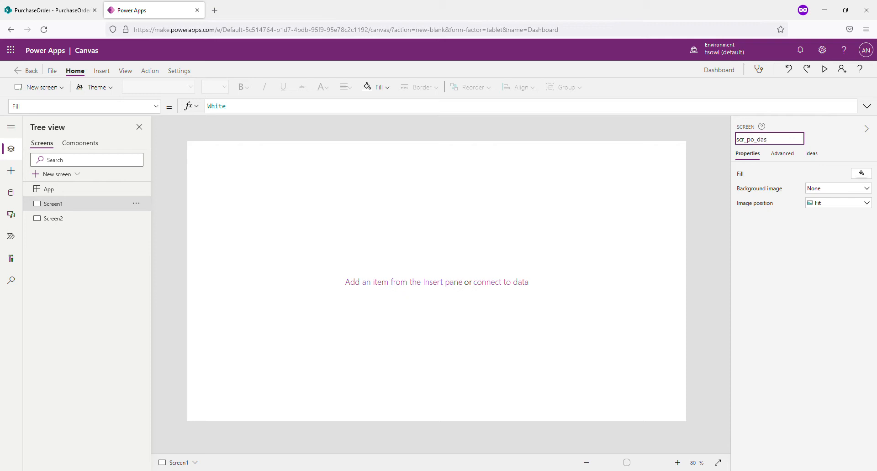
text(hboar)
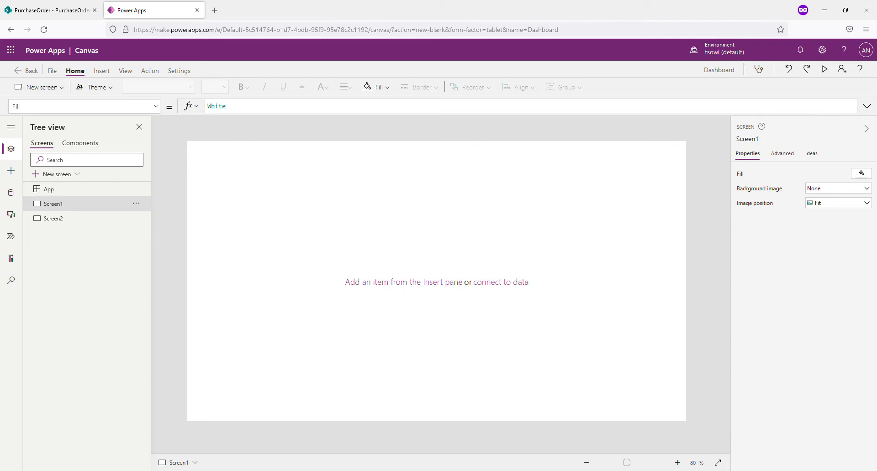
text(scr_po_dashboard)
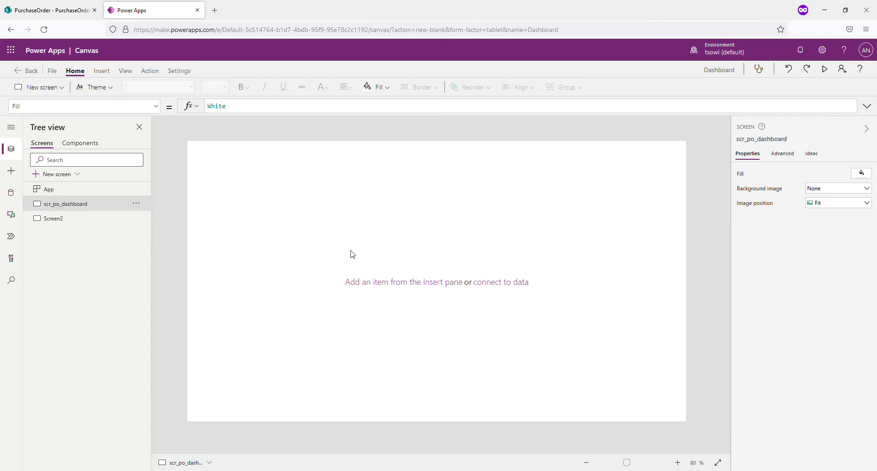
mouse_move(349, 232)
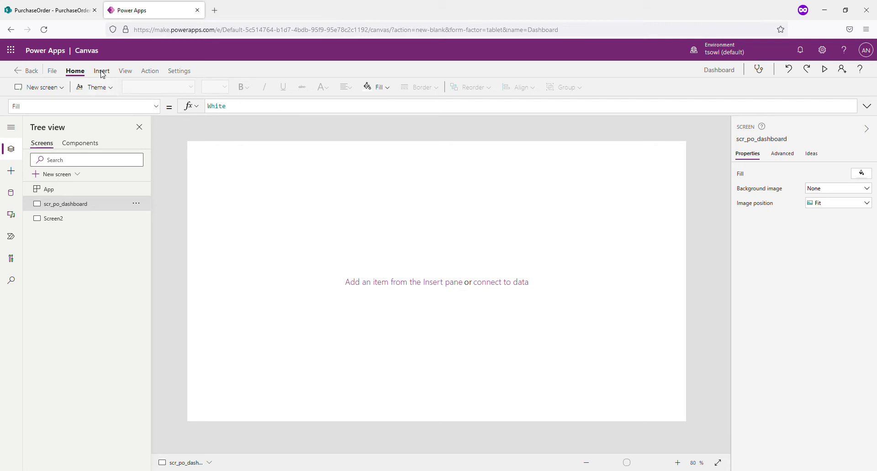
Insert a Rectangle shape from the Icons list onto scr_po_dashboard
click(100, 71)
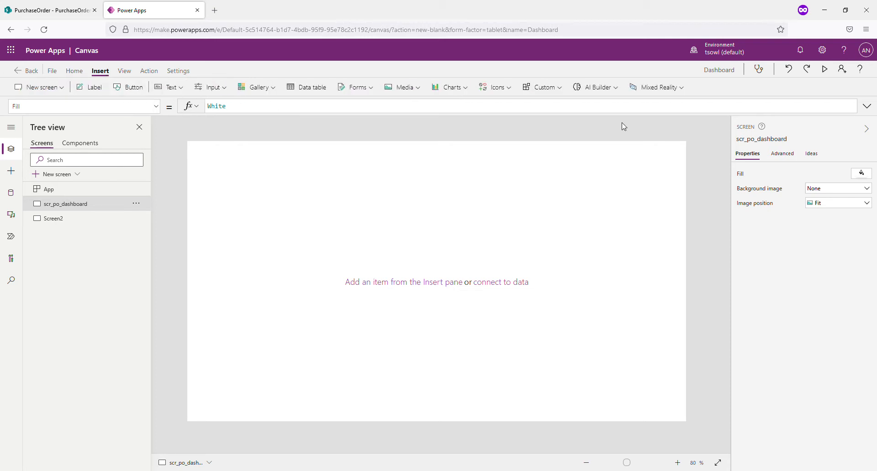
mouse_move(495, 87)
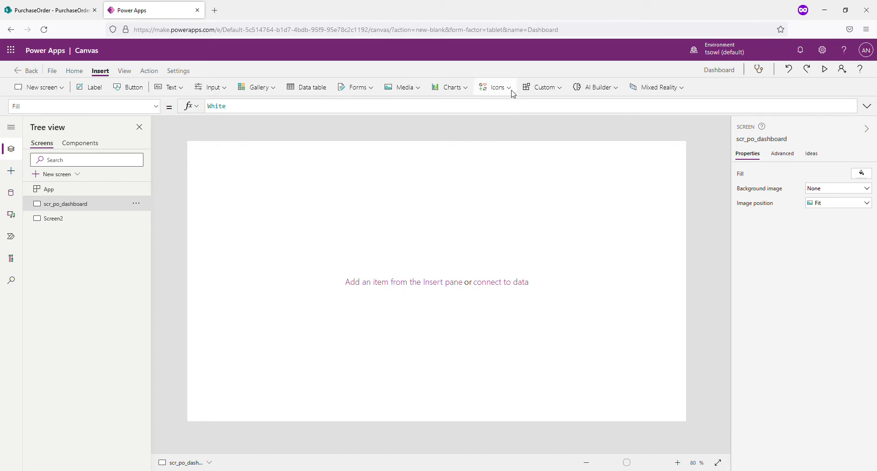
click(497, 87)
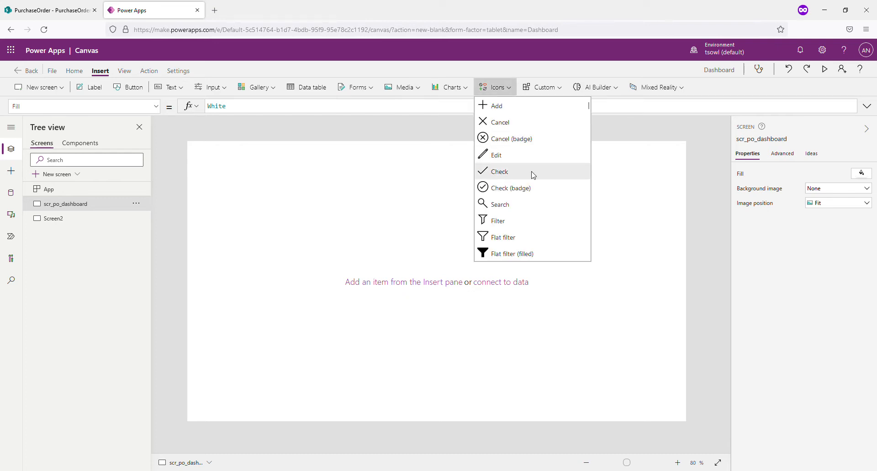
scroll(down, 3)
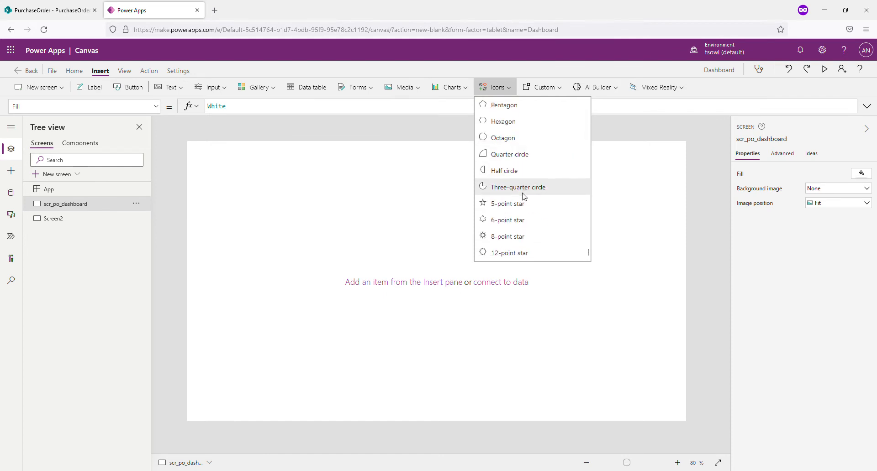
scroll(up, 3)
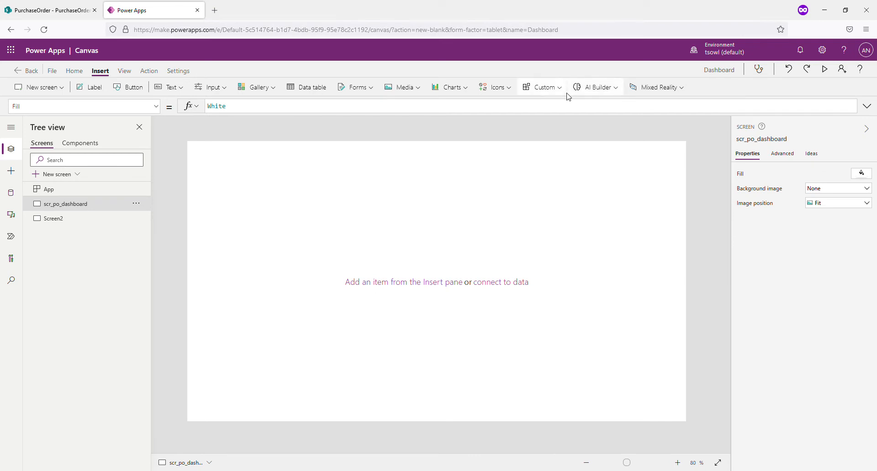
mouse_move(497, 87)
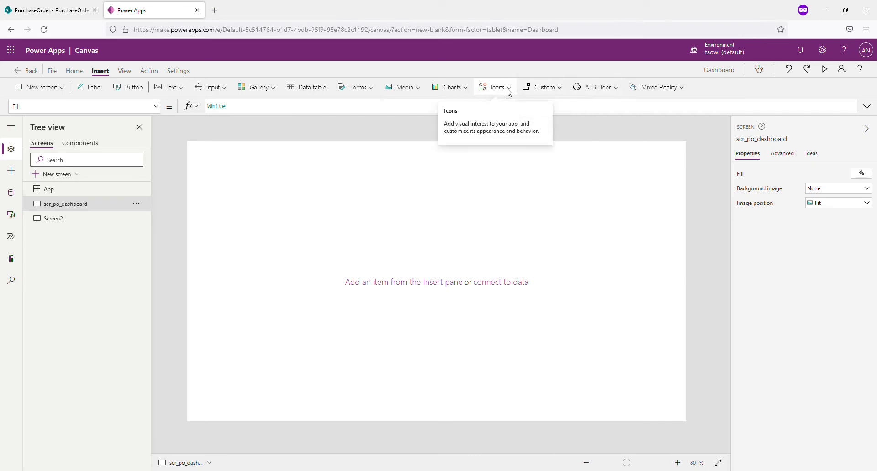
click(497, 86)
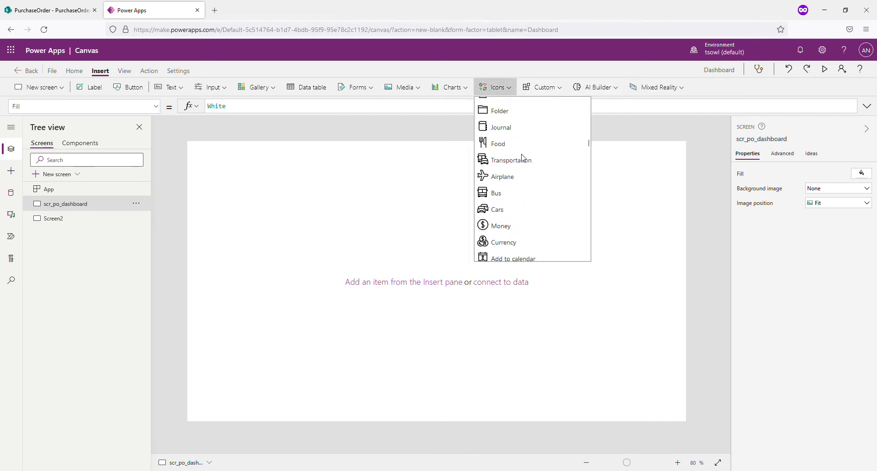
scroll(down, 3)
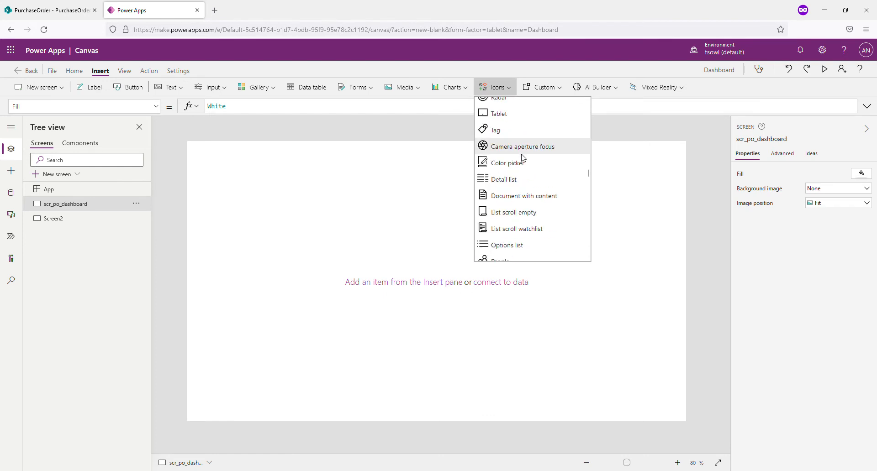
scroll(down, 3)
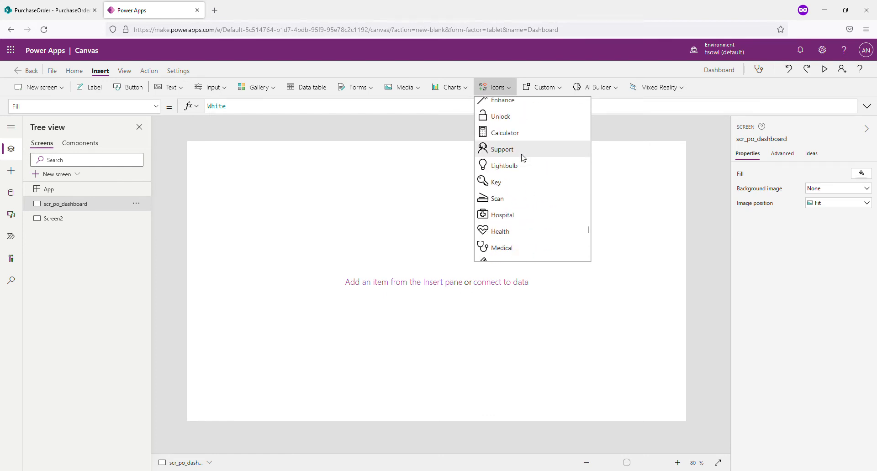
scroll(down, 3)
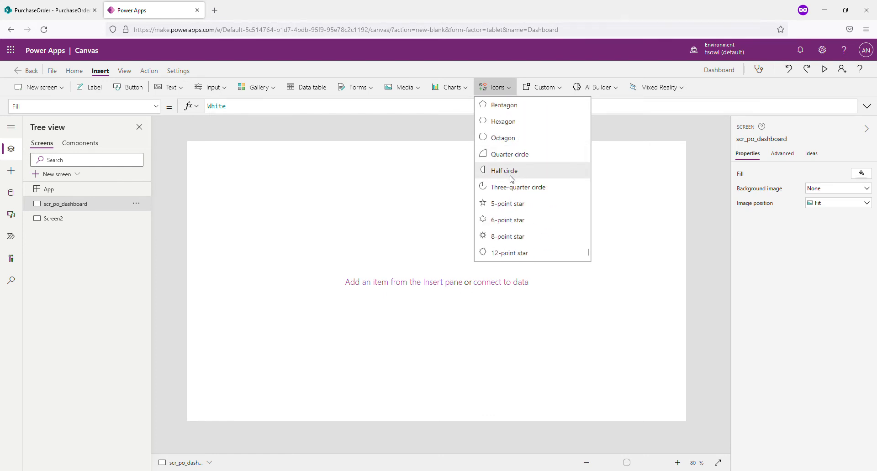
scroll(up, 3)
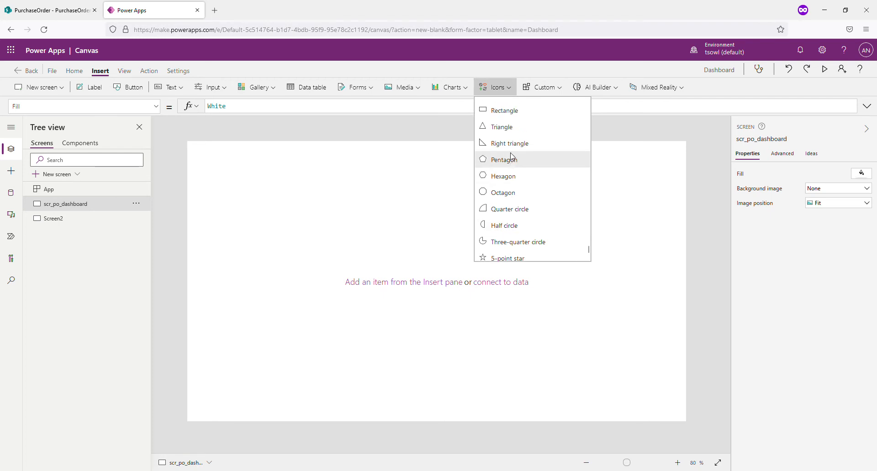
click(502, 110)
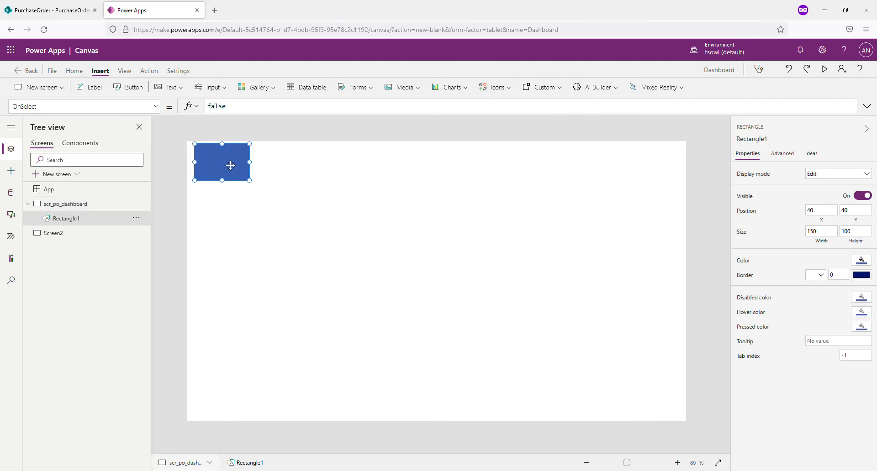
Position the rectangle at the top-left and stretch it across the full screen width
drag(230, 165, 215, 161)
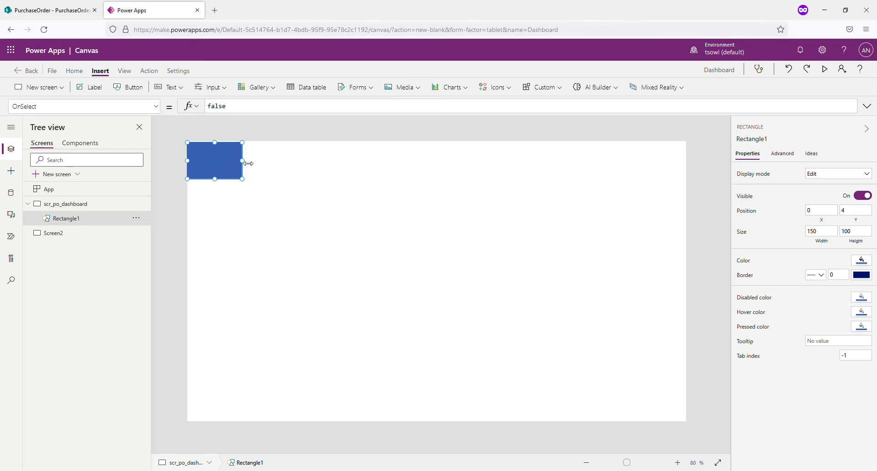
drag(242, 161, 681, 161)
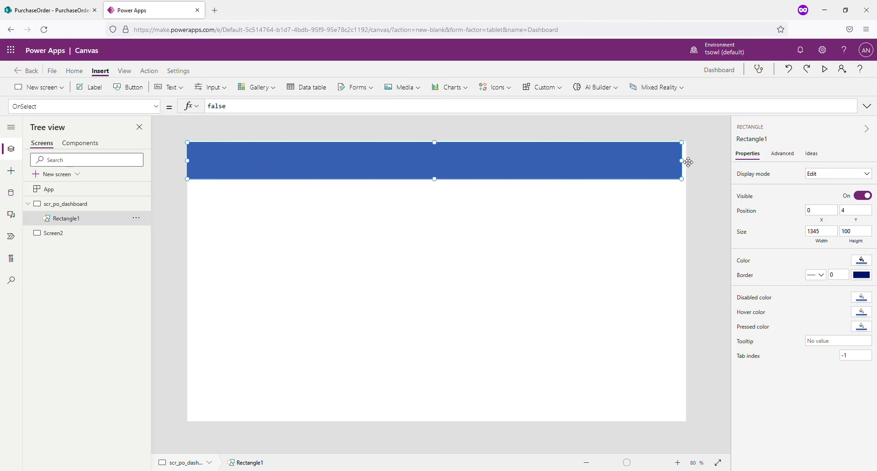
drag(681, 161, 685, 161)
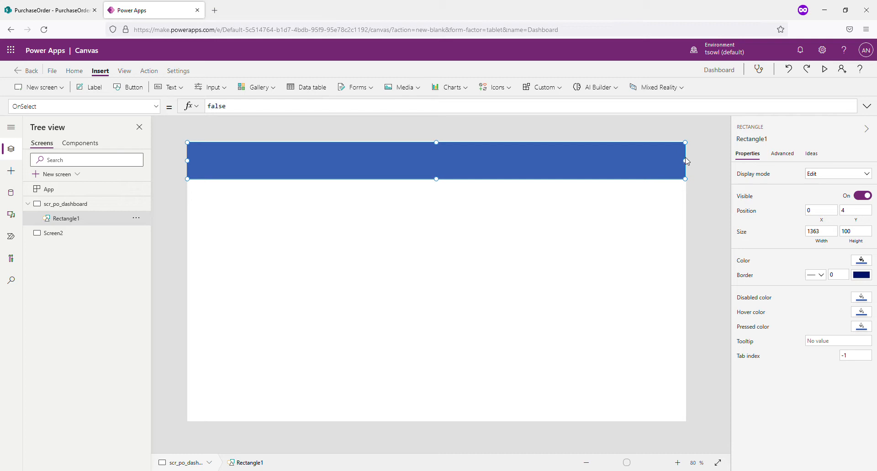
mouse_move(774, 146)
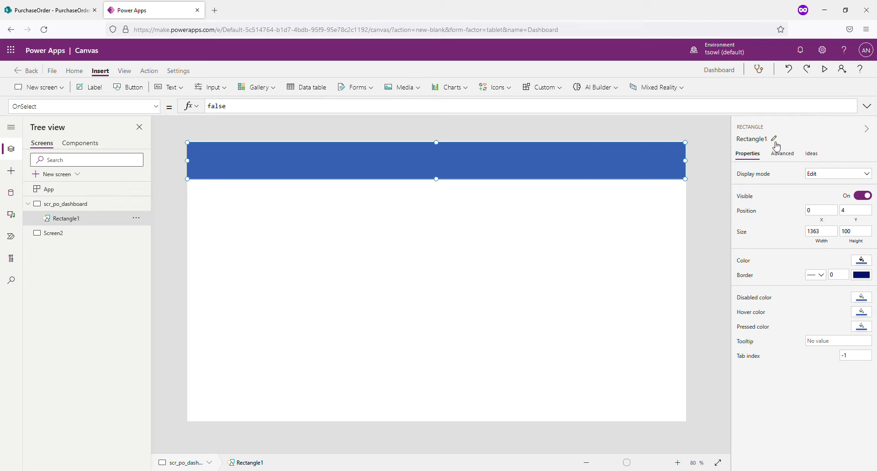
Rename the header rectangle to rec_dashboard
click(774, 139)
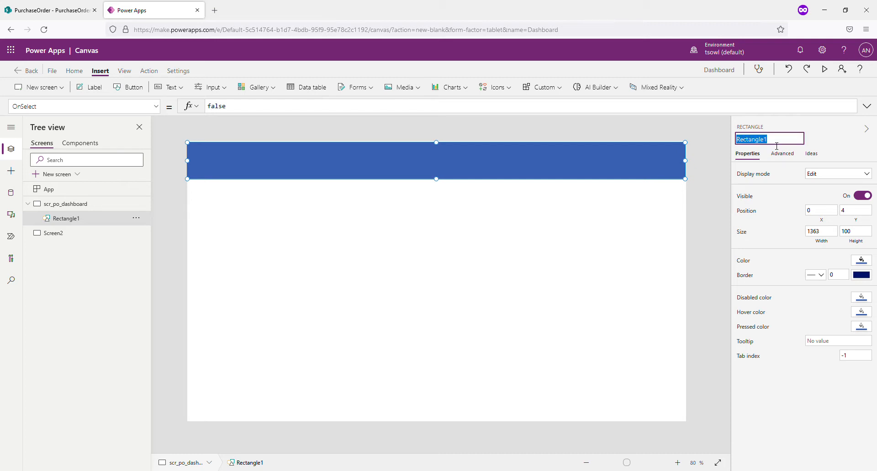
text(scr)
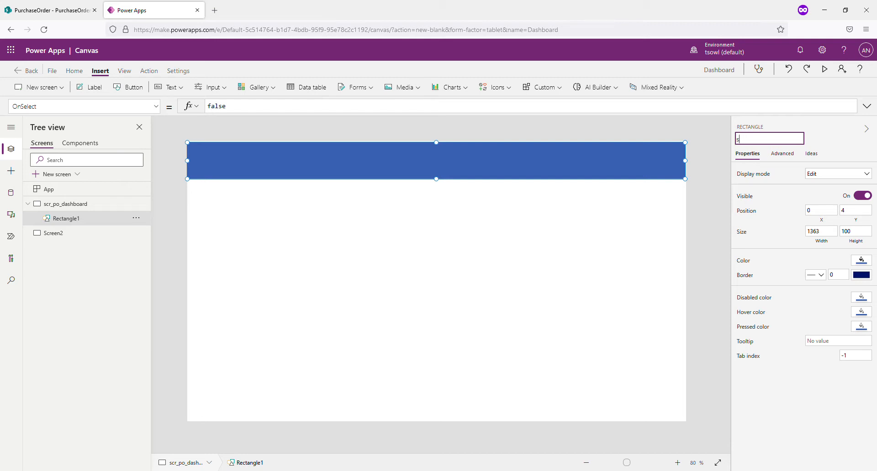
text(rec_scr)
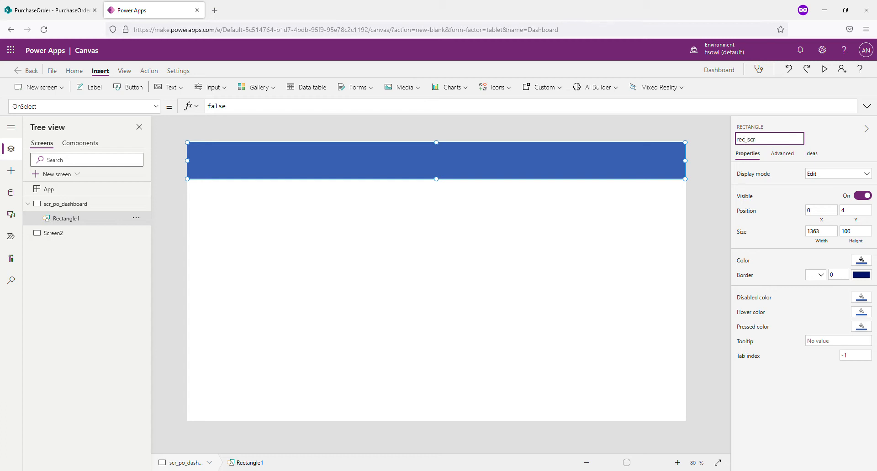
text(_)
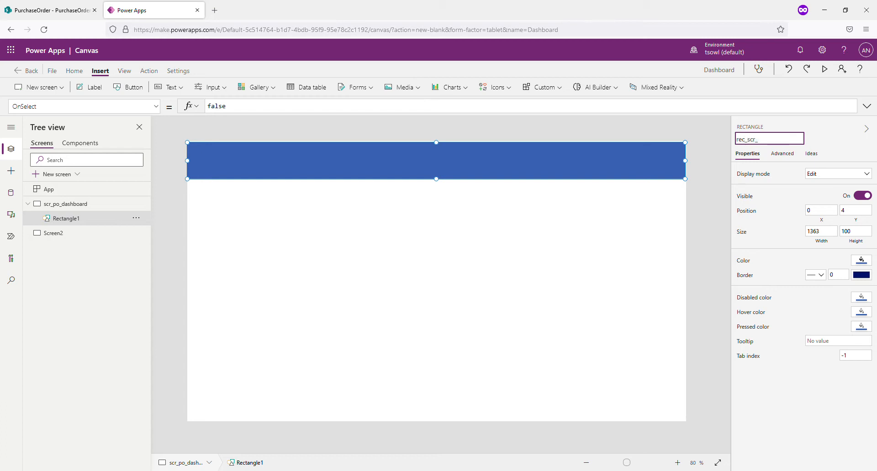
key(Backspace)
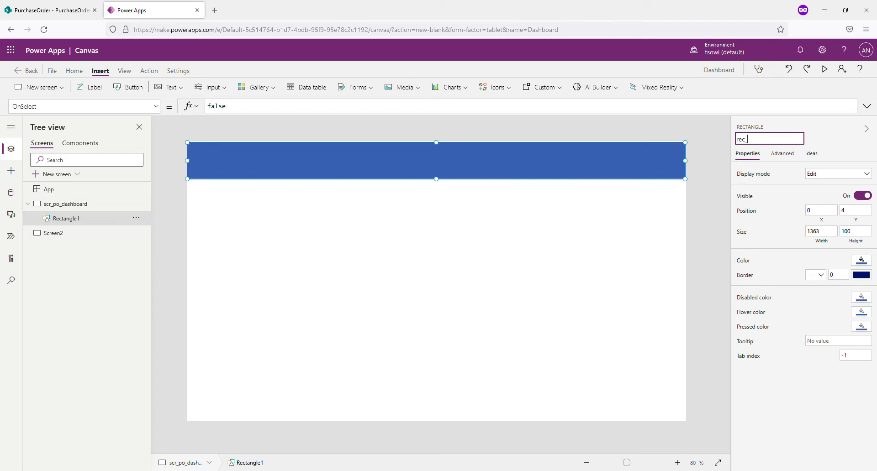
text(dashboard)
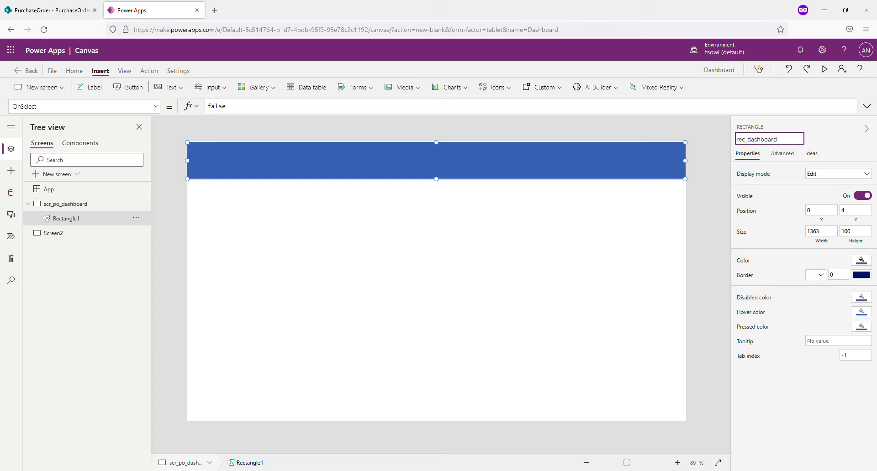
key(Return)
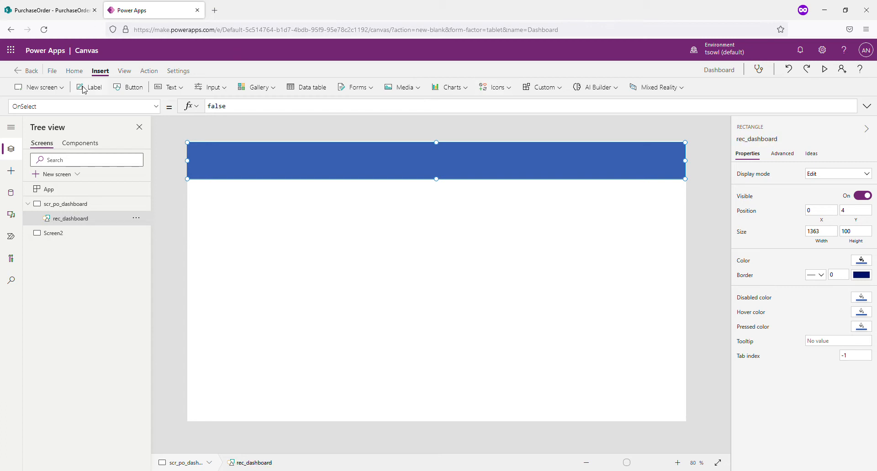
Add a label named lbl_dashboard reading 'Purchase Order - Dashboard' in the header
click(93, 87)
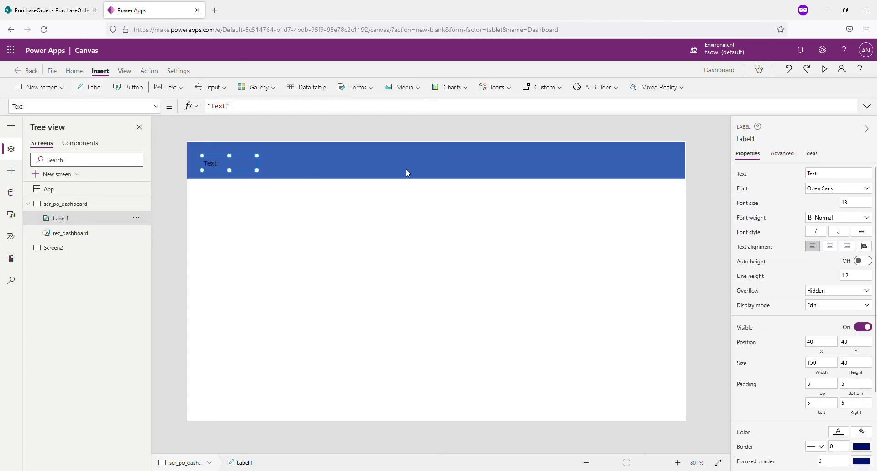
double_click(769, 139)
text(lbl_dash)
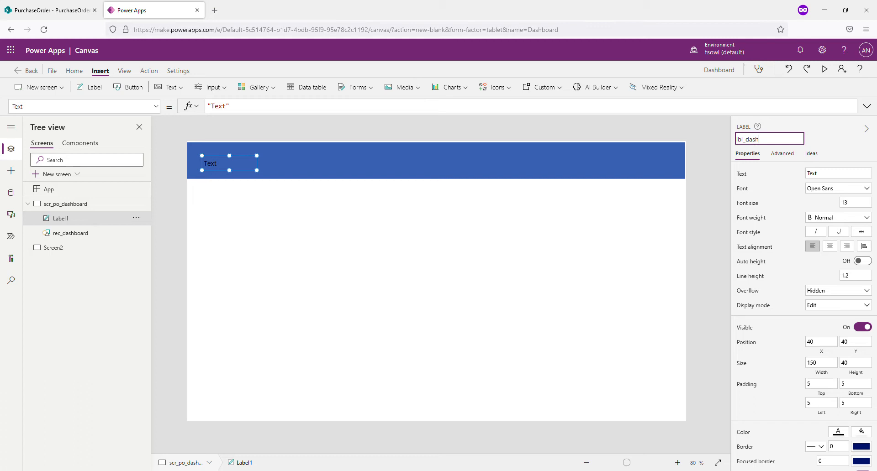
text(board)
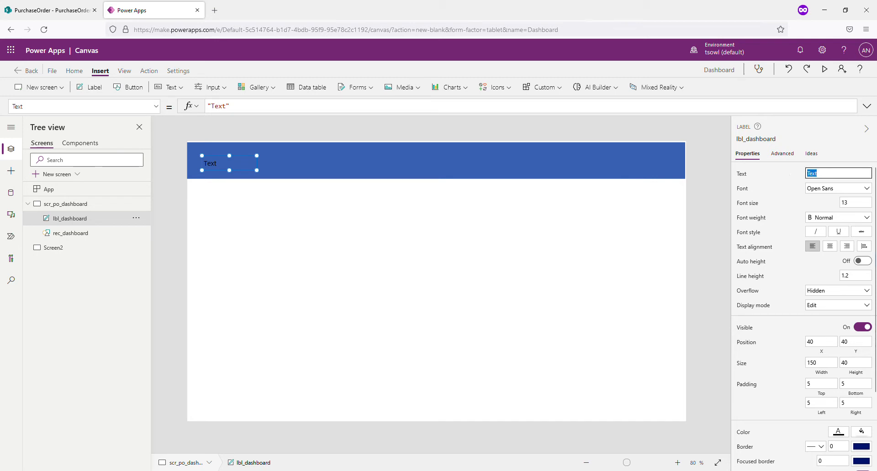
text(Purchase Order - D)
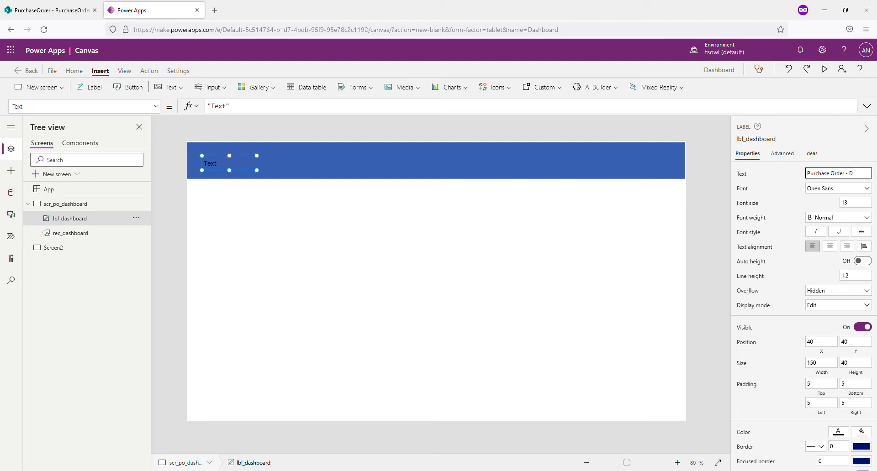
text(ashboard)
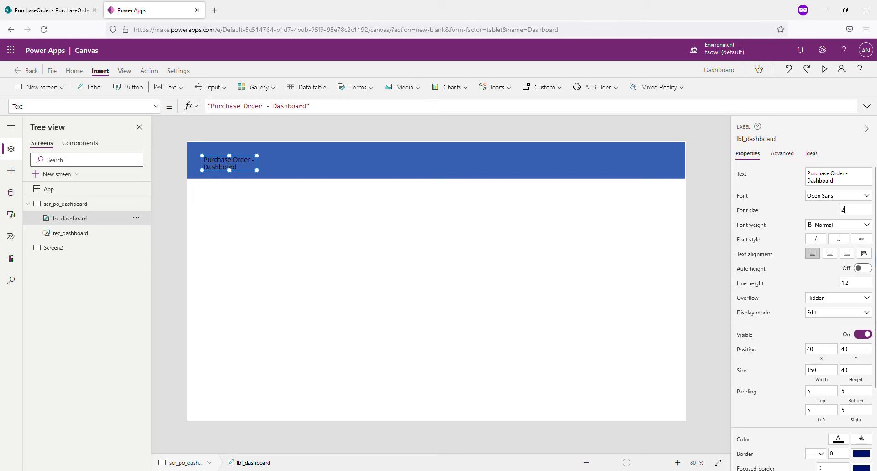
Set the title to 24-point white text and extend the header bar to the right edge
text(24)
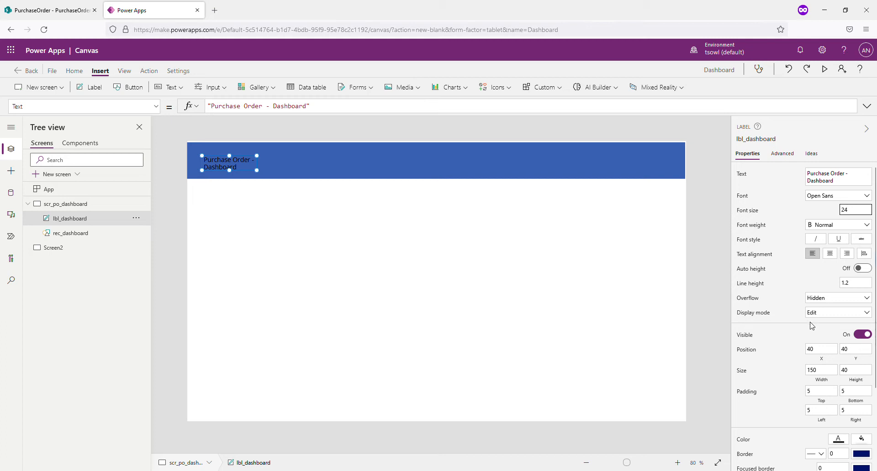
mouse_move(838, 439)
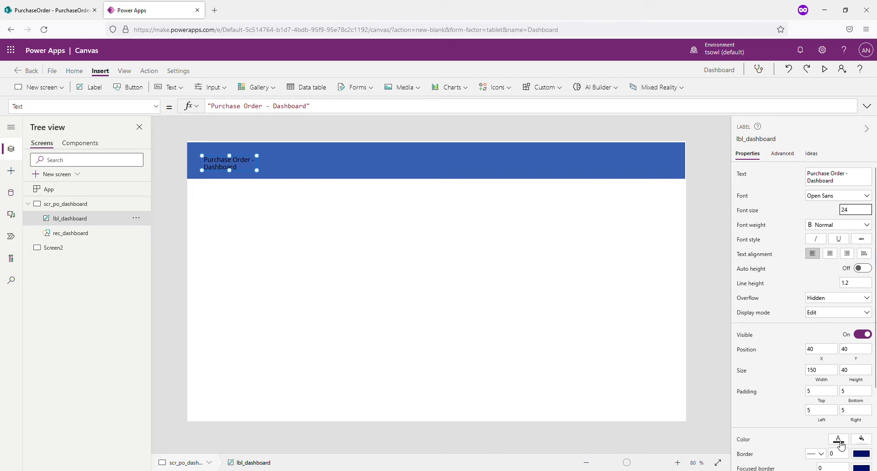
click(838, 440)
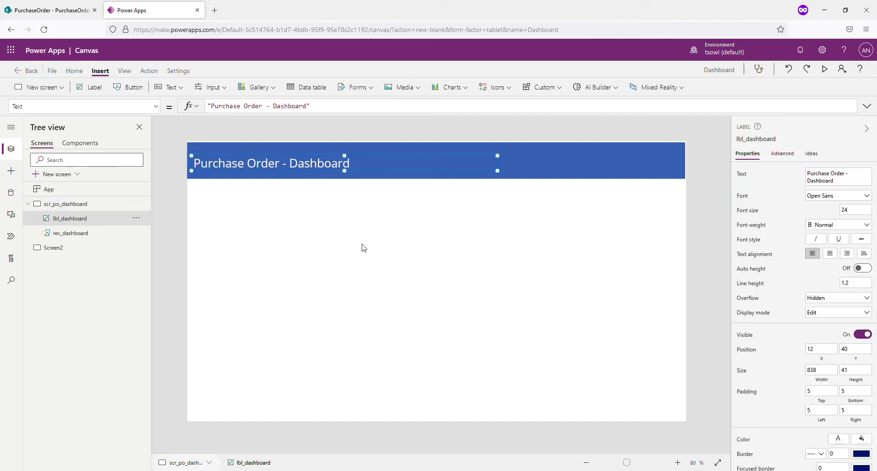
click(71, 233)
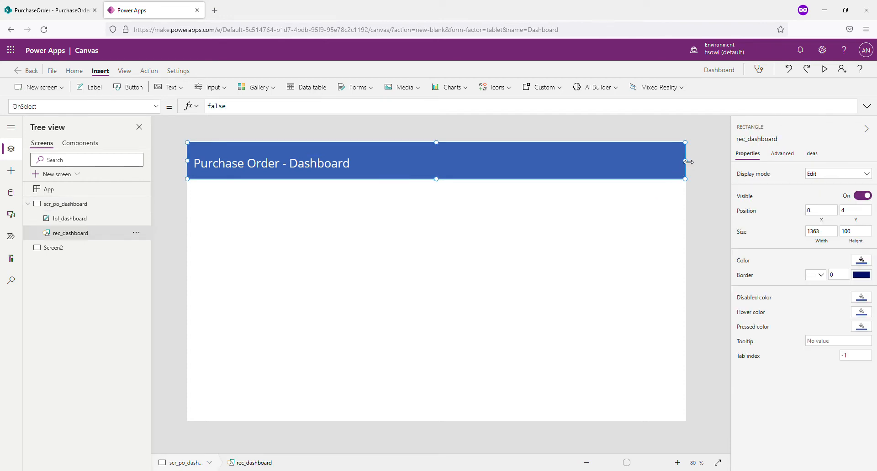
drag(685, 161, 687, 162)
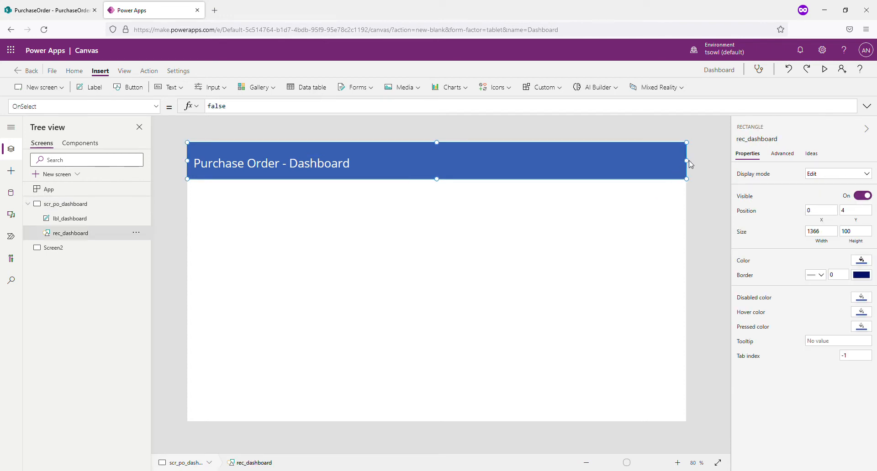
click(297, 272)
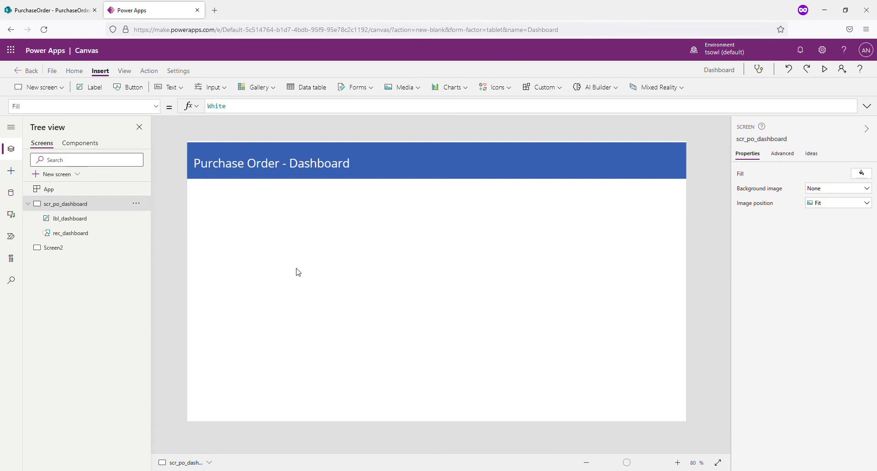
mouse_move(286, 235)
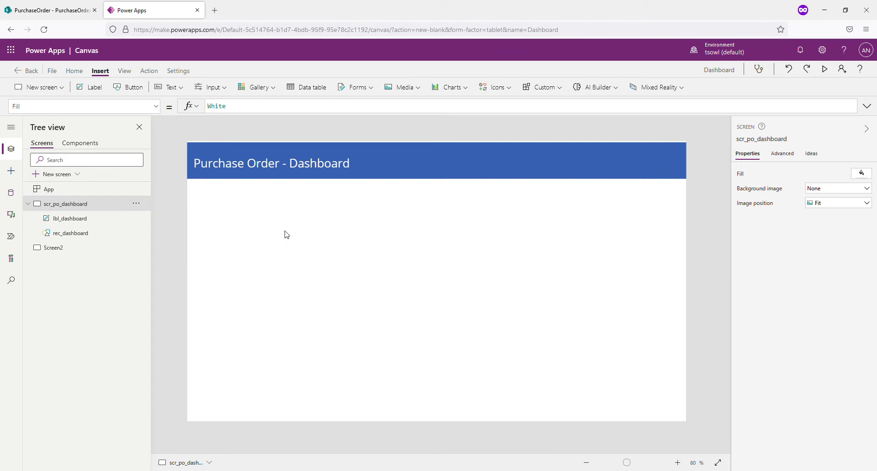
mouse_move(290, 214)
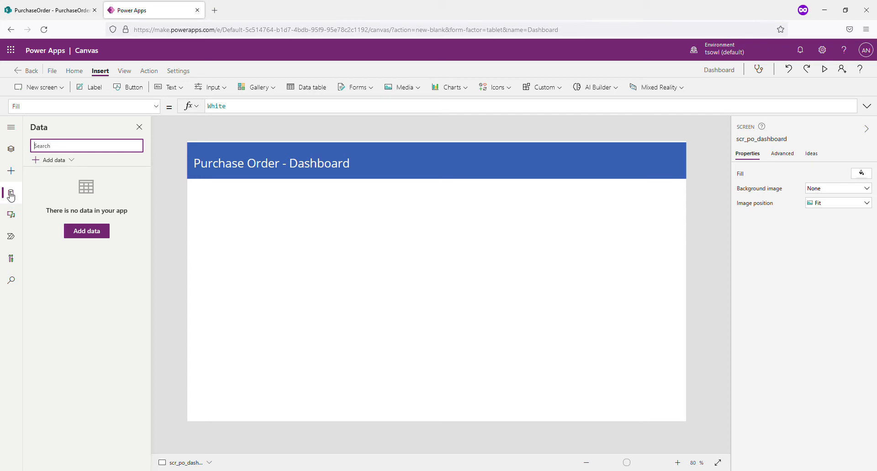
In the Data pane, search 'share' and add SharePoint Sites as a data source
click(86, 231)
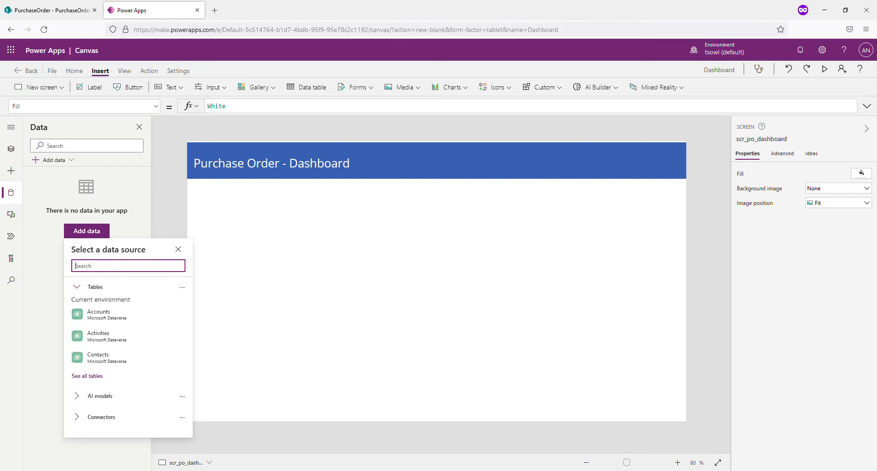
text(share)
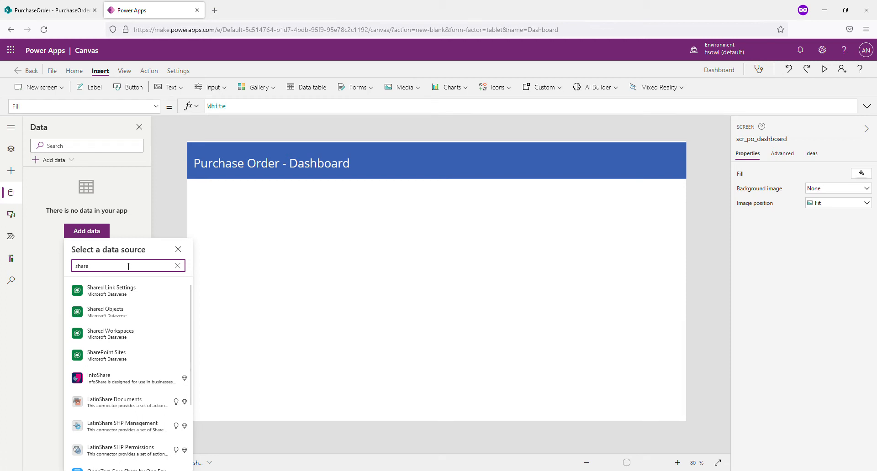
mouse_move(106, 355)
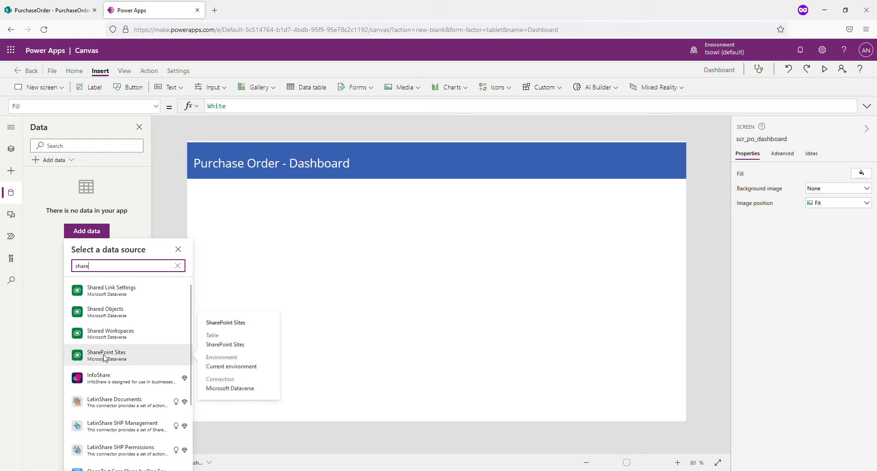
click(106, 355)
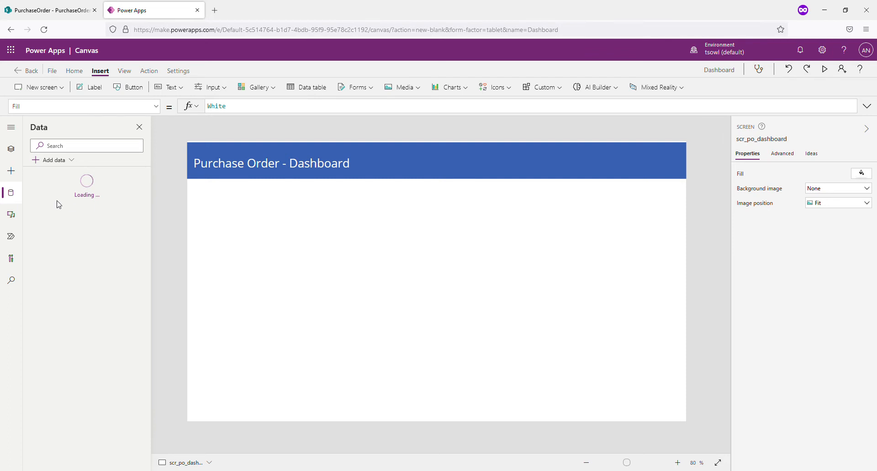
mouse_move(78, 167)
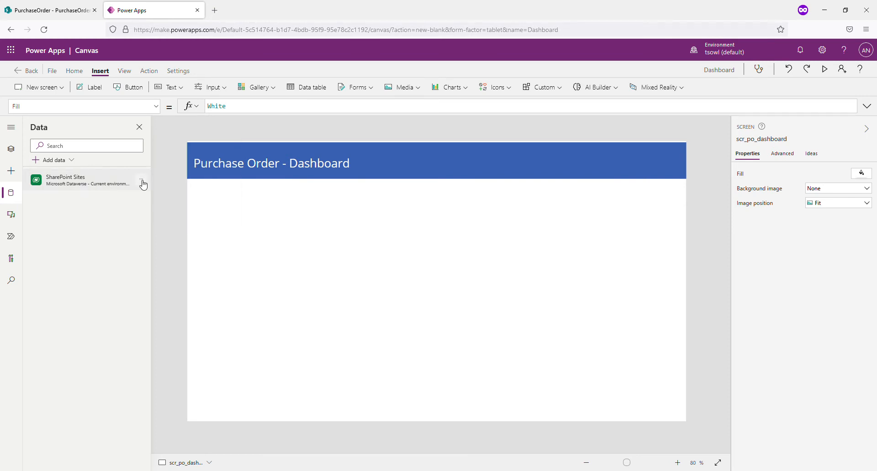
mouse_move(159, 218)
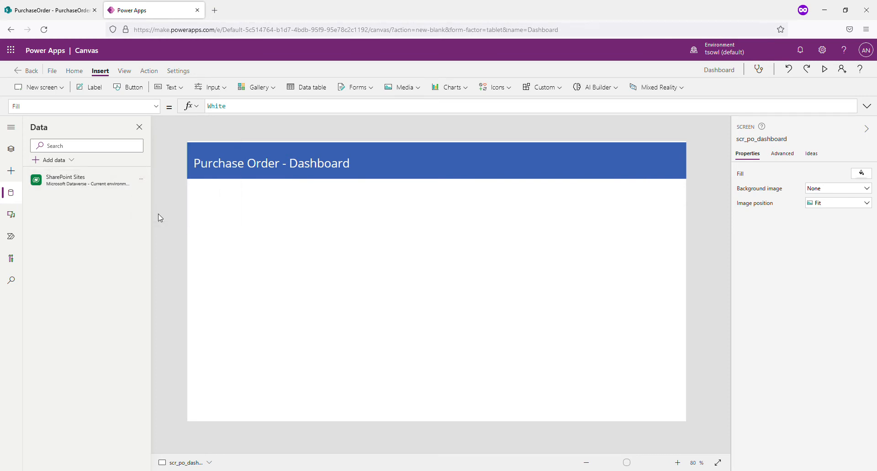
Add data via the SharePoint connector using an existing connection
click(53, 161)
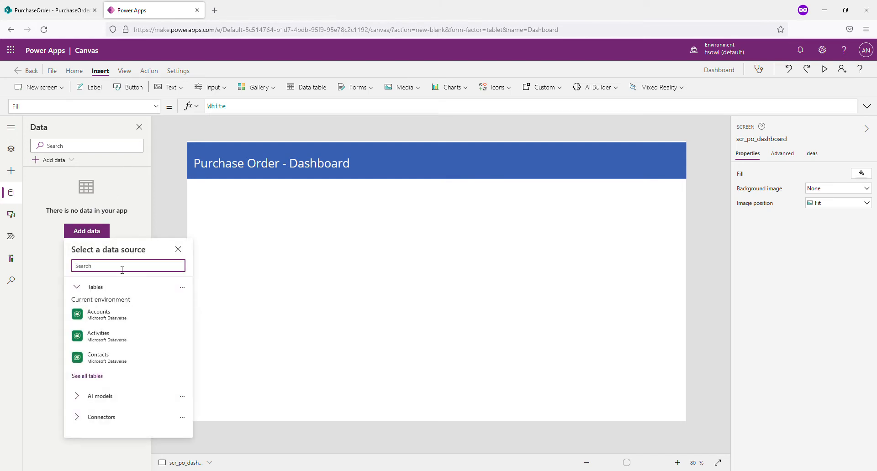
text(sharepoint)
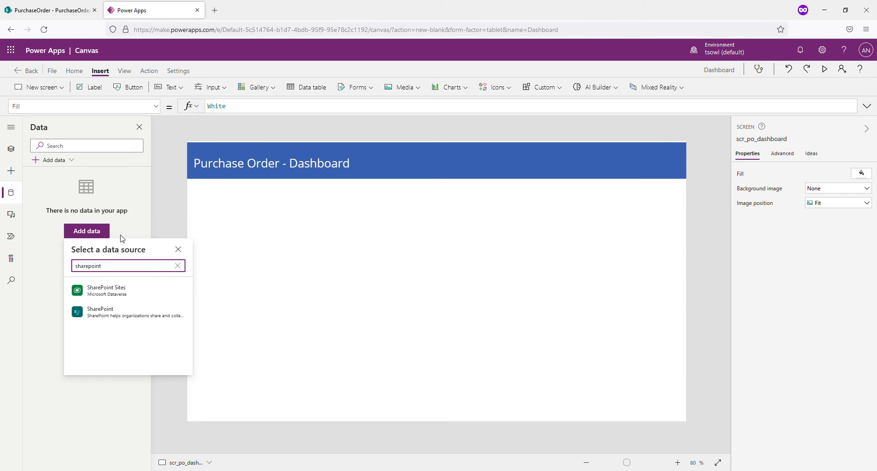
mouse_move(103, 312)
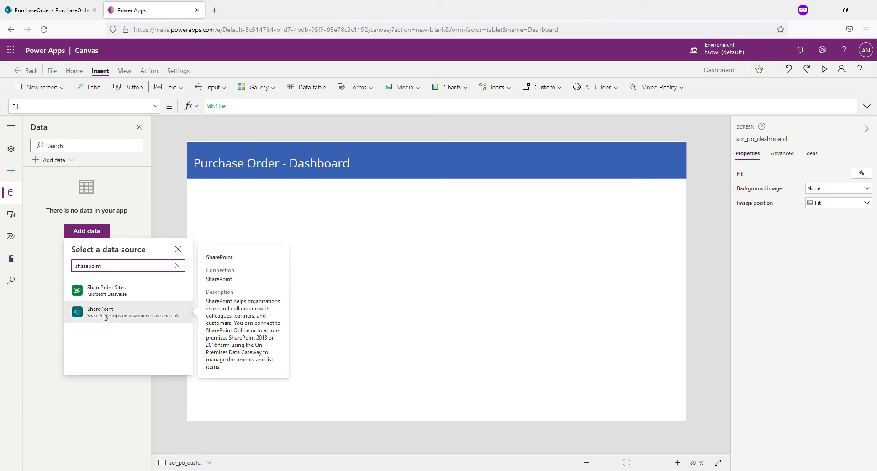
click(100, 313)
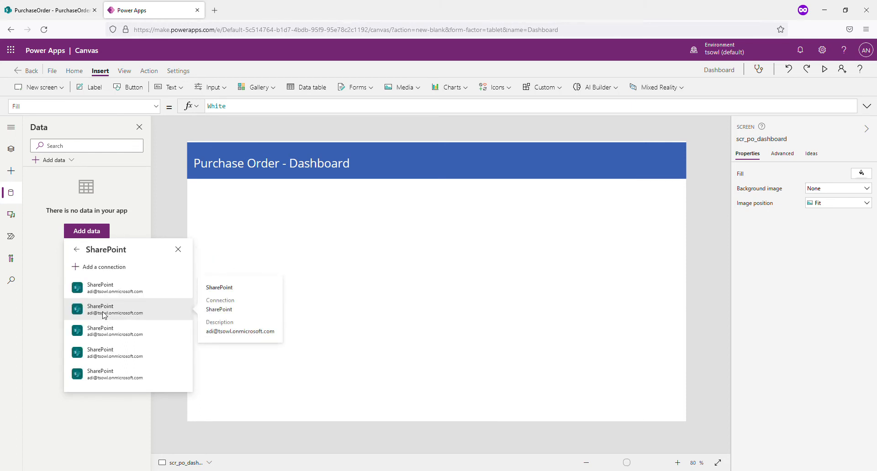
mouse_move(103, 288)
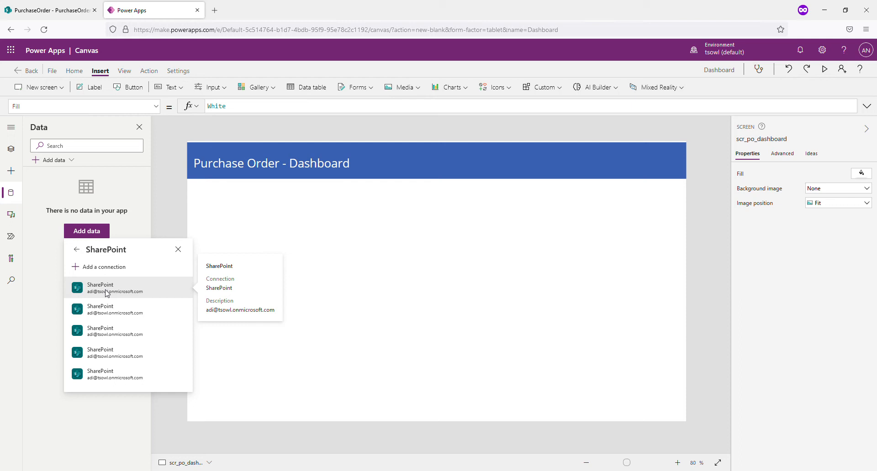
click(101, 288)
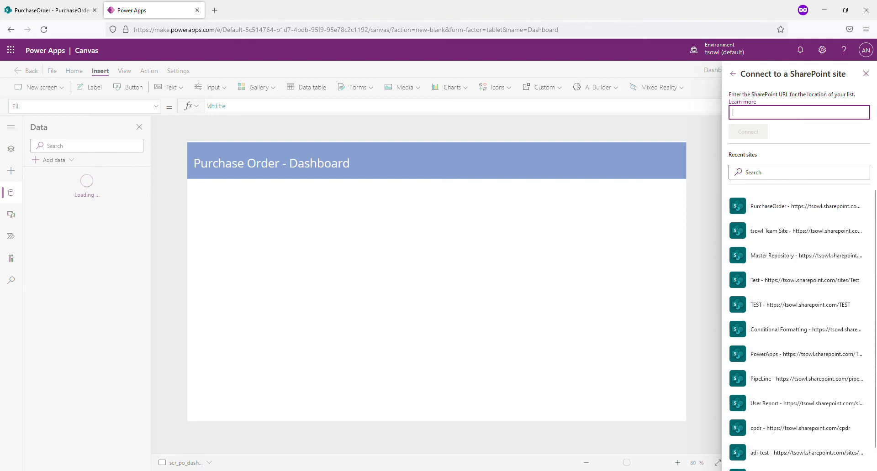
mouse_move(789, 208)
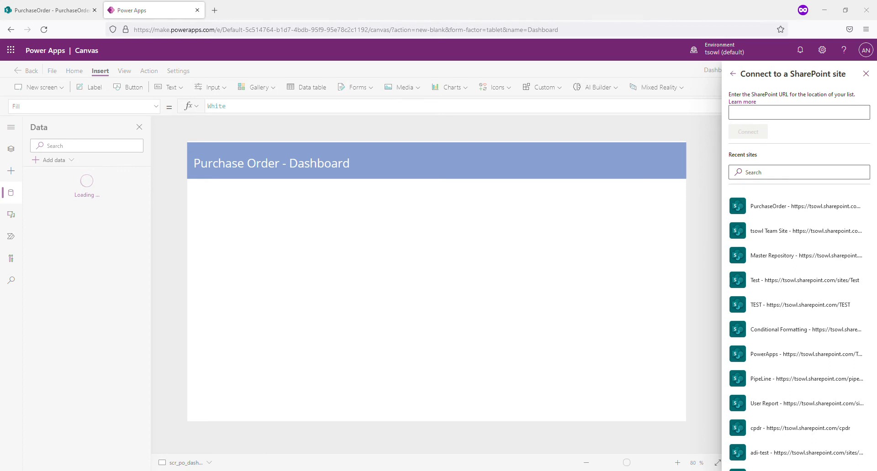
click(799, 112)
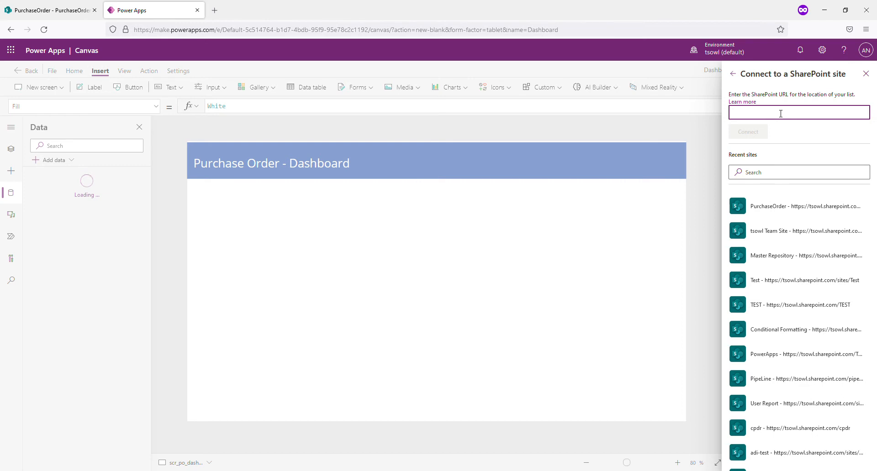
text(https://tsowl.sharepoint.com/purchase-order)
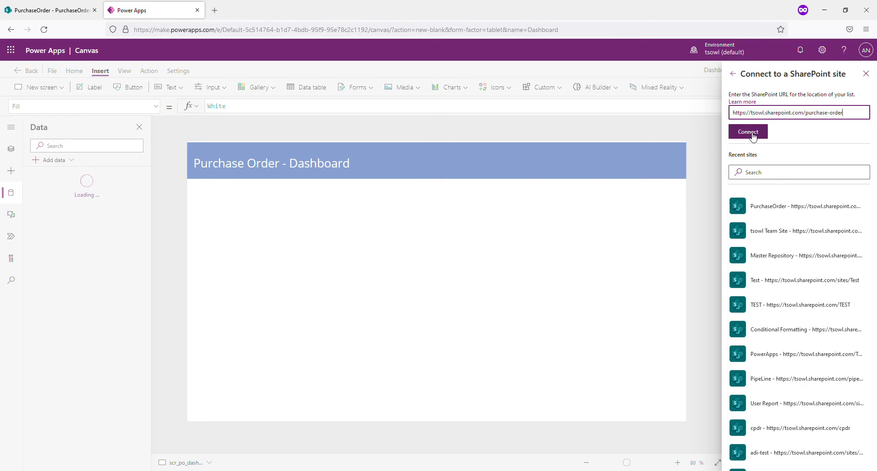
click(747, 132)
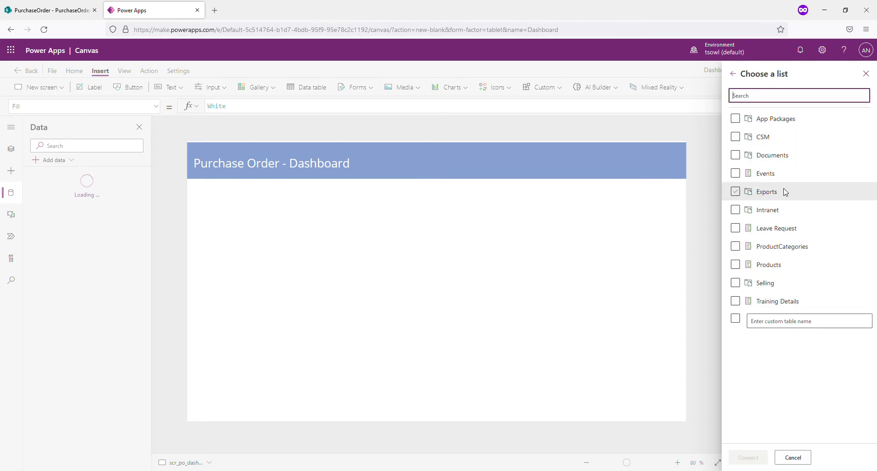
Leave the current site's lists and open the PurchaseOrder site's lists instead
click(735, 174)
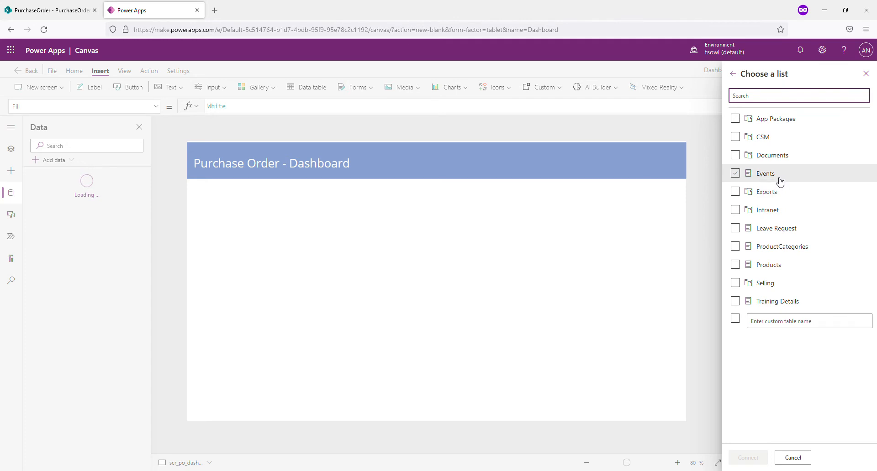
click(735, 210)
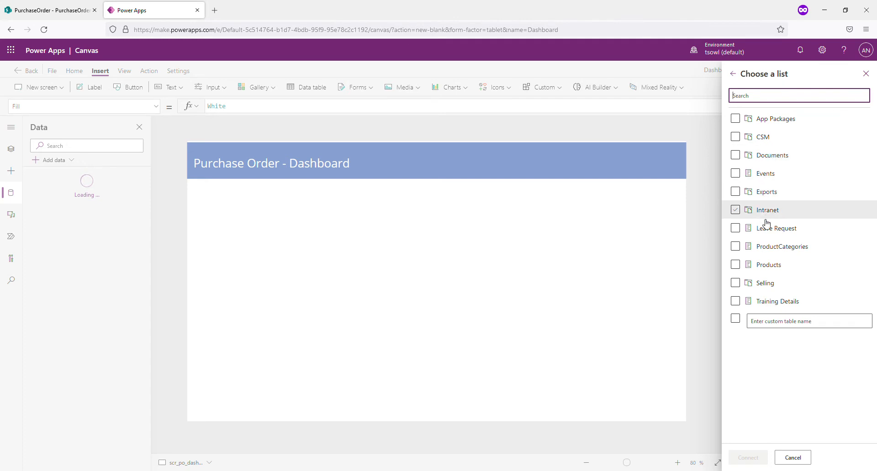
click(735, 172)
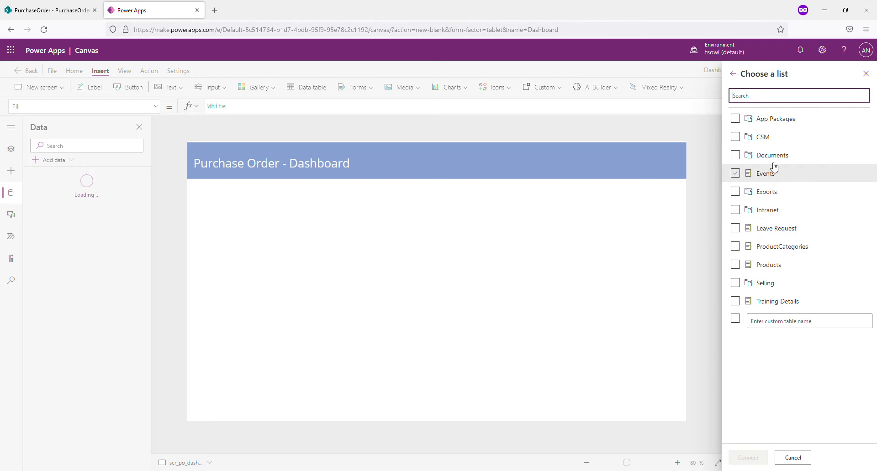
click(736, 172)
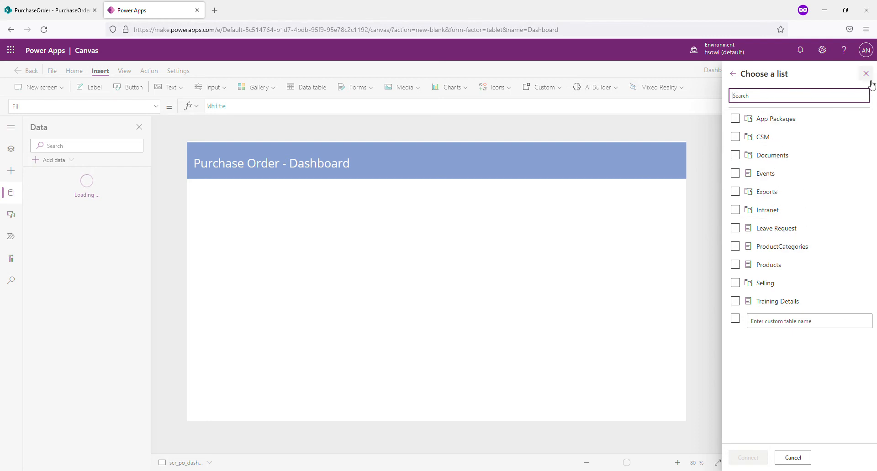
click(732, 73)
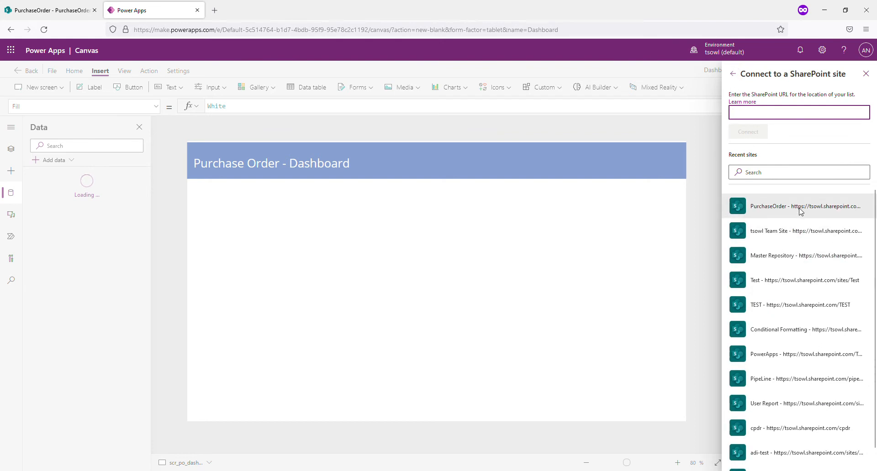
click(801, 206)
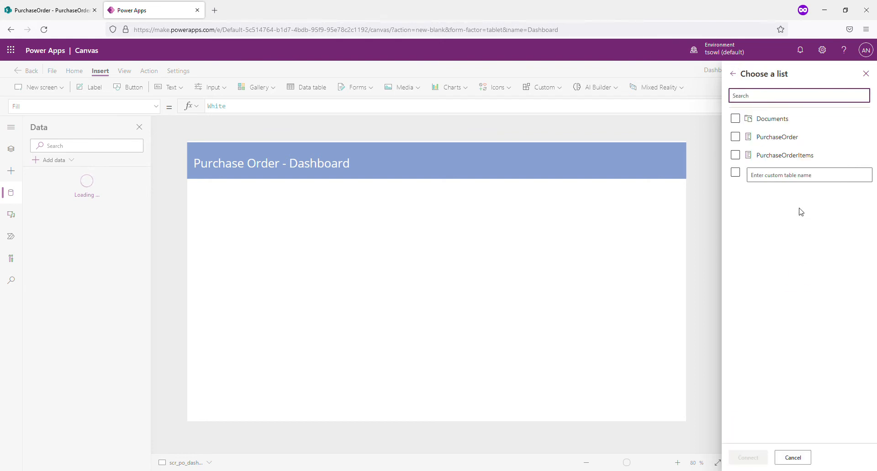
Tick the PurchaseOrder list and connect it as the app's data source
click(734, 118)
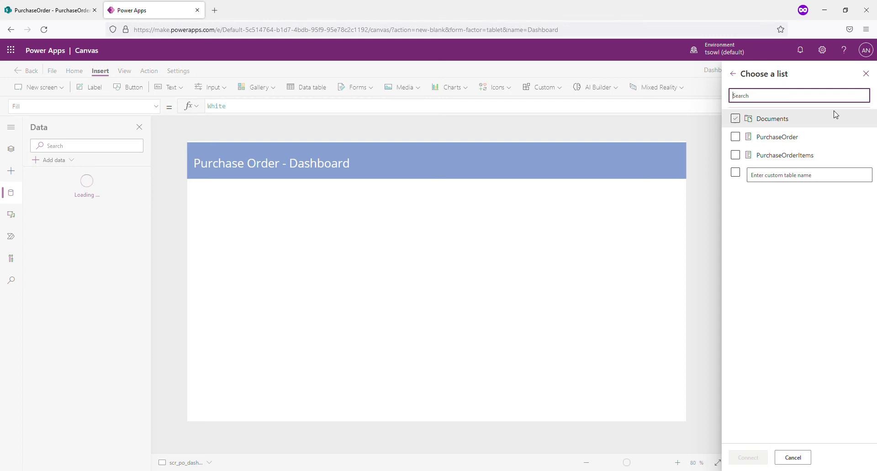
click(734, 137)
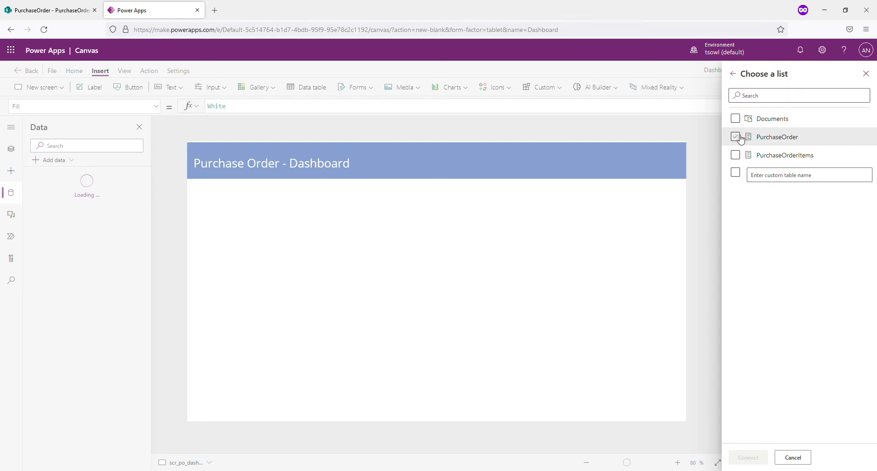
click(735, 136)
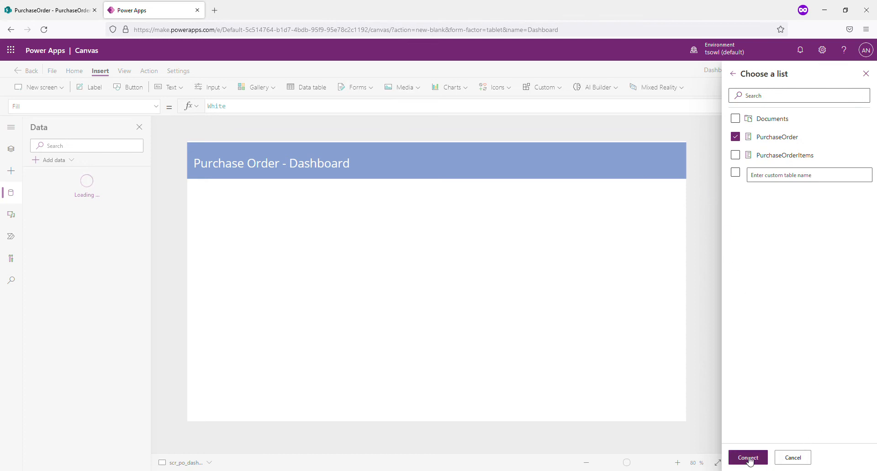
click(747, 457)
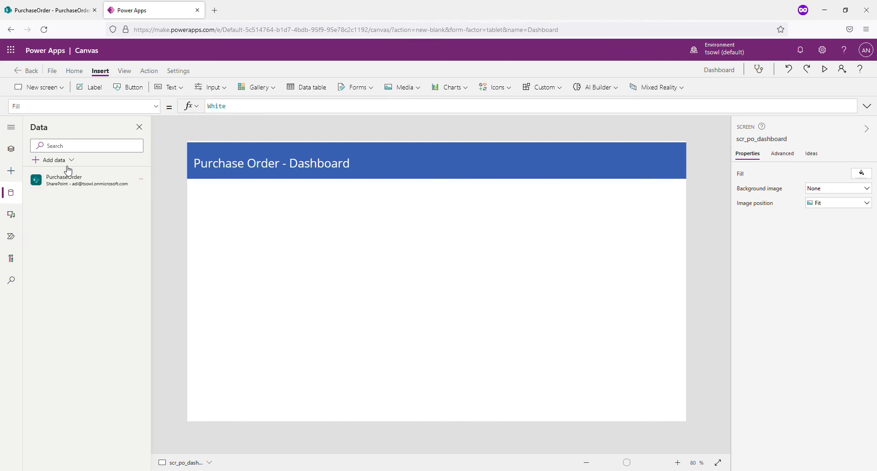
mouse_move(293, 259)
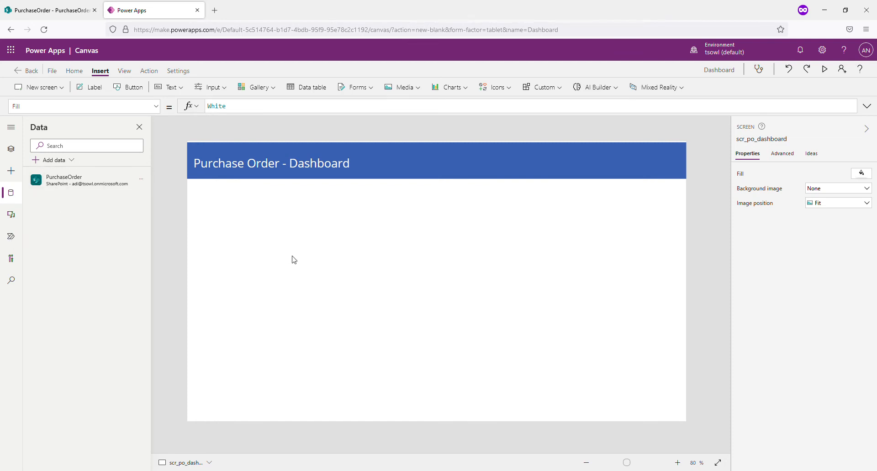
mouse_move(300, 257)
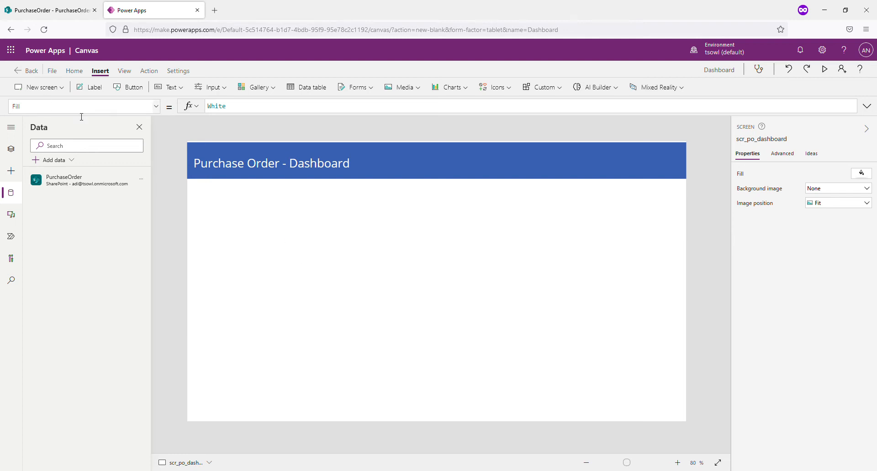
mouse_move(45, 77)
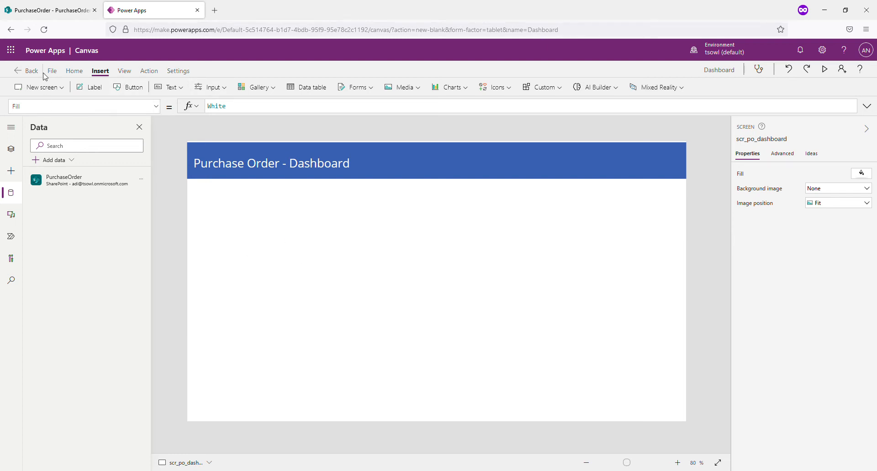
Save the Dashboard app to the cloud, return to scr_po_dashboard and show its property list
click(51, 70)
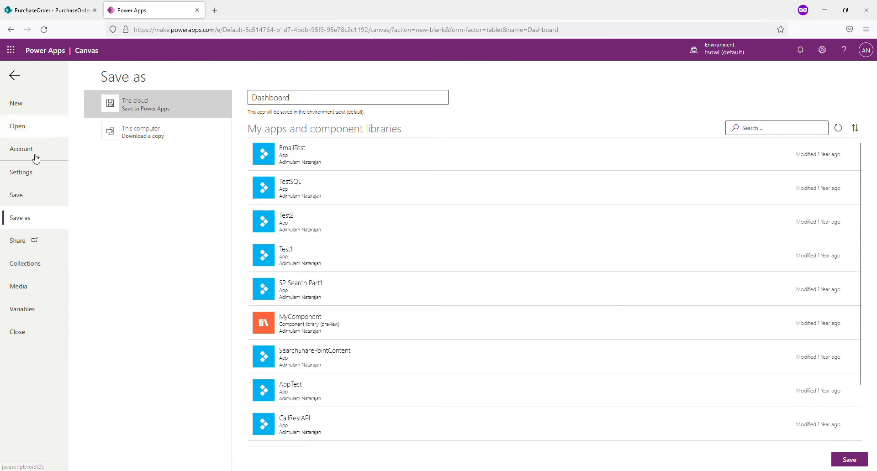
mouse_move(20, 195)
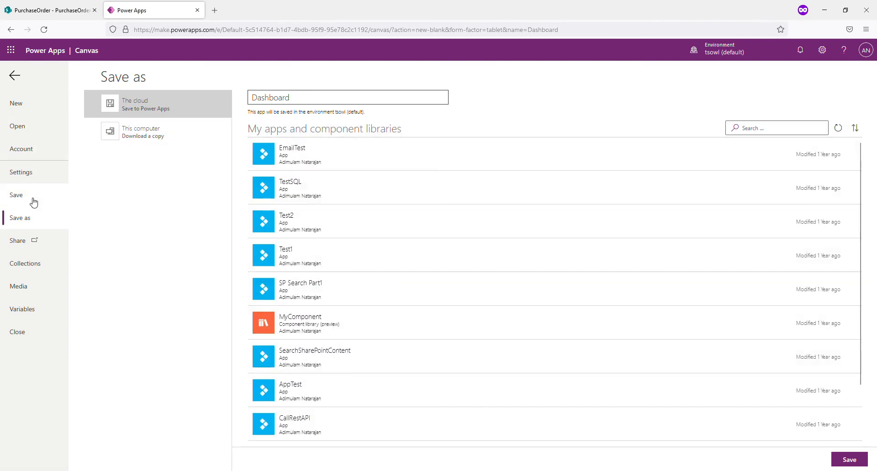
mouse_move(241, 159)
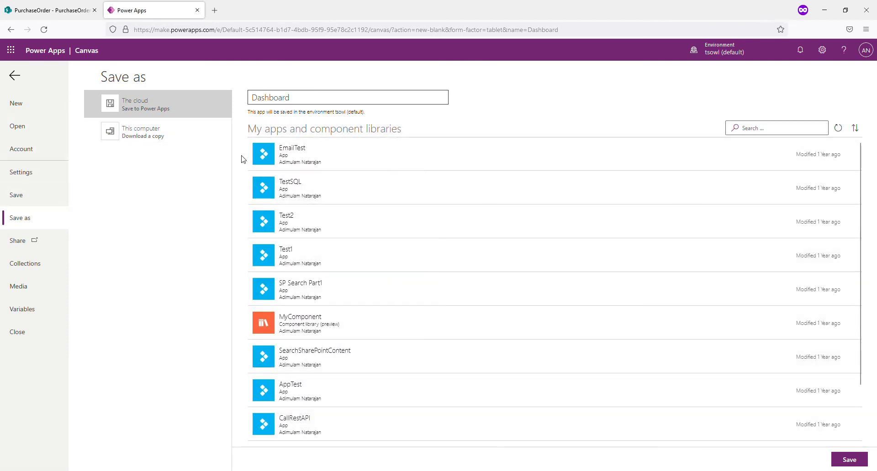
mouse_move(184, 131)
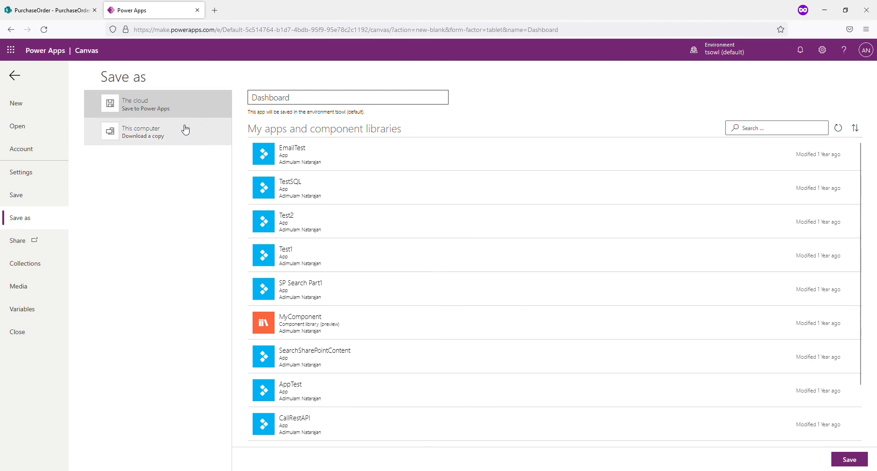
mouse_move(170, 118)
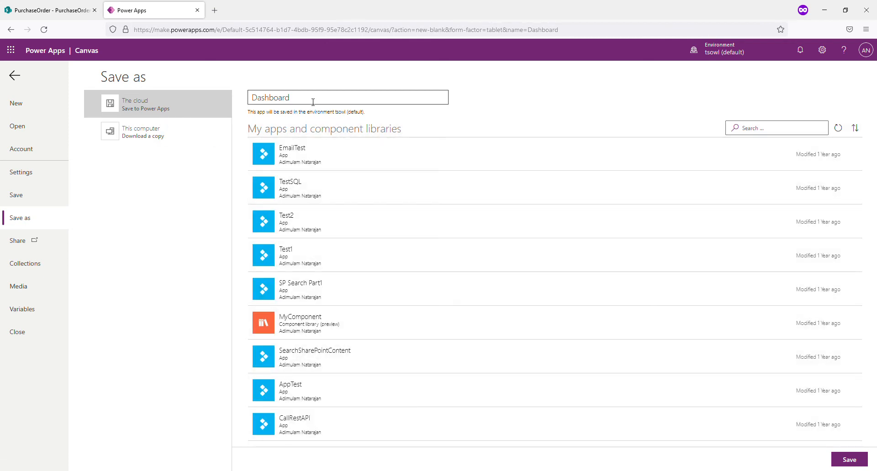
click(849, 460)
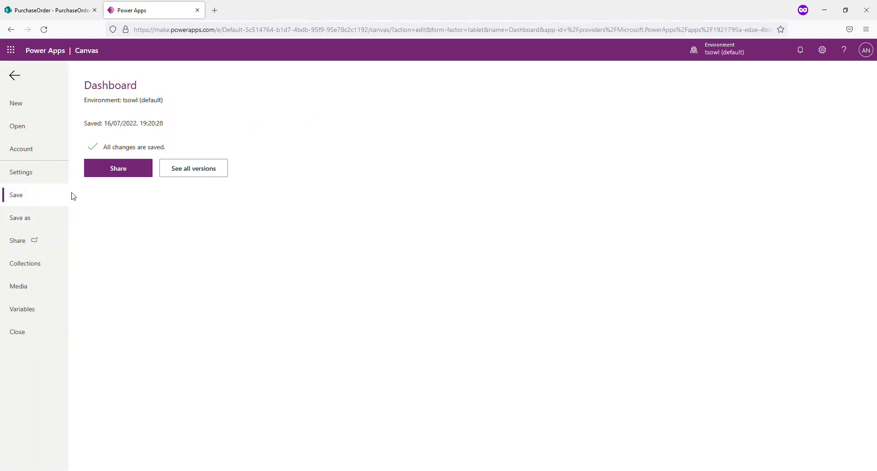
mouse_move(74, 66)
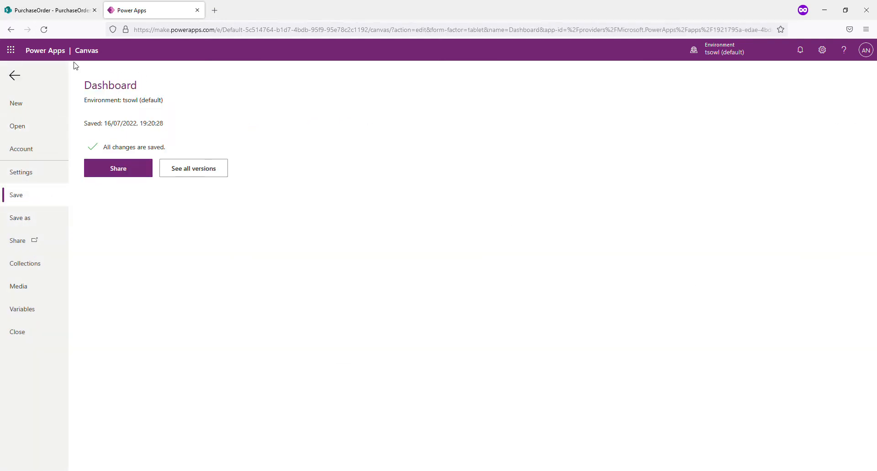
click(15, 76)
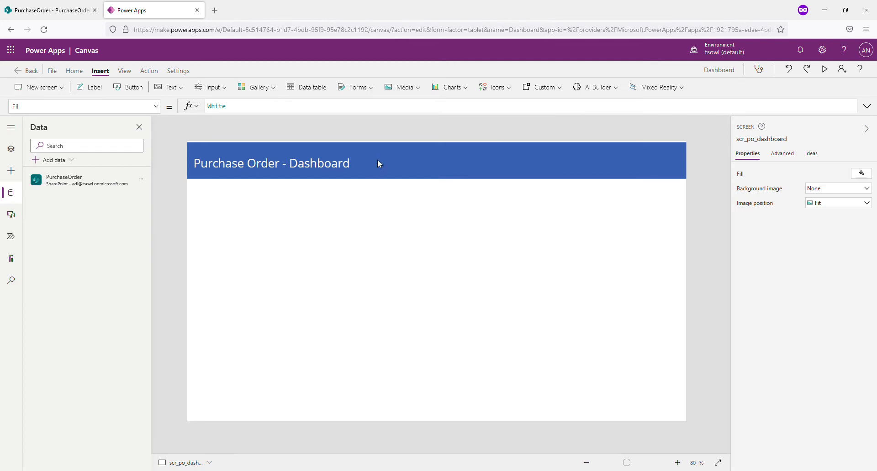
mouse_move(409, 234)
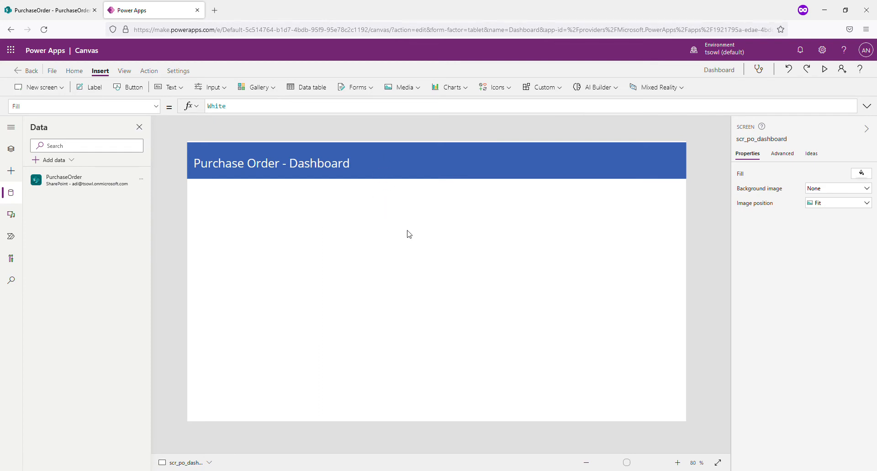
mouse_move(413, 223)
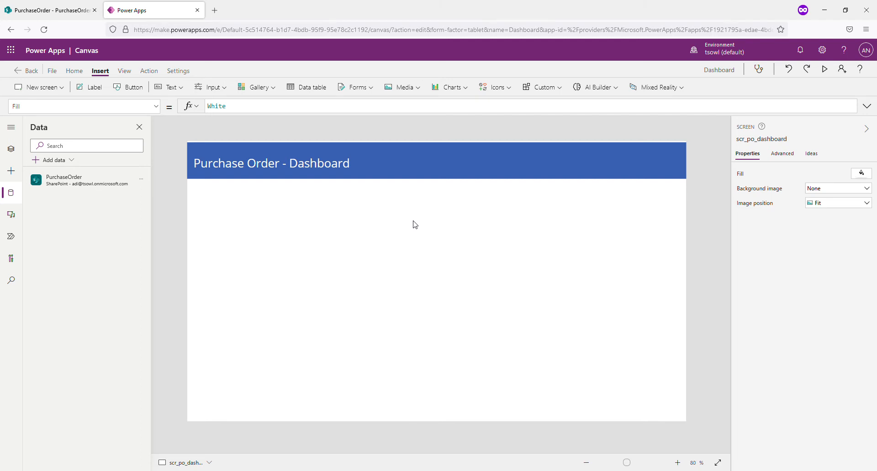
mouse_move(427, 275)
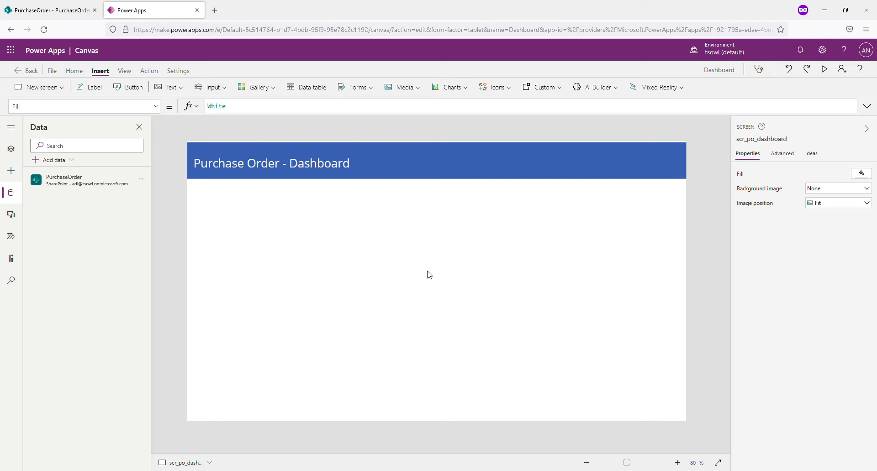
click(156, 106)
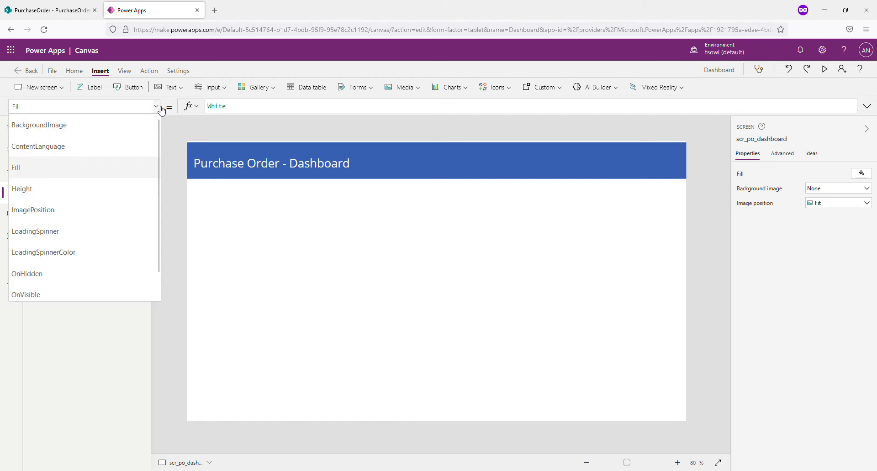
Set OnVisible to ClearCollect colOrderSummary grouping PurchaseOrder by Status with Count and sum_OrderTotal, then view SharePoint
scroll(down, 3)
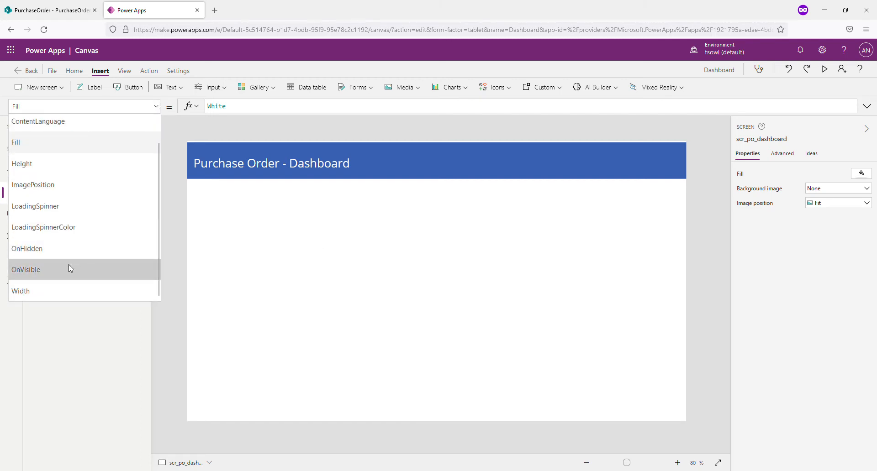
click(25, 269)
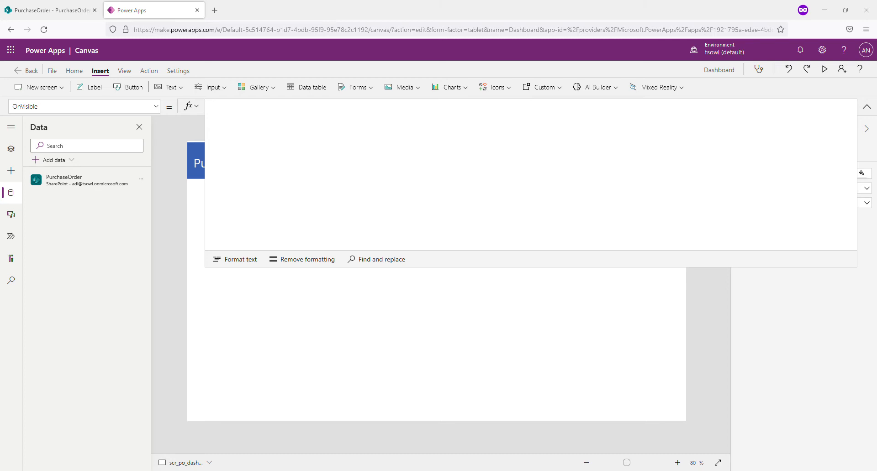
mouse_move(330, 193)
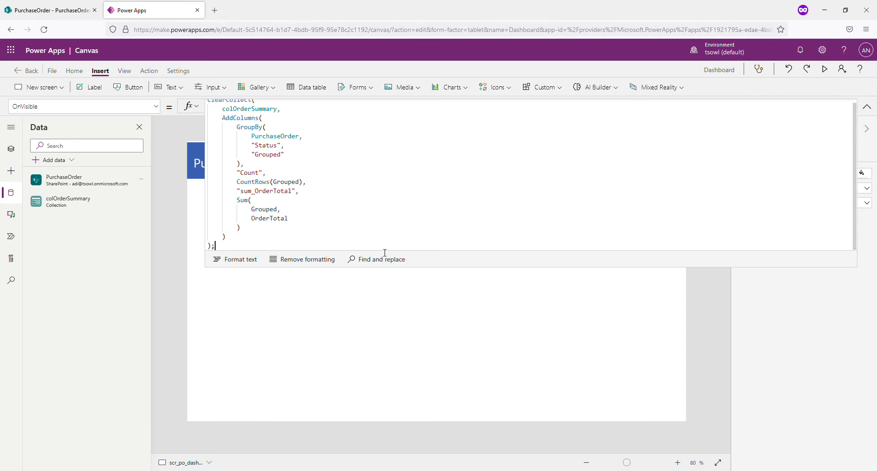
mouse_move(435, 273)
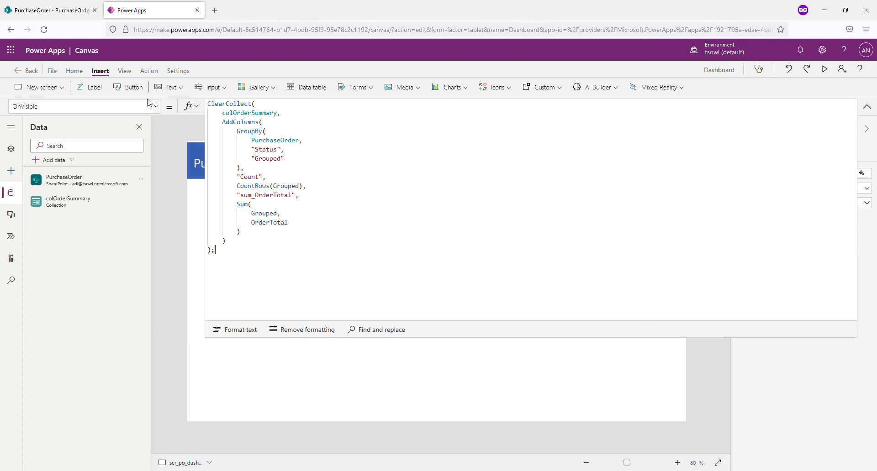
double_click(249, 113)
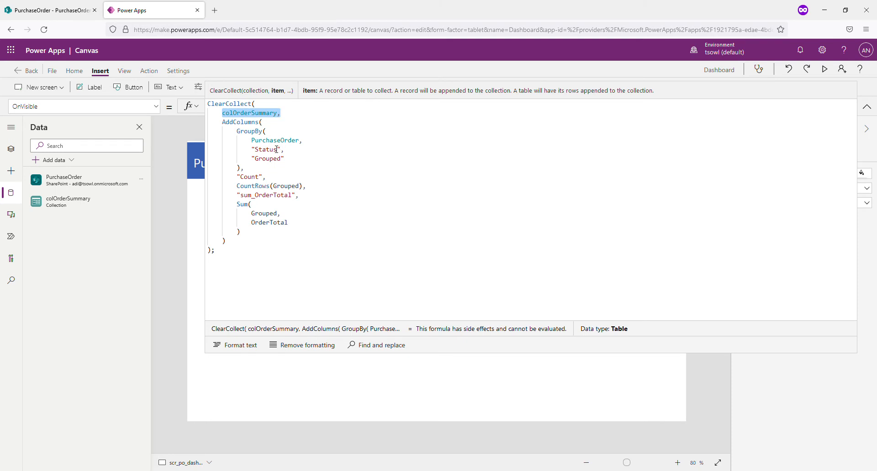
click(50, 10)
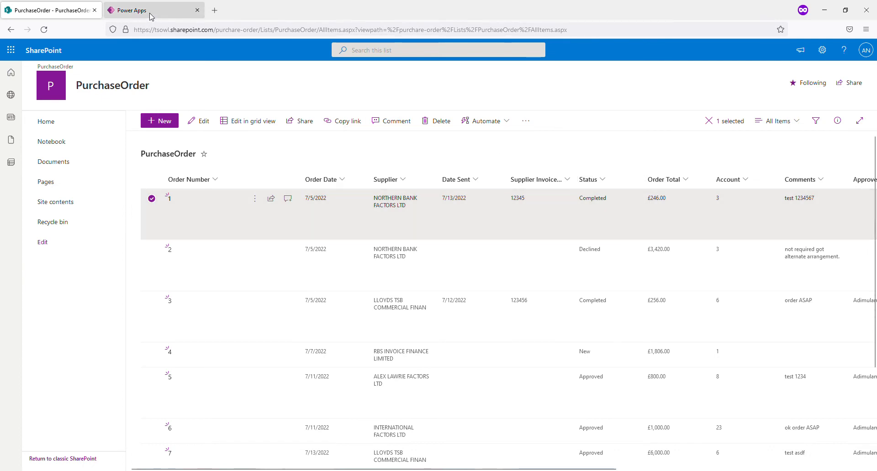
Return from the SharePoint PurchaseOrder list to the Power Apps editor
click(150, 10)
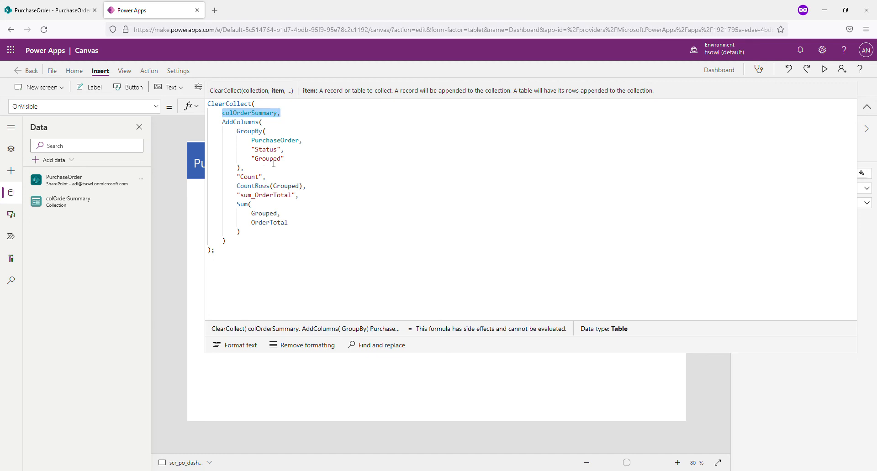
click(269, 158)
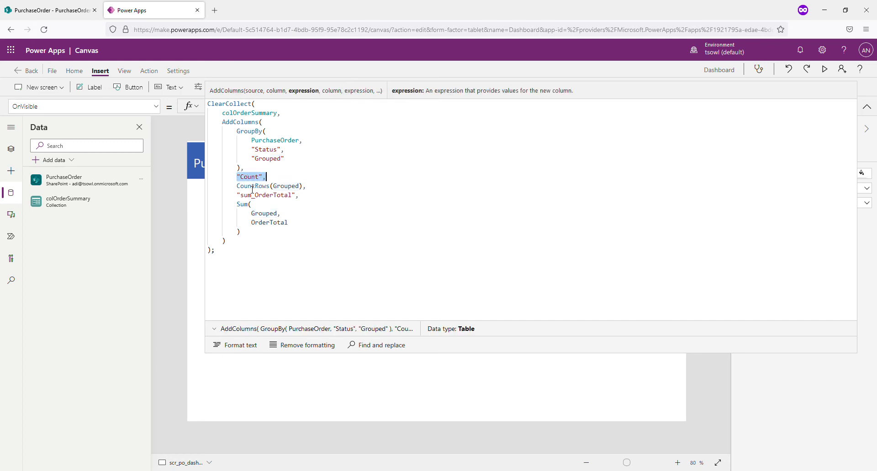
click(272, 186)
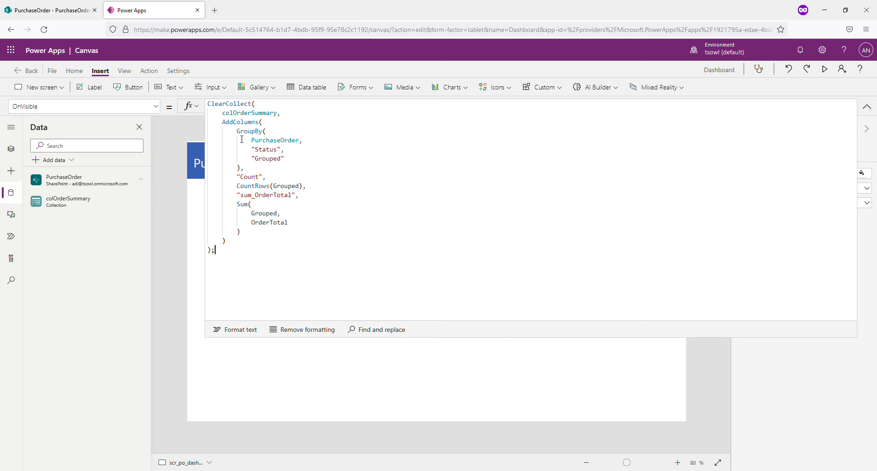
mouse_move(268, 204)
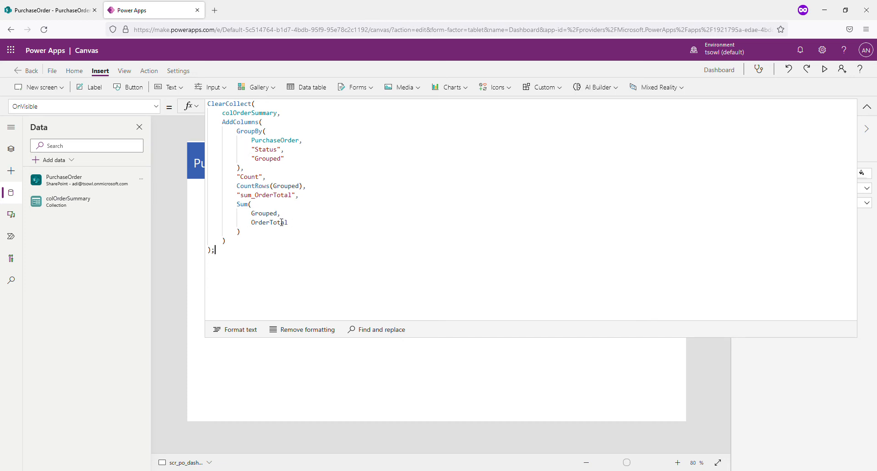
mouse_move(451, 327)
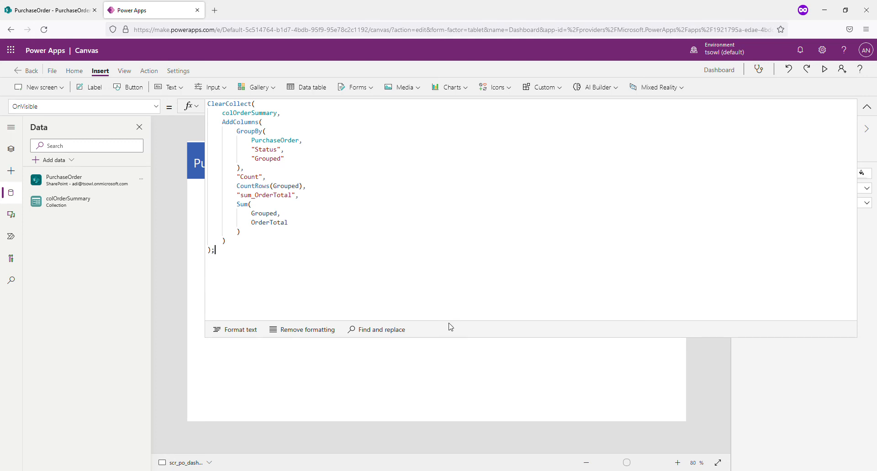
Collapse the expanded formula editor back to a single line
drag(449, 327, 449, 162)
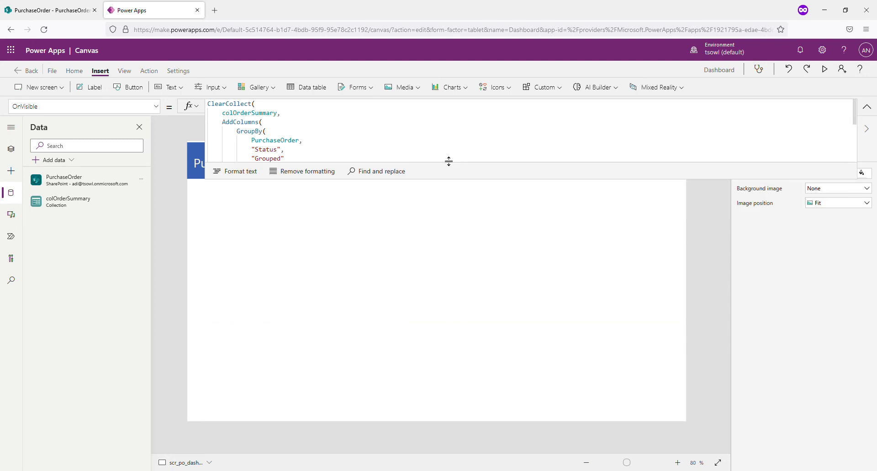
click(868, 107)
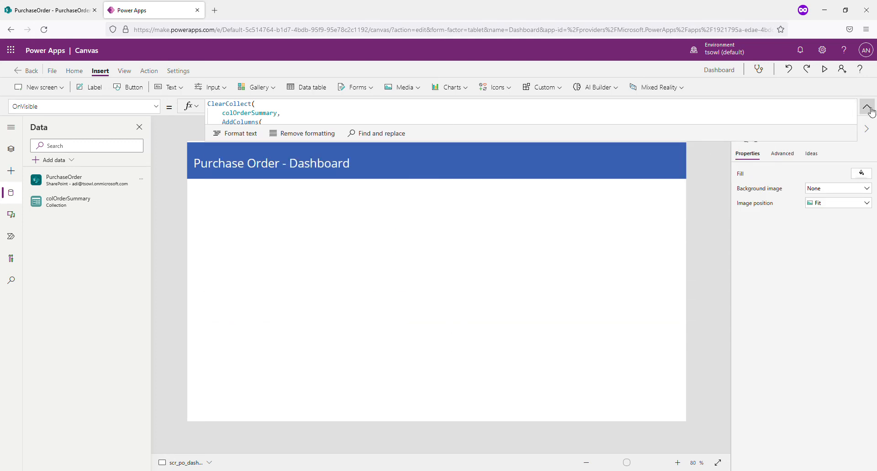
click(868, 106)
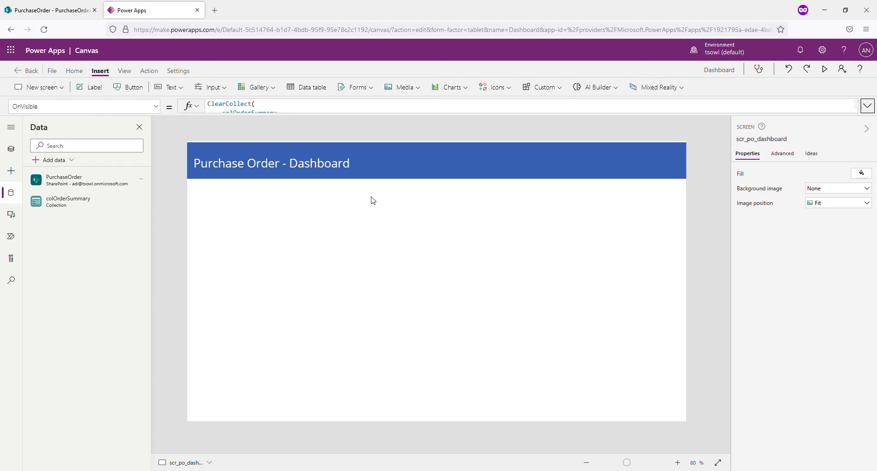
mouse_move(67, 202)
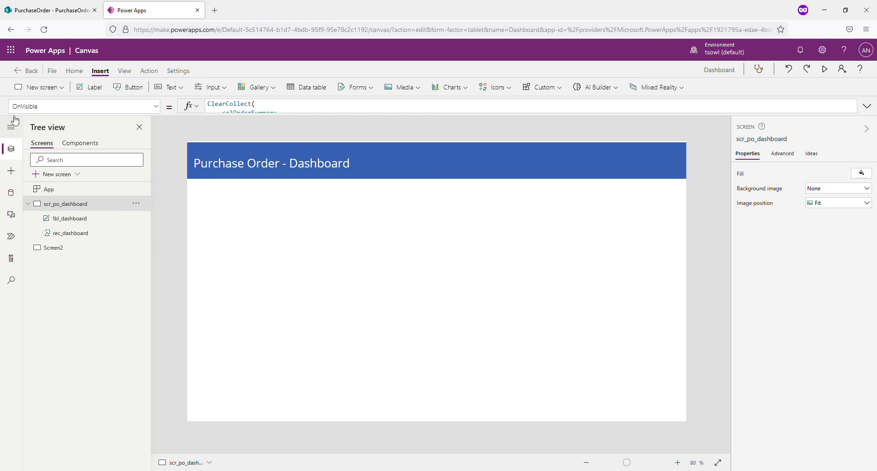
Preview colOrderSummary on the Collections page, showing Count, Grouped, Status and sum_OrderTotal columns
click(51, 71)
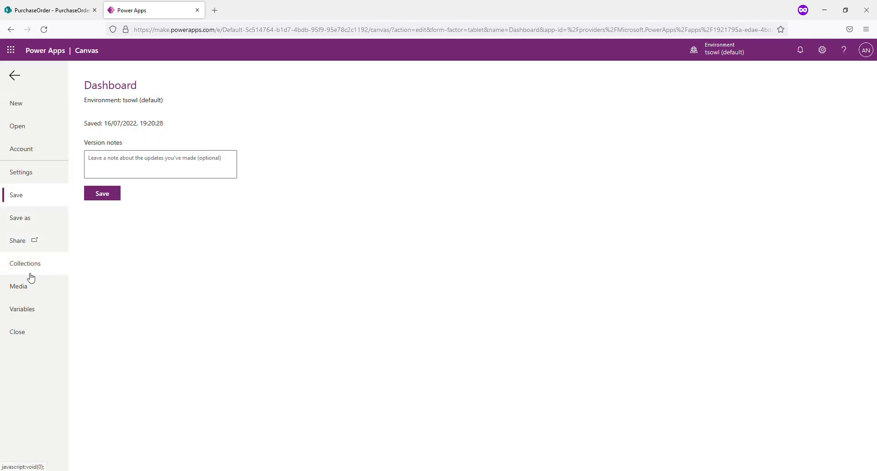
click(25, 263)
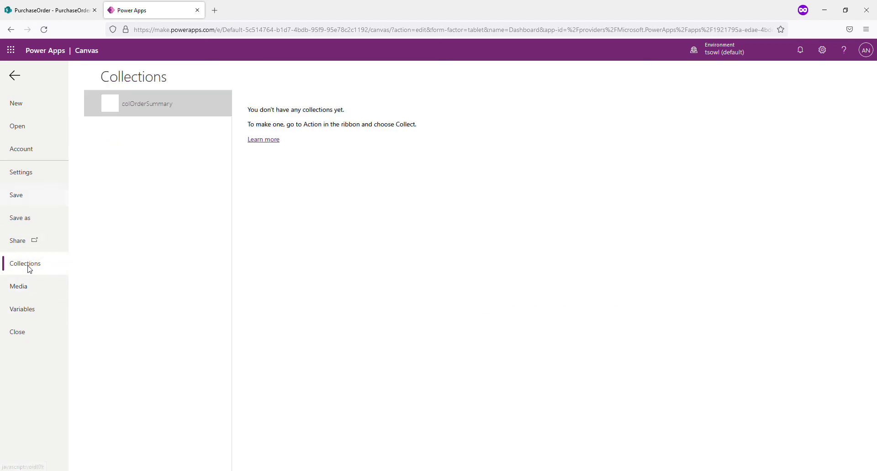
click(147, 104)
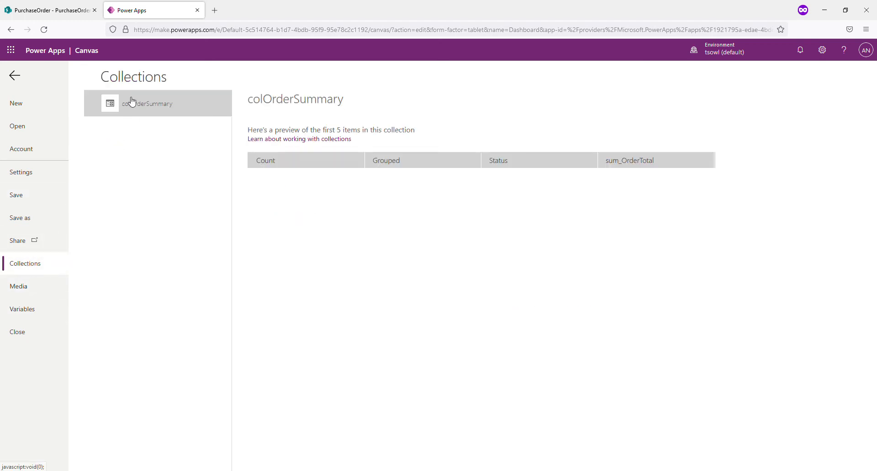
mouse_move(14, 77)
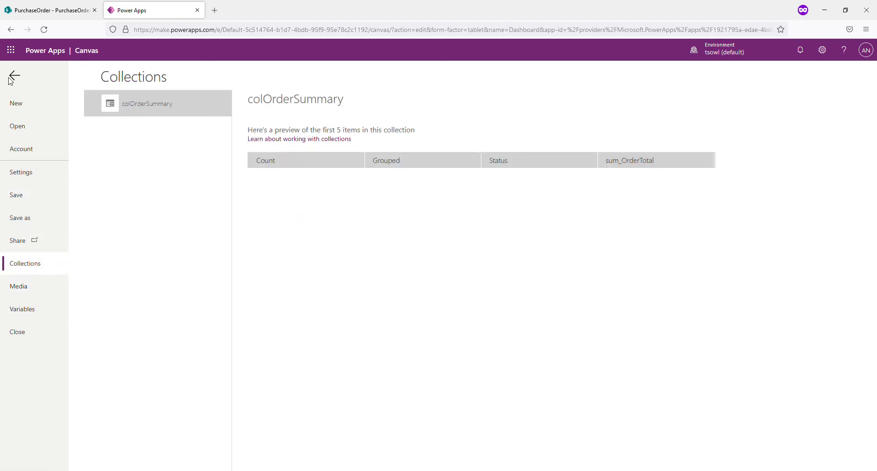
Switch to Screen2 and back to scr_po_dashboard so OnVisible runs, then reopen the save page
click(14, 76)
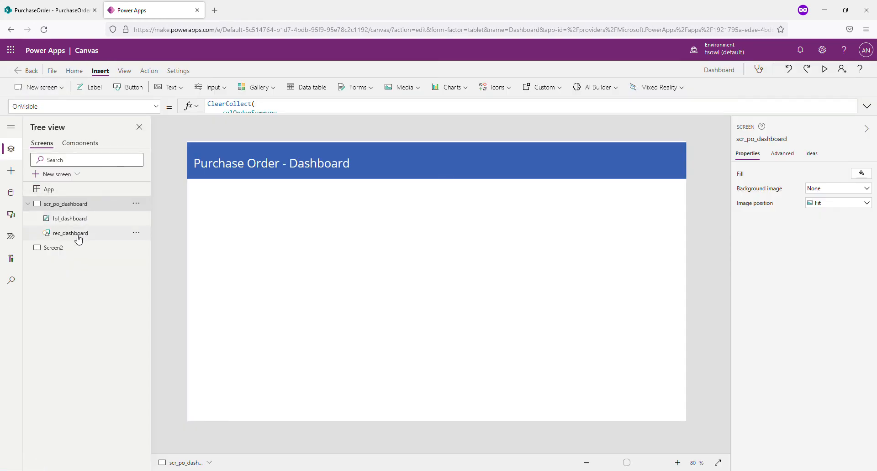
click(53, 248)
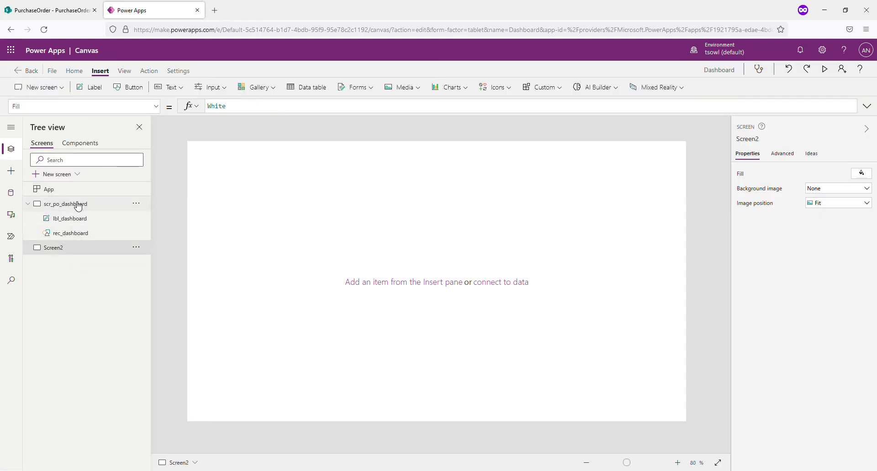
click(66, 204)
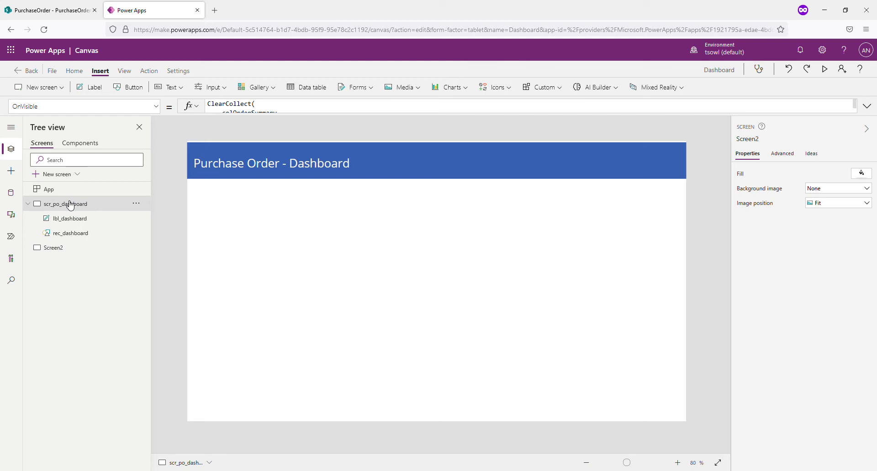
click(51, 70)
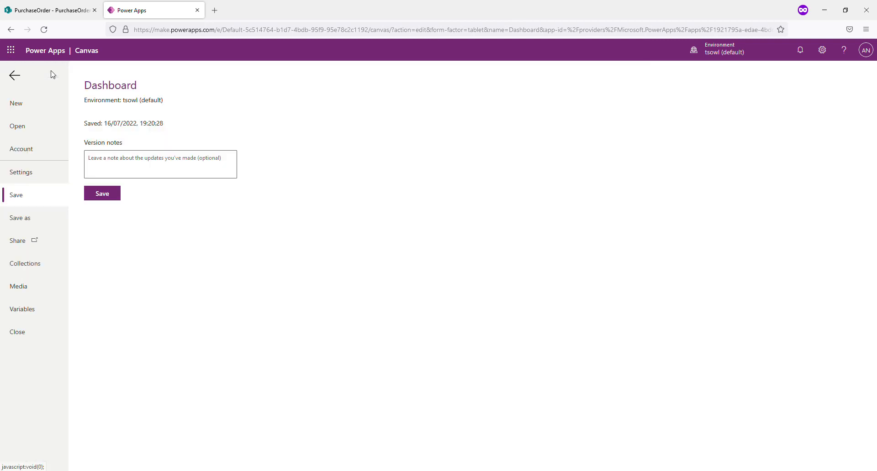
mouse_move(26, 265)
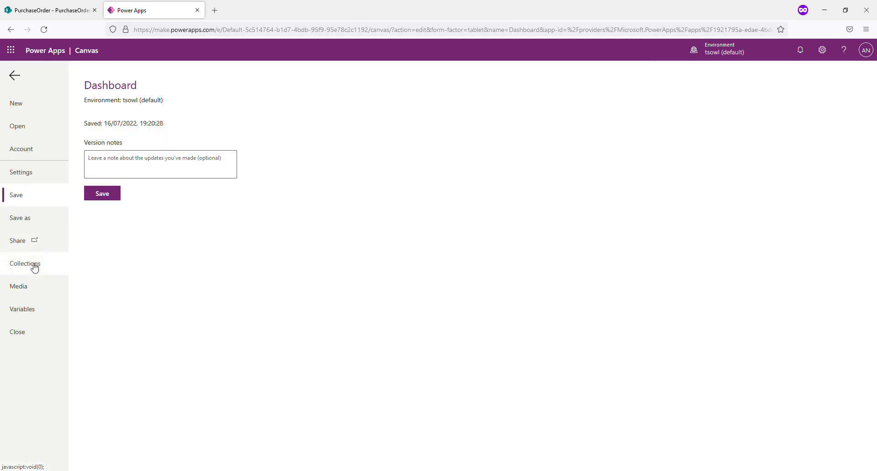
click(25, 263)
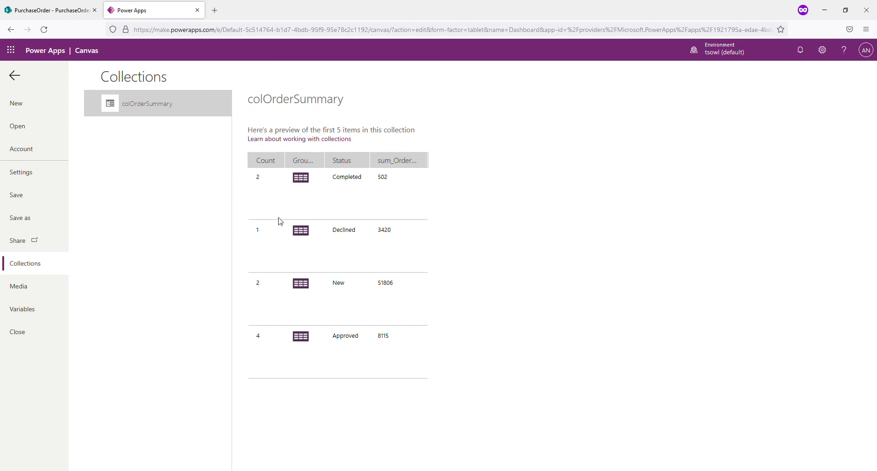
mouse_move(374, 164)
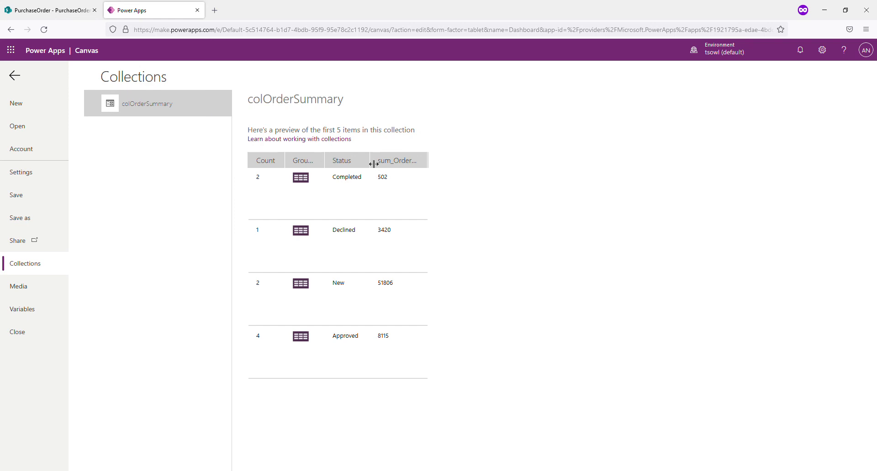
mouse_move(343, 186)
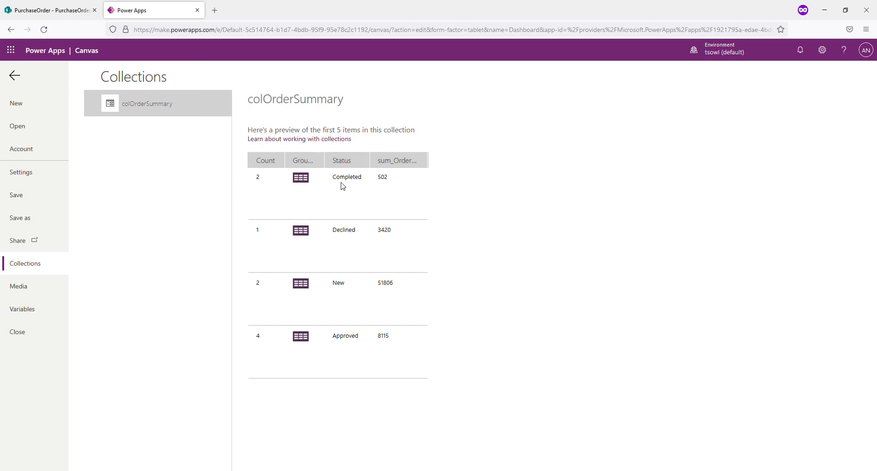
mouse_move(339, 303)
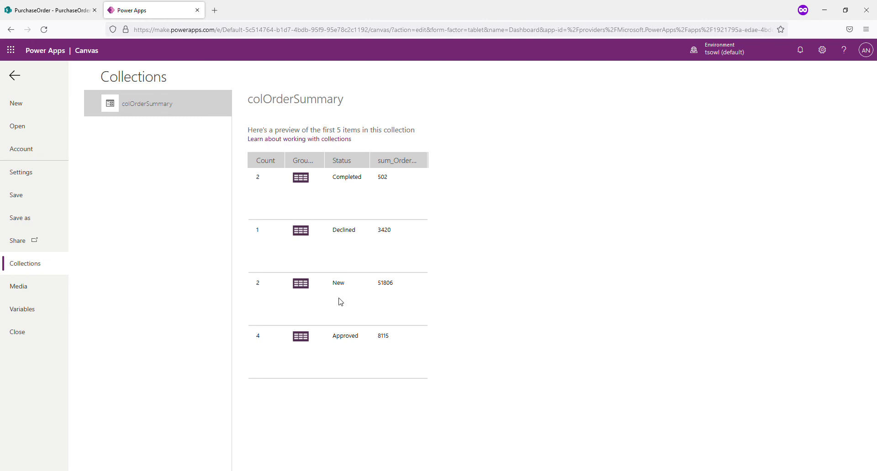
click(51, 10)
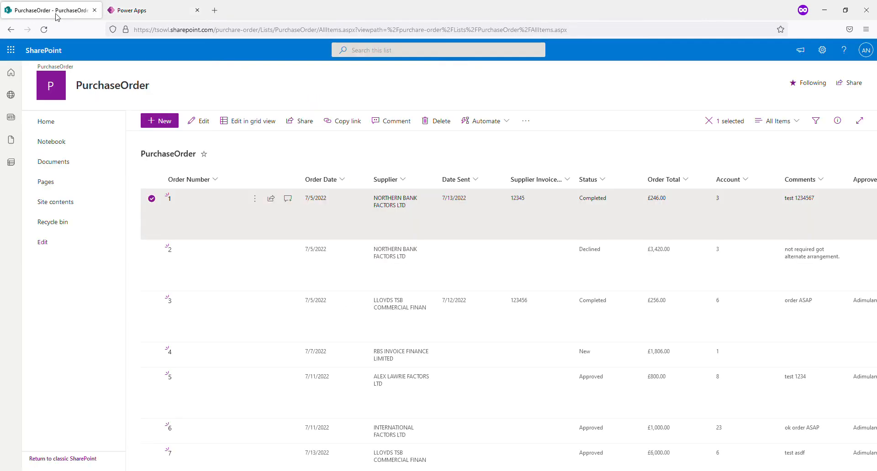
mouse_move(603, 197)
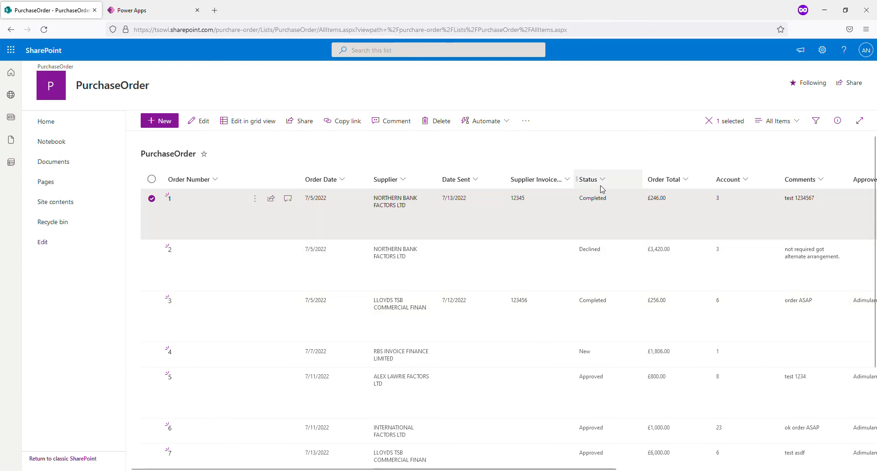
mouse_move(663, 201)
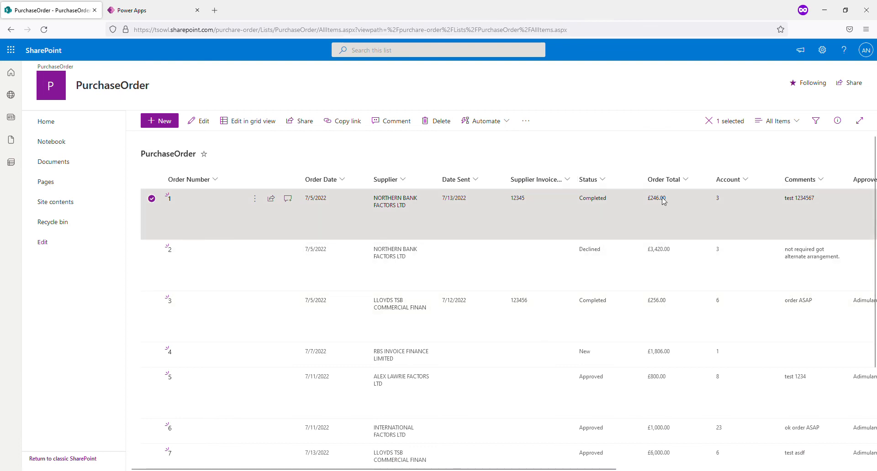
click(135, 10)
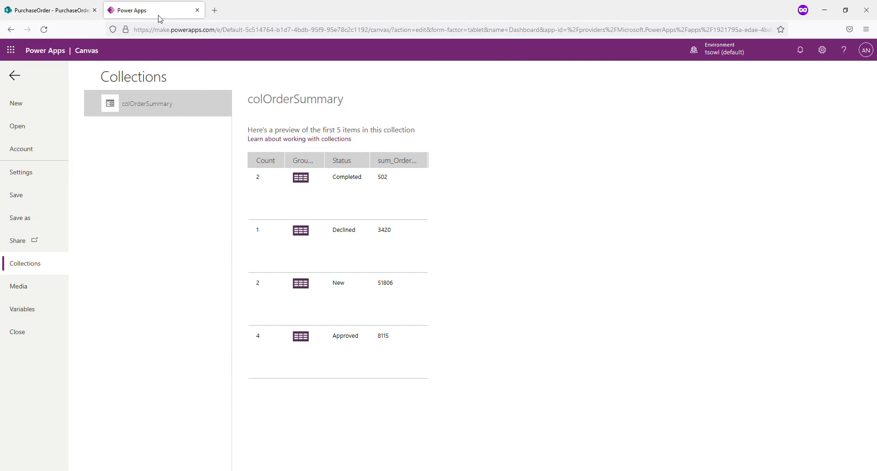
mouse_move(316, 247)
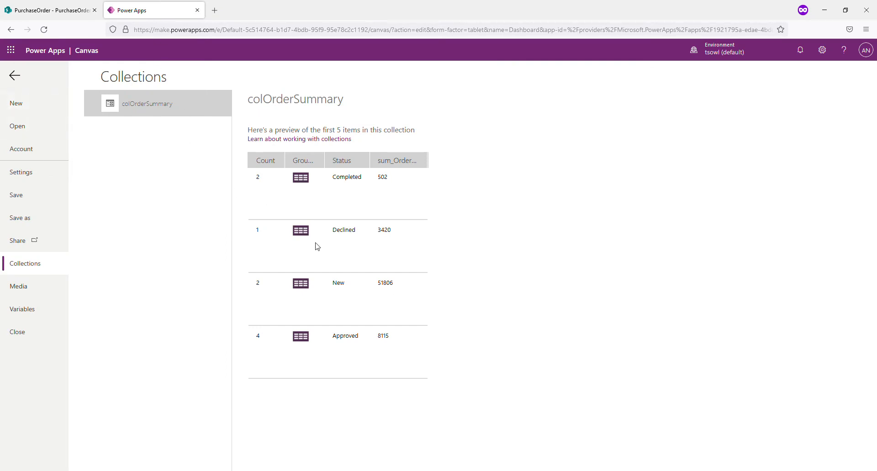
mouse_move(479, 390)
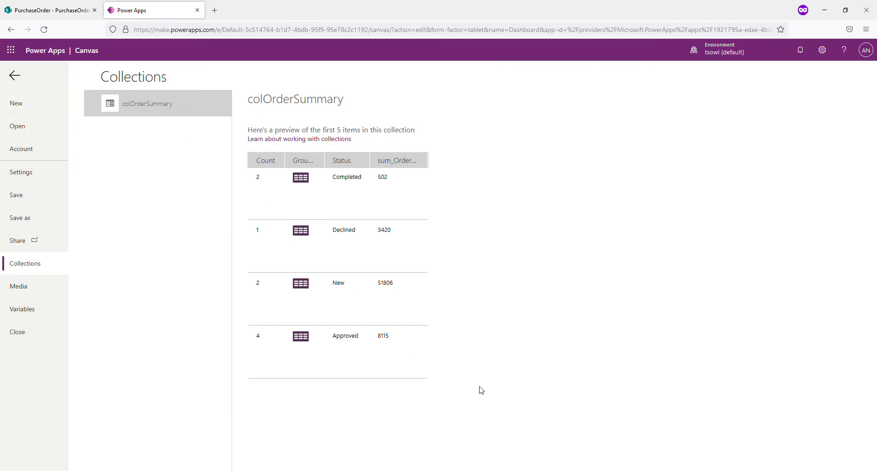
click(50, 10)
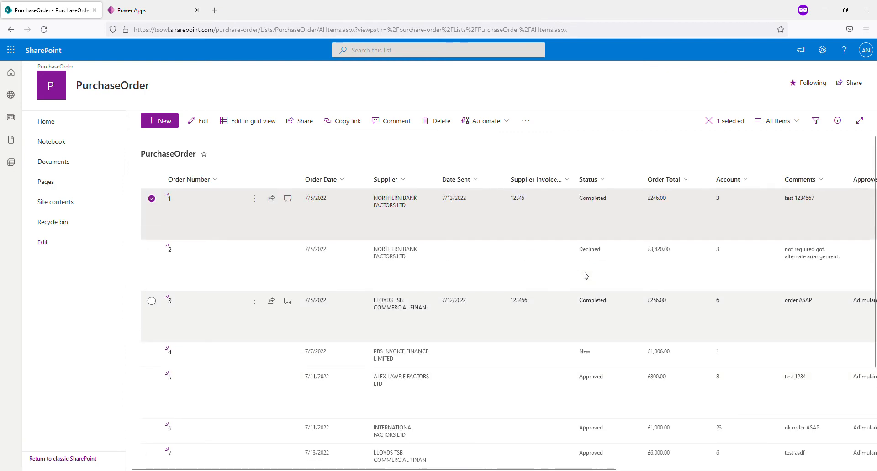
click(154, 10)
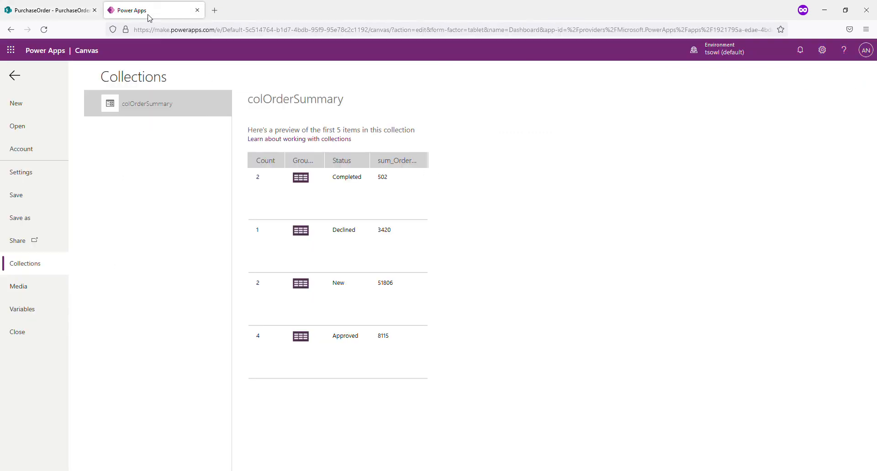
mouse_move(303, 326)
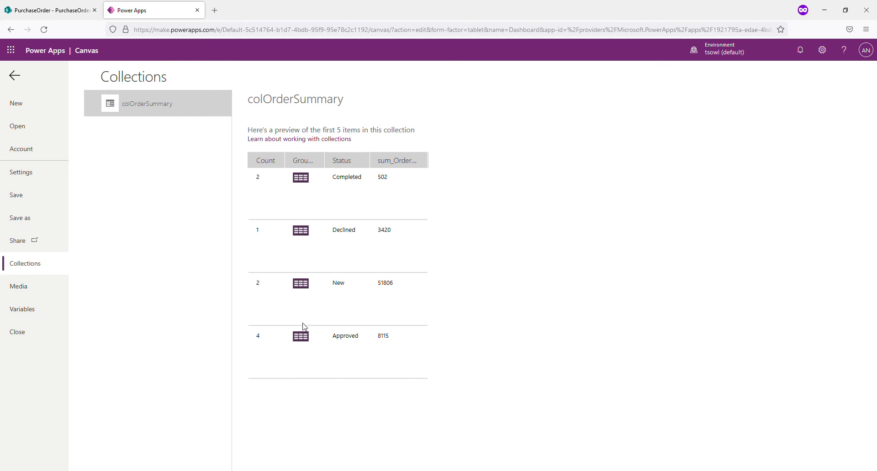
mouse_move(349, 189)
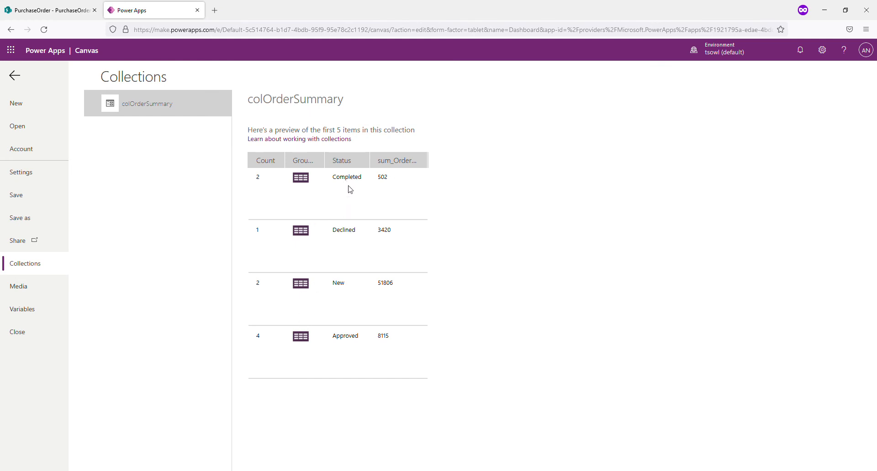
mouse_move(217, 300)
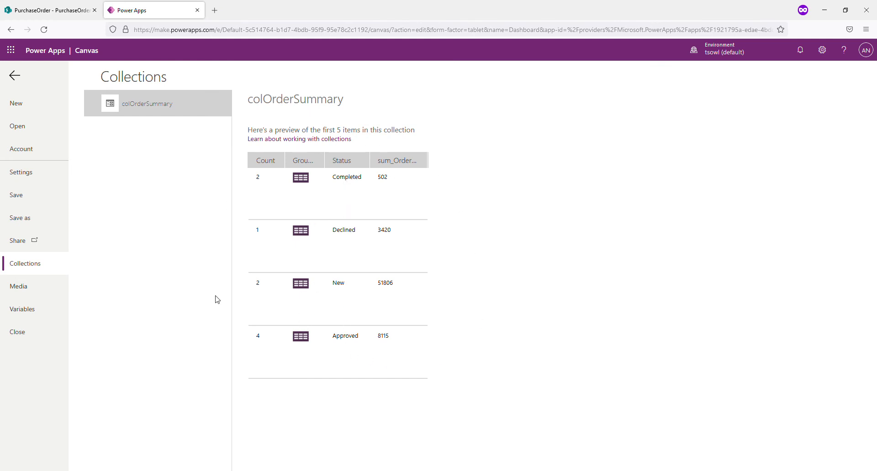
mouse_move(394, 168)
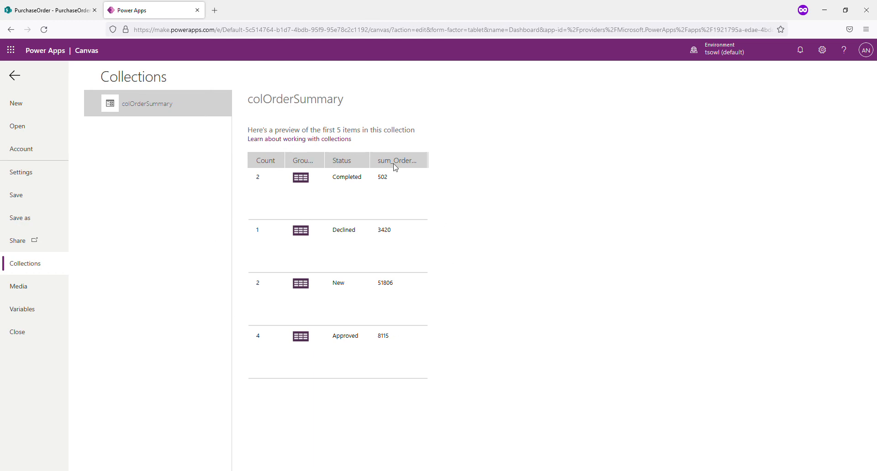
mouse_move(523, 241)
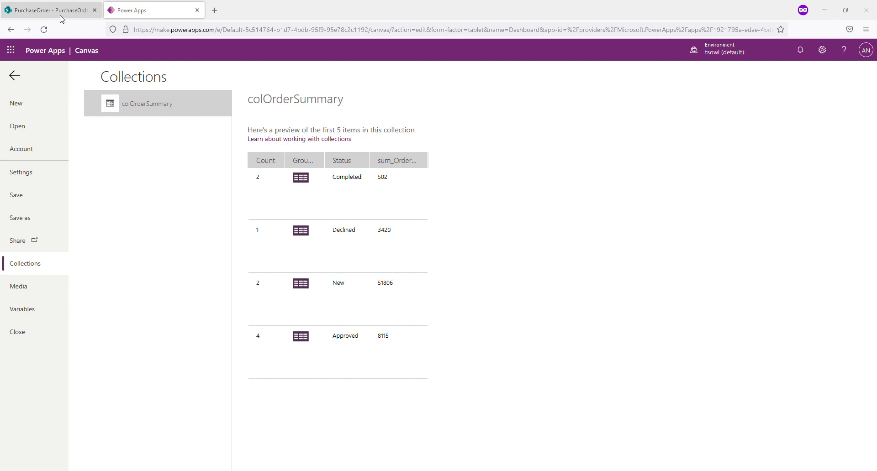
Insert DataTable1 bound to colOrderSummary and move it below the dashboard header
click(15, 76)
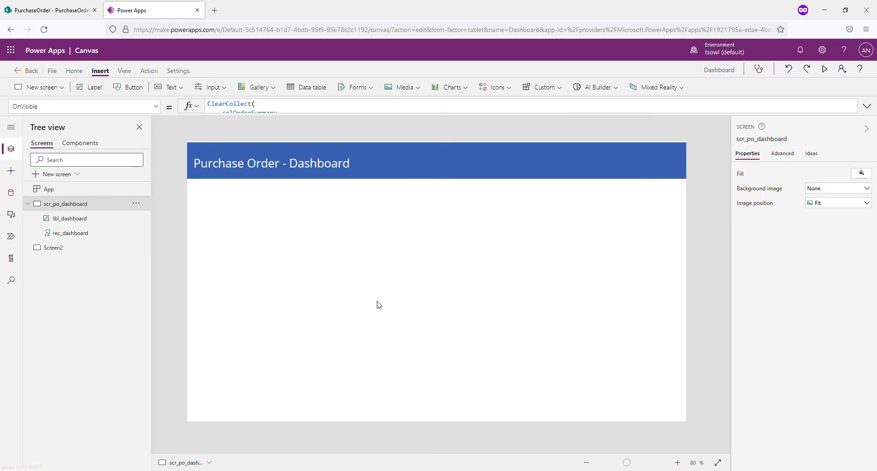
mouse_move(321, 181)
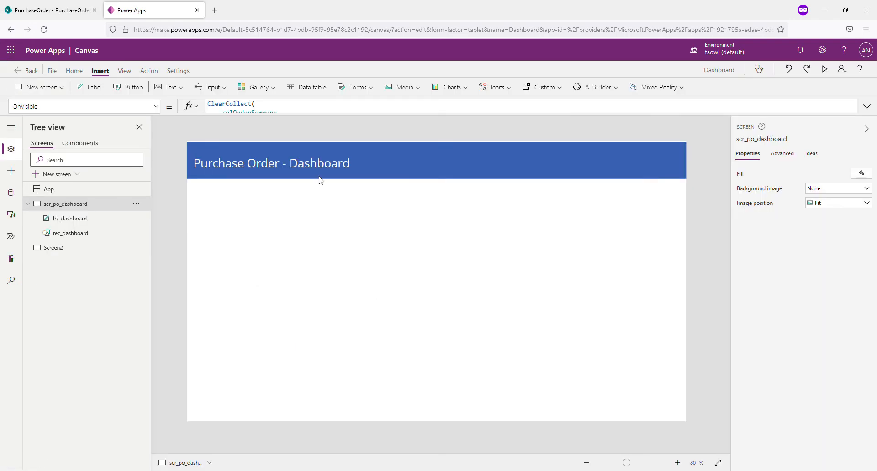
mouse_move(102, 74)
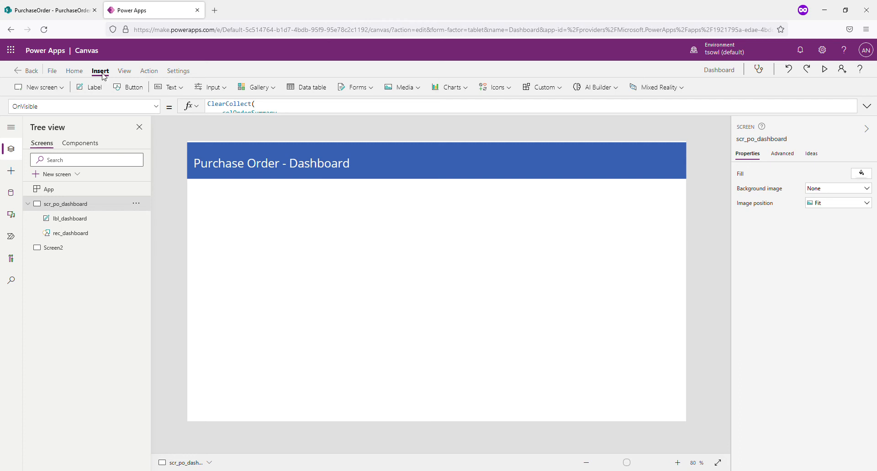
mouse_move(311, 87)
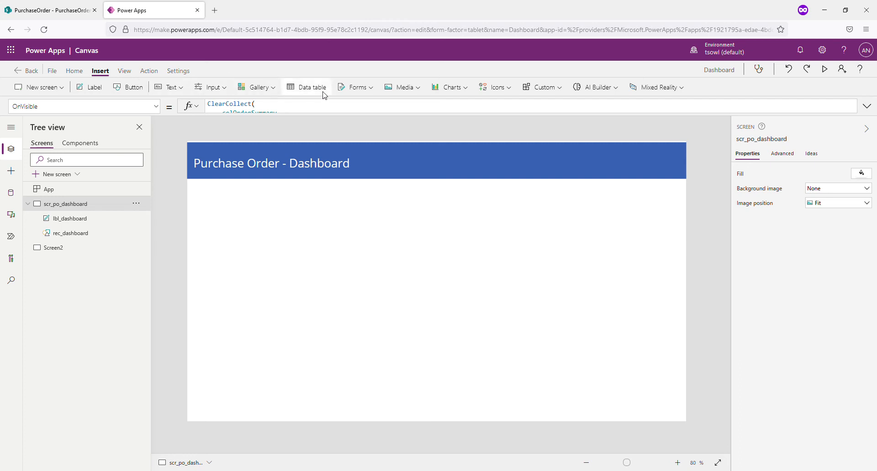
click(310, 87)
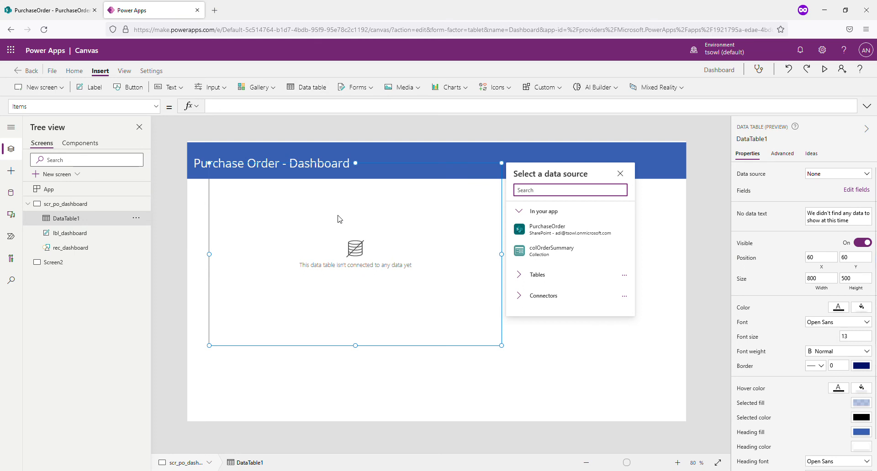
mouse_move(551, 251)
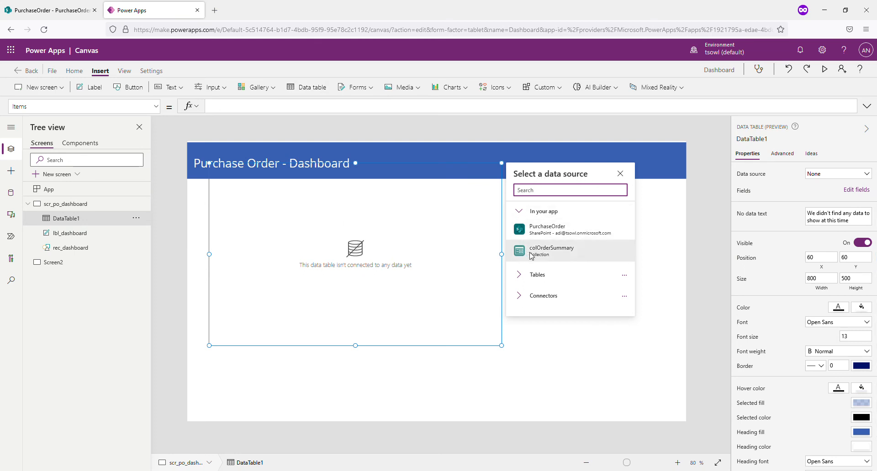
mouse_move(552, 251)
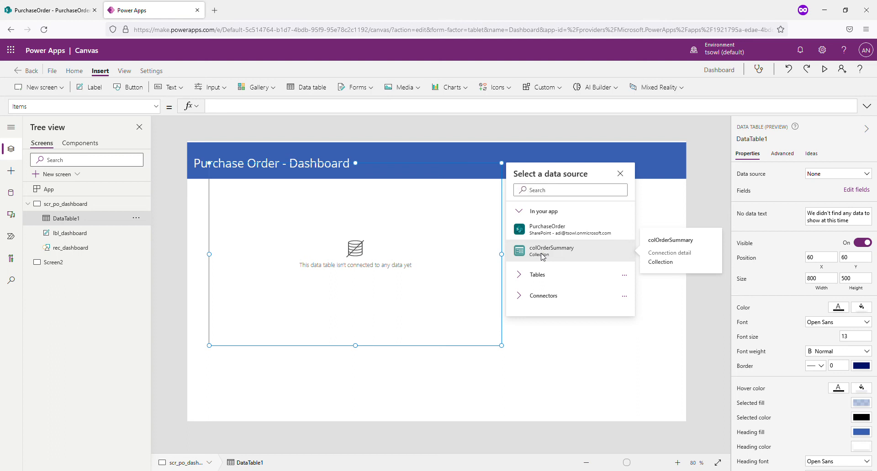
click(552, 250)
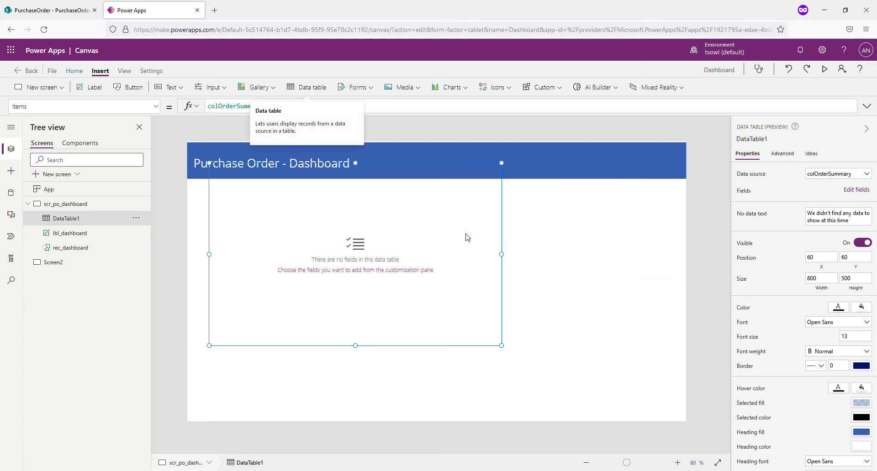
mouse_move(366, 274)
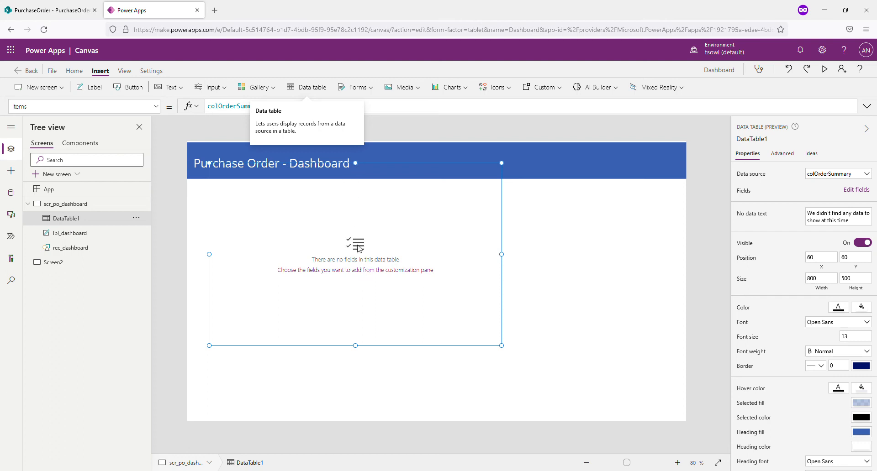
mouse_move(364, 167)
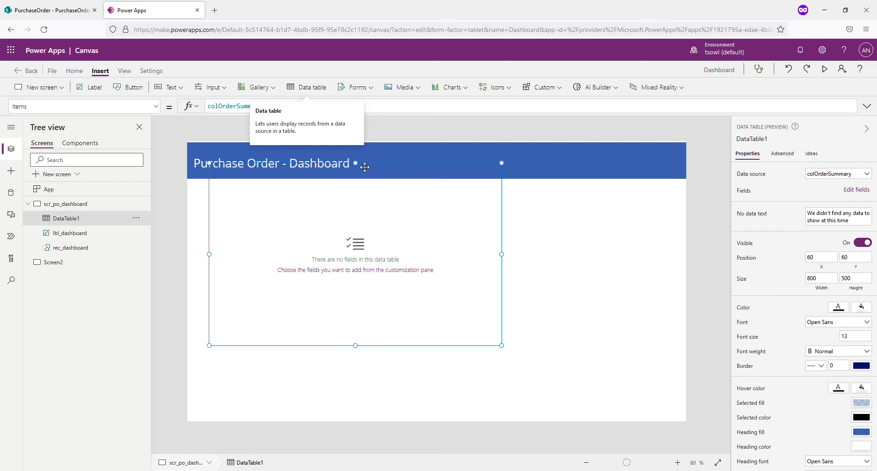
drag(354, 255, 337, 276)
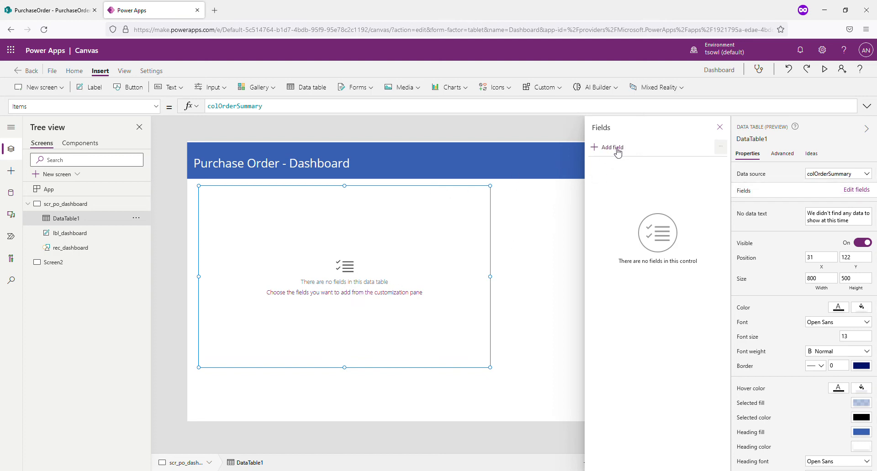
Add the Status, Count and sum_OrderTotal fields to DataTable1
click(611, 147)
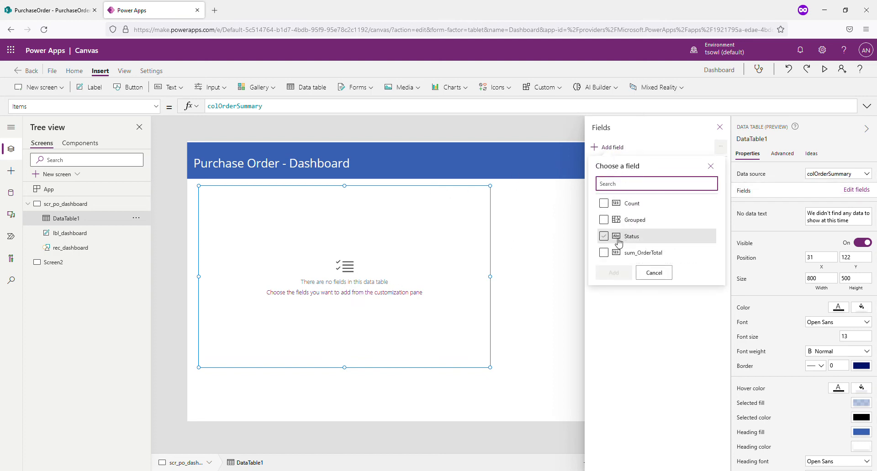
click(604, 236)
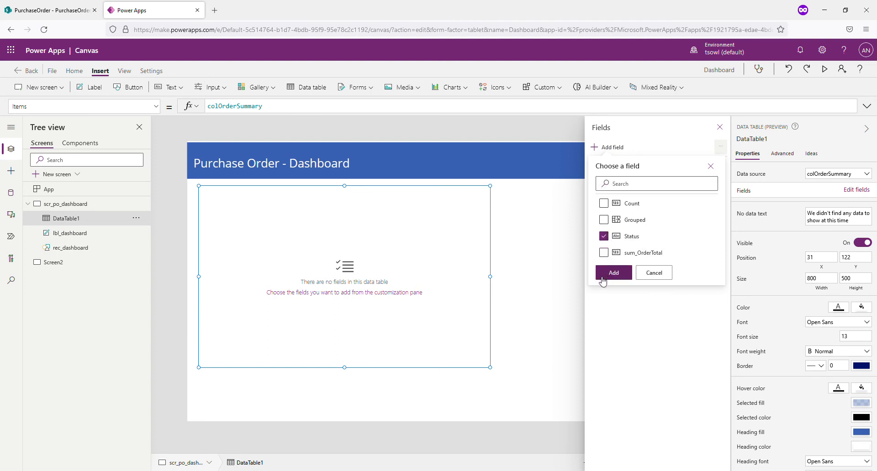
click(604, 203)
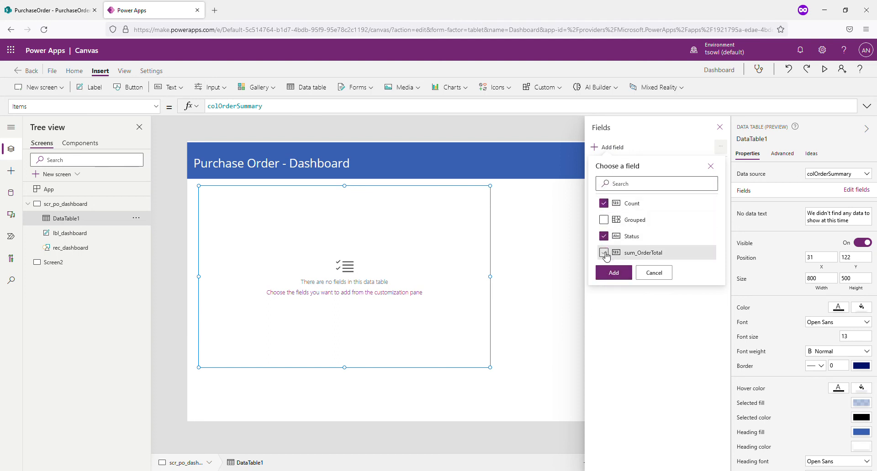
click(604, 253)
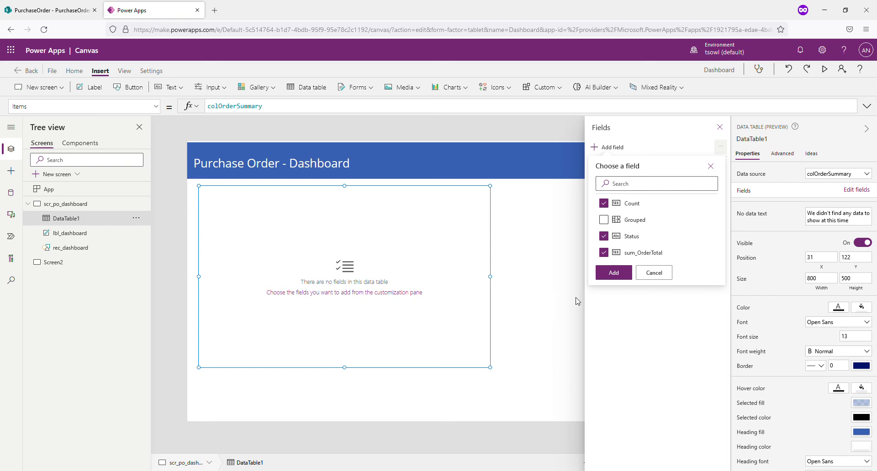
click(613, 274)
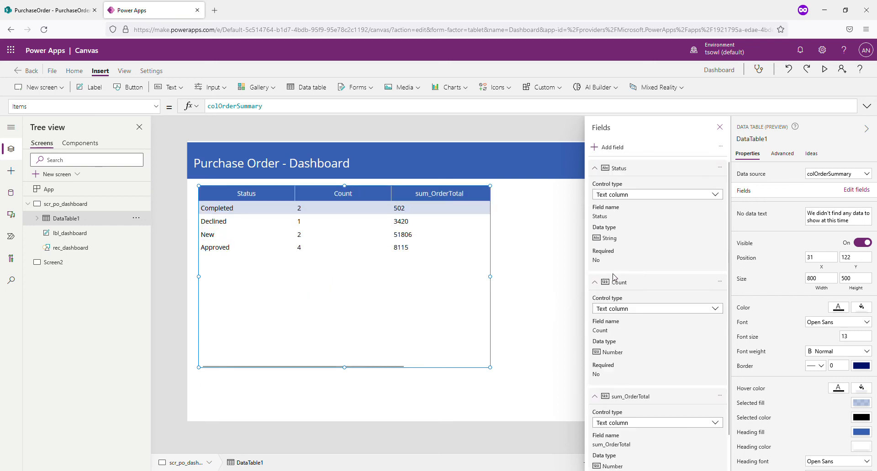
Resize DataTable1 to about 578 by 245 to fit its four rows and three columns
drag(343, 367, 347, 354)
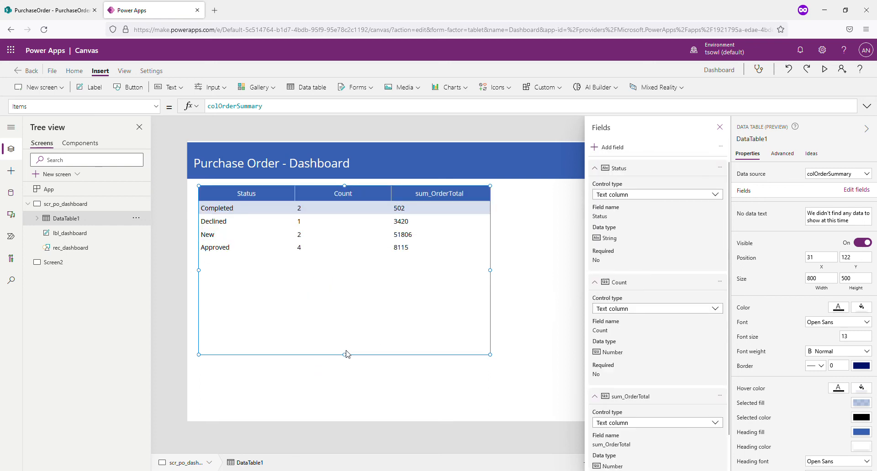
drag(345, 355, 344, 274)
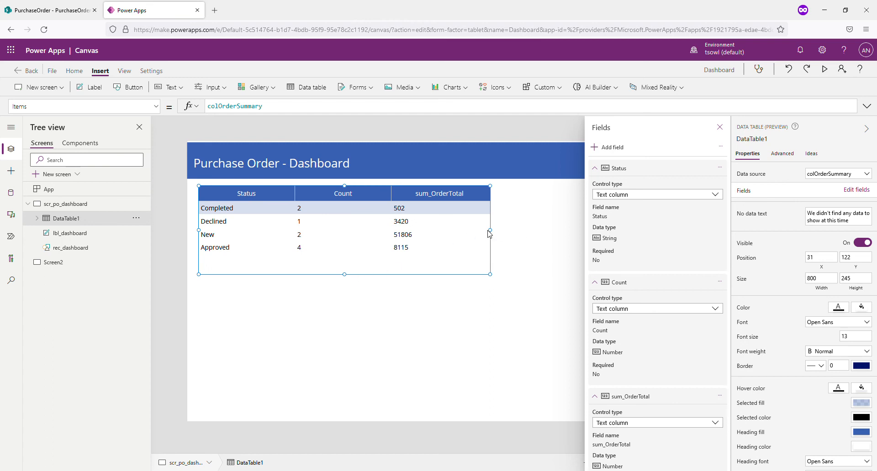
drag(488, 233, 471, 231)
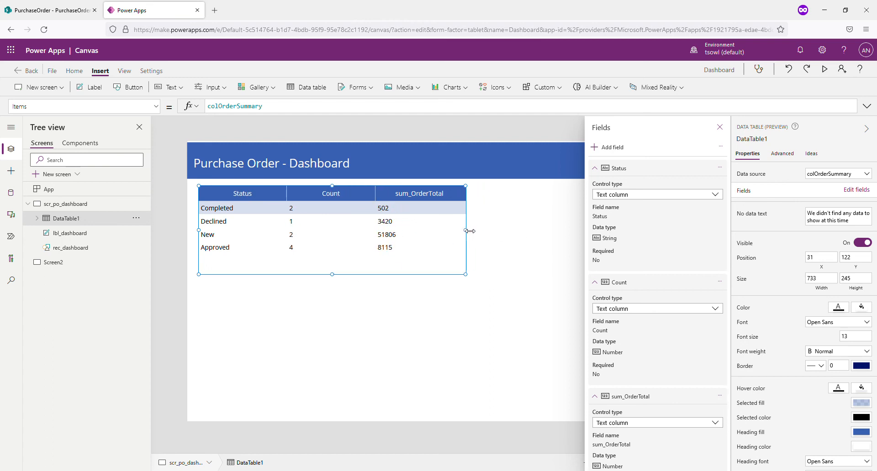
drag(465, 231, 425, 231)
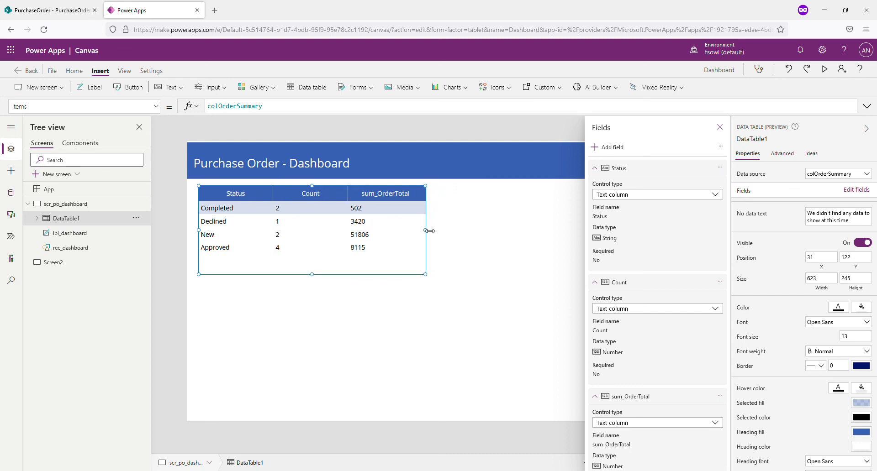
drag(425, 231, 409, 231)
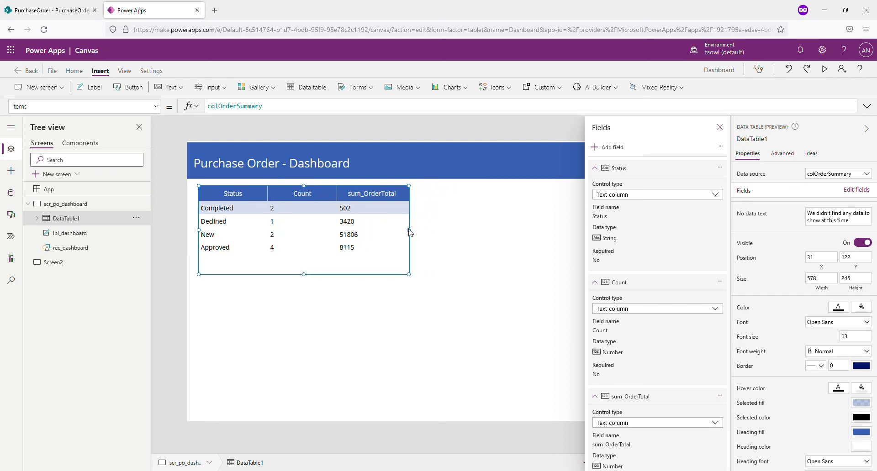
mouse_move(462, 246)
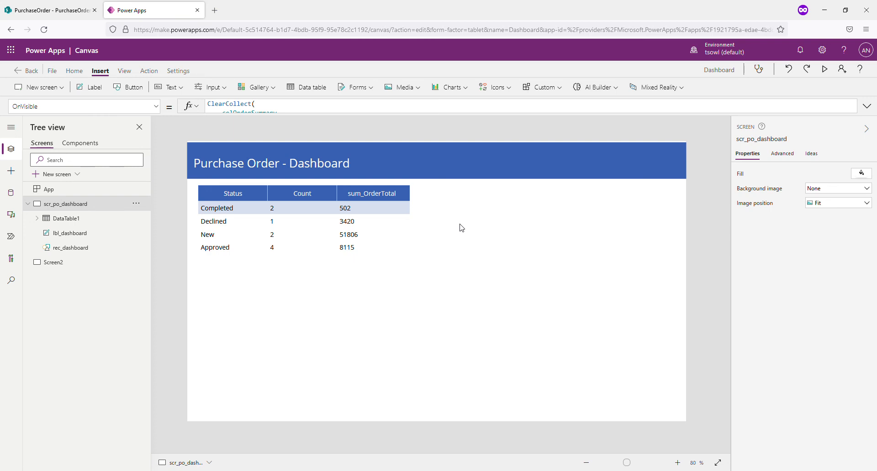
mouse_move(458, 229)
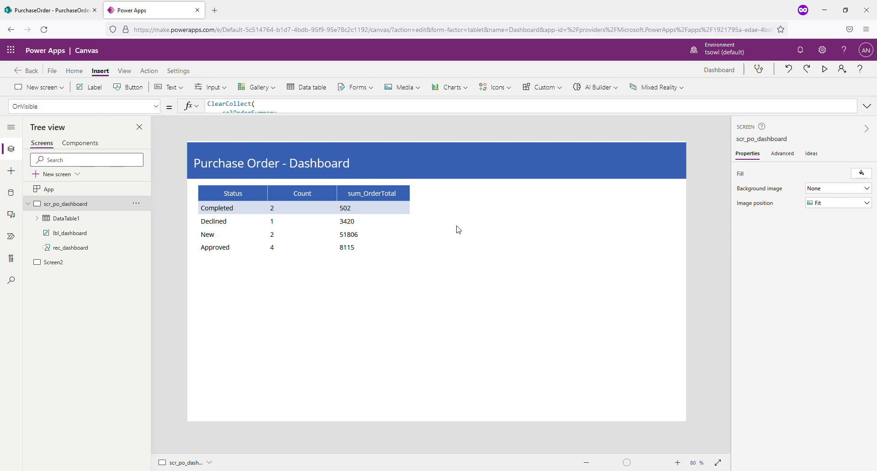
mouse_move(468, 100)
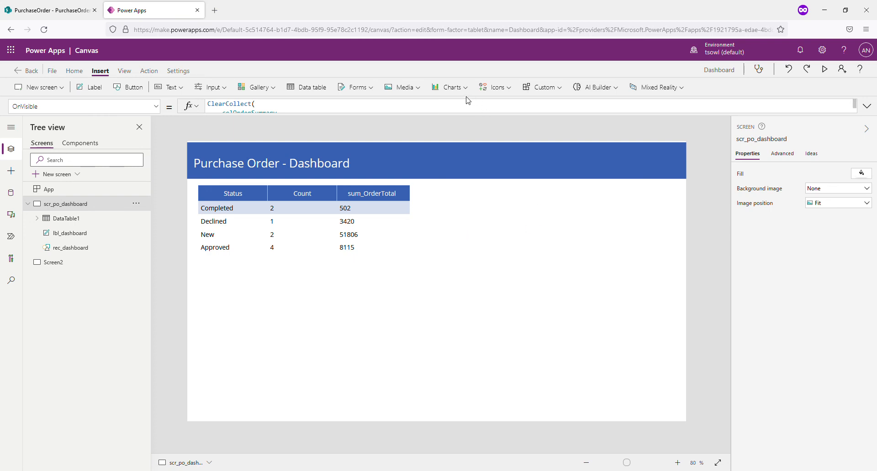
Insert CompositePieChart1 and place it at the screen's right edge beside DataTable1
click(450, 86)
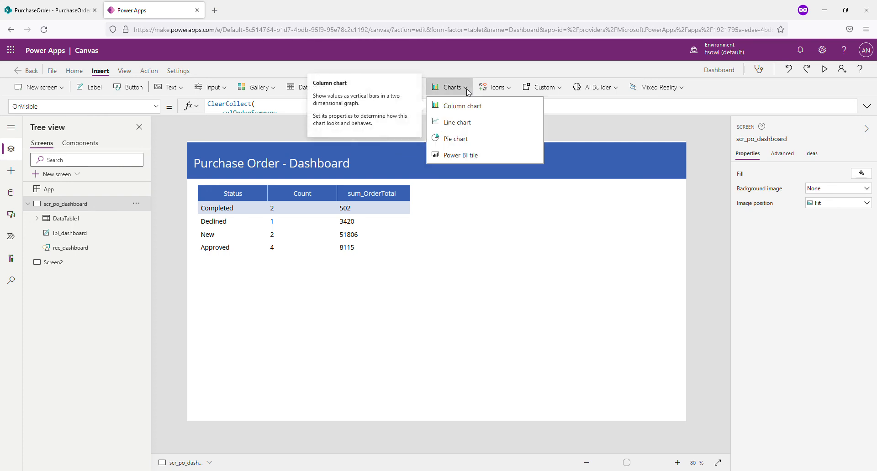
mouse_move(454, 139)
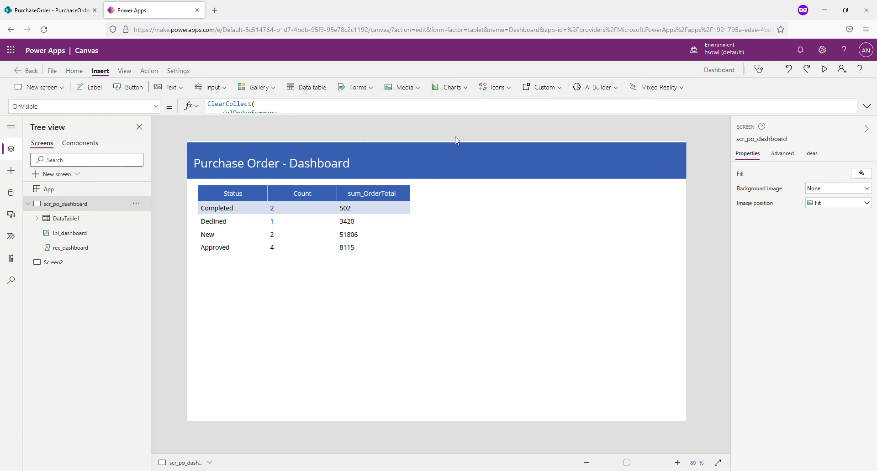
click(448, 87)
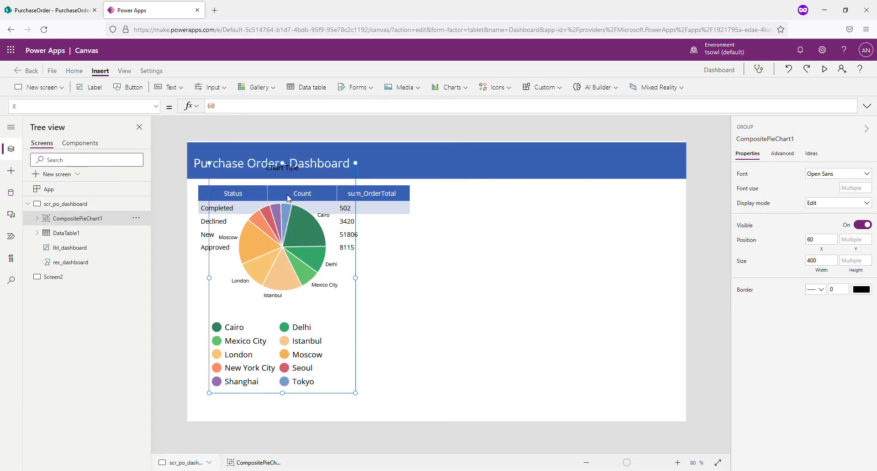
mouse_move(361, 333)
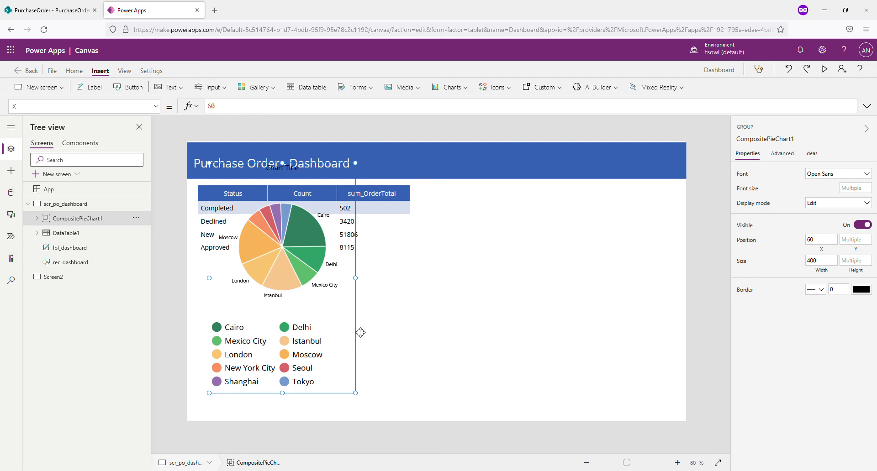
drag(283, 280, 554, 299)
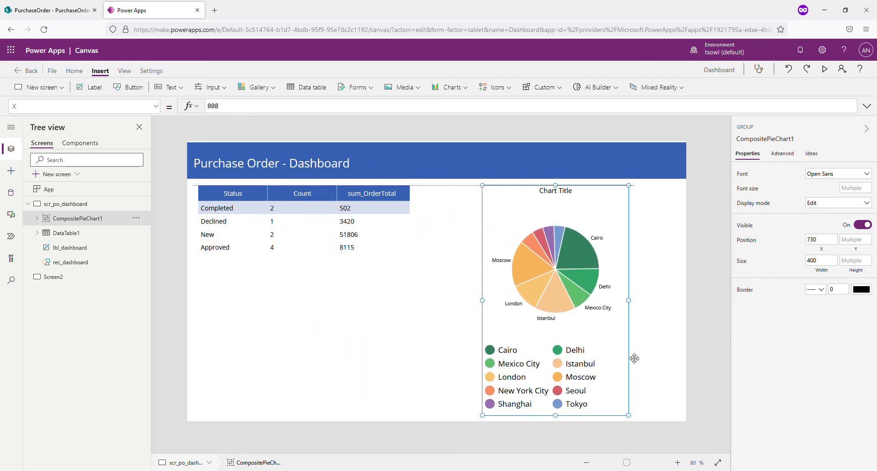
drag(555, 299, 598, 300)
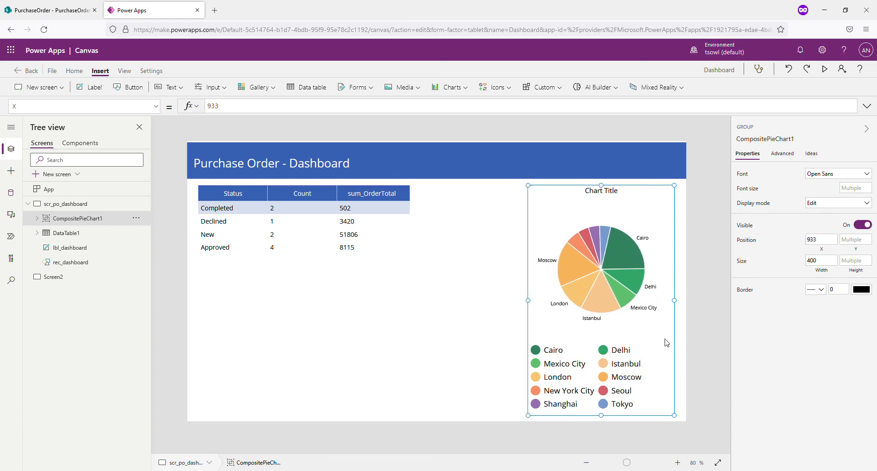
mouse_move(621, 235)
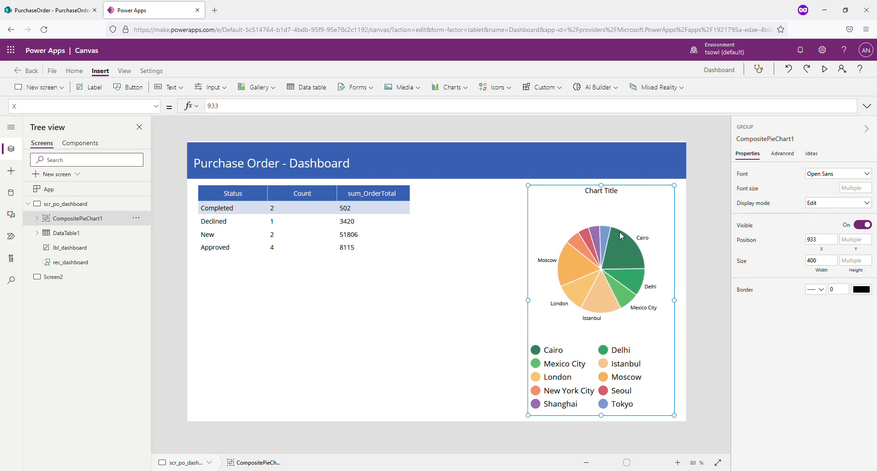
Select the pie chart's Title1 and change its Text to read "Orders count by"
click(601, 191)
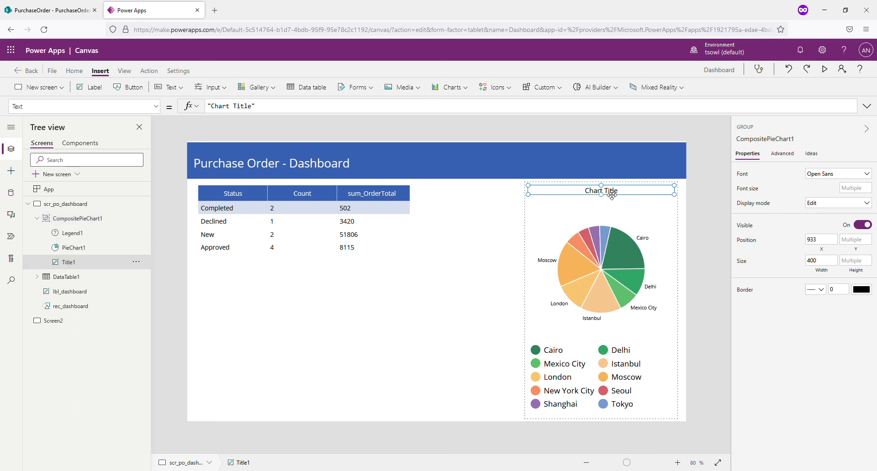
click(601, 191)
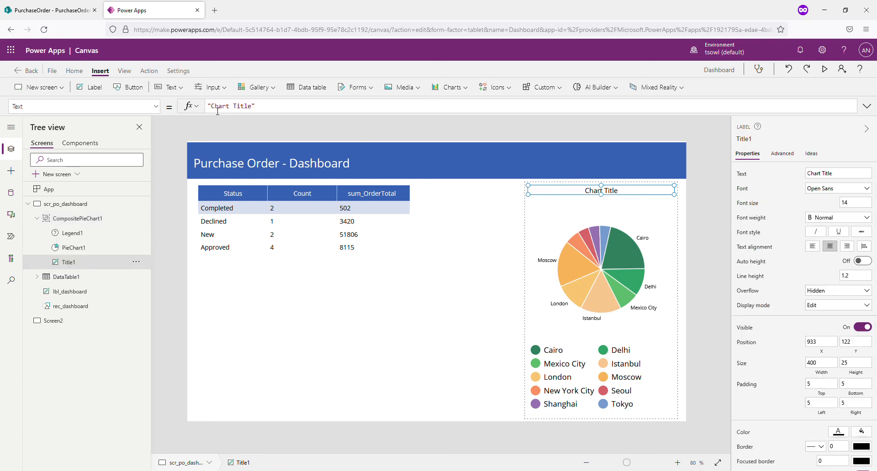
click(231, 106)
text("O)
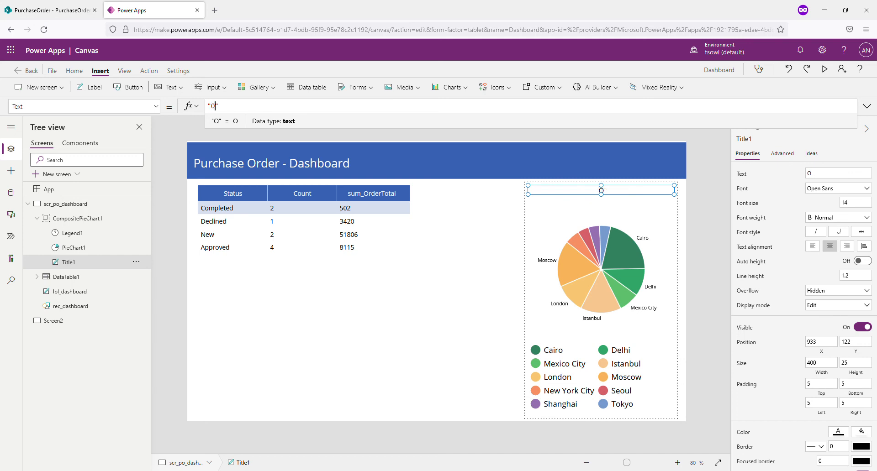
text(rders)
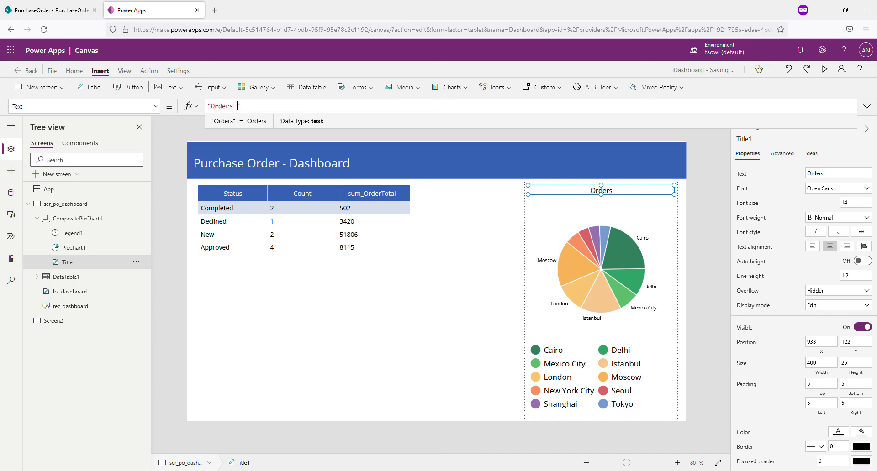
text(cou)
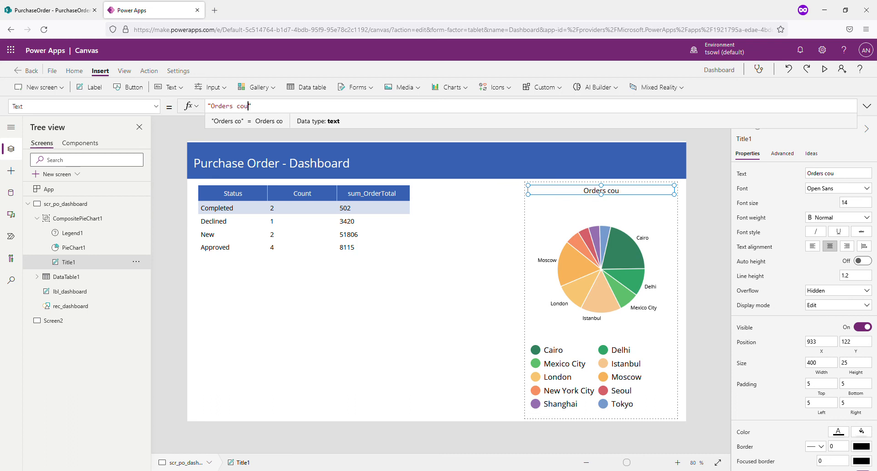
text(nt by)
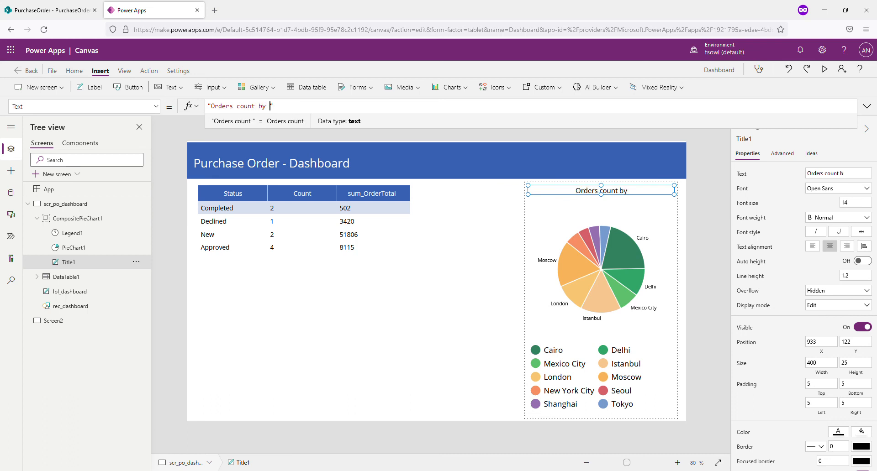
Complete the title text "Orders count by Status" and deselect to view the finished pie chart title
text(Stat)
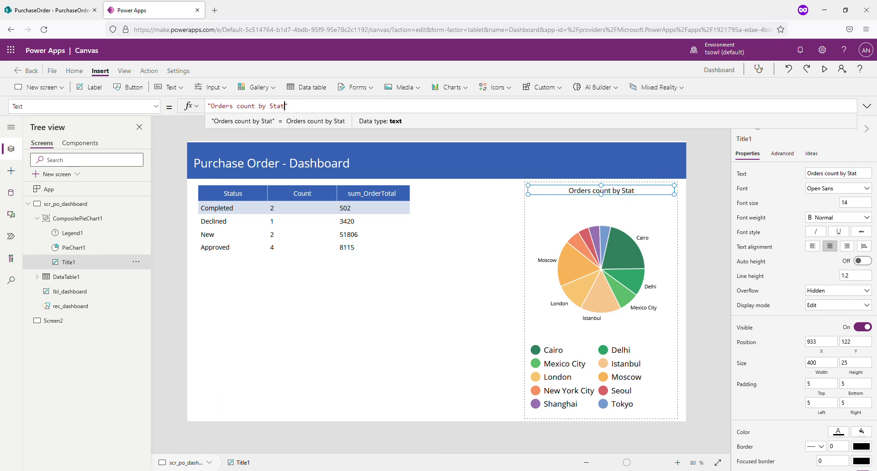
text(us)
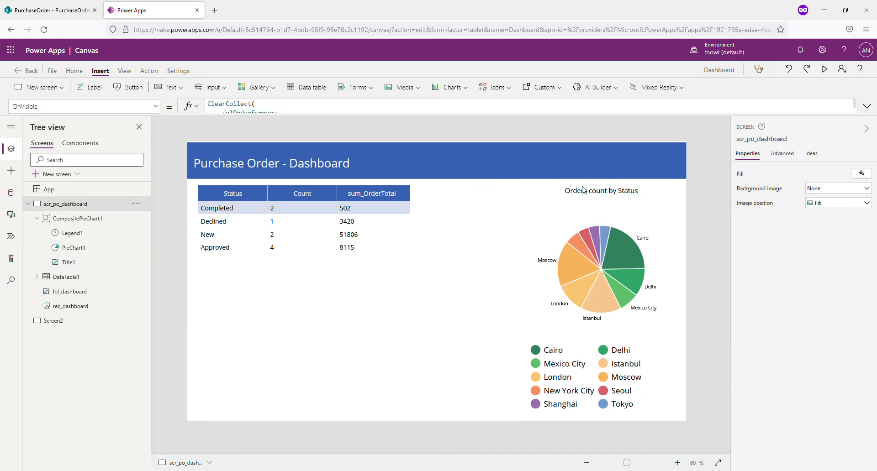
click(601, 274)
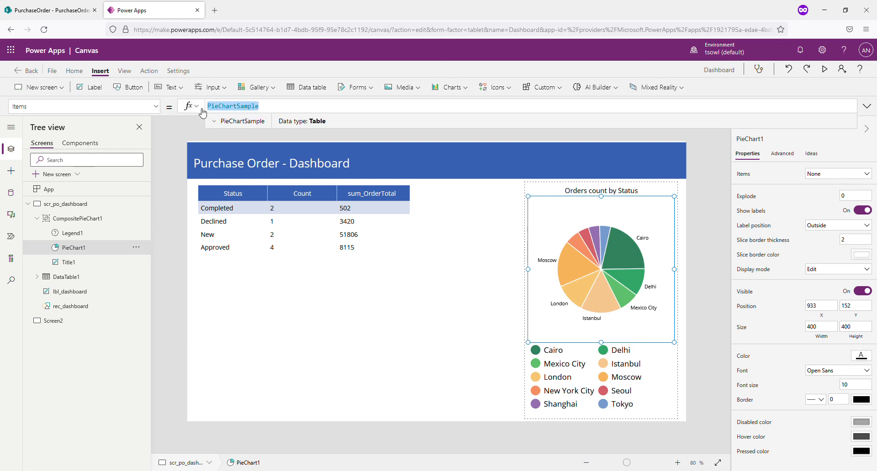
Set PieChart1 Items to colOrderSummary via IntelliSense, then select its legend
text(col)
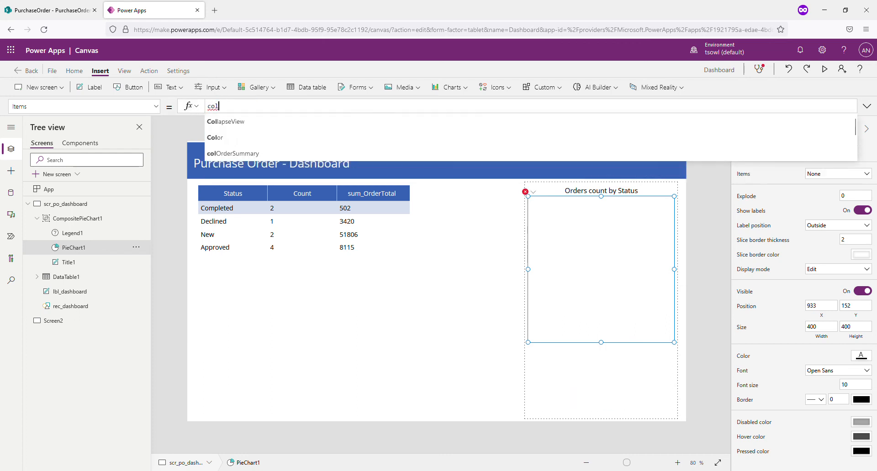
click(233, 154)
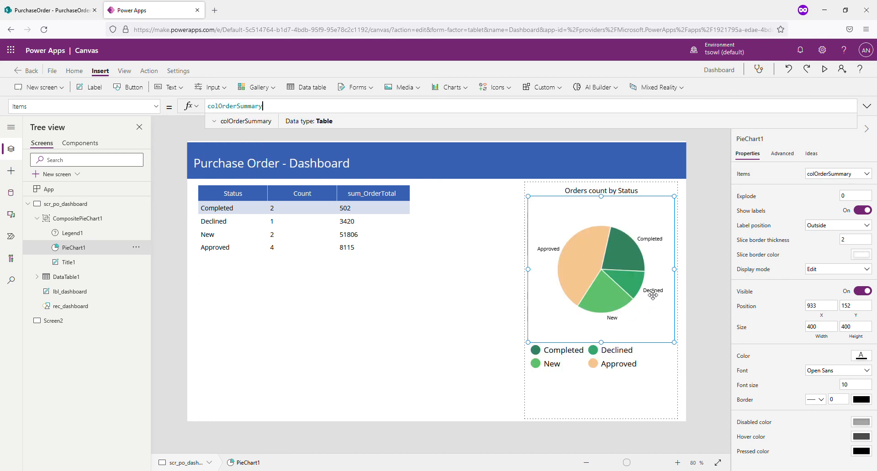
mouse_move(651, 293)
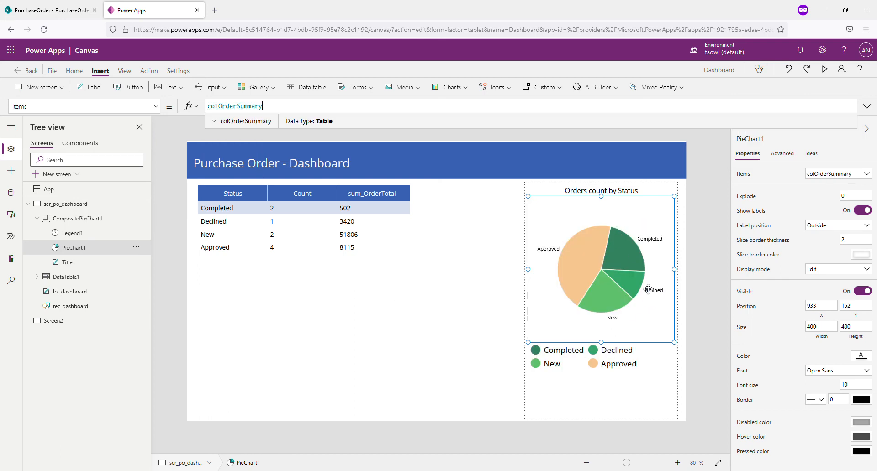
click(73, 233)
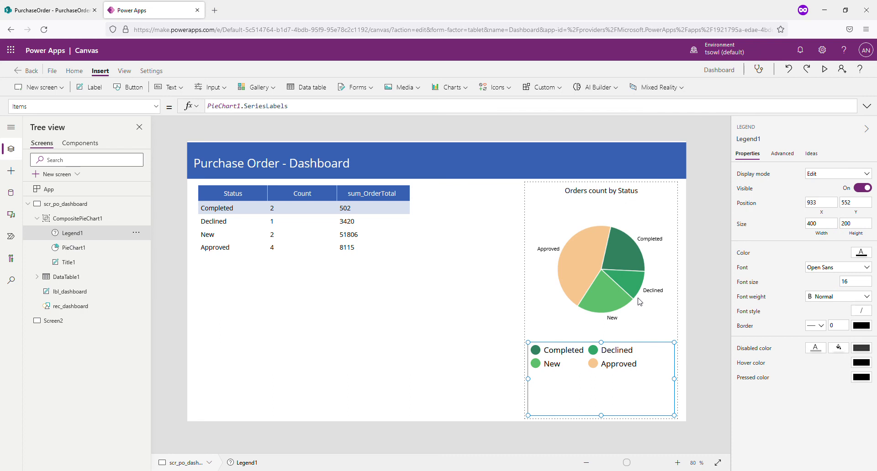
mouse_move(652, 248)
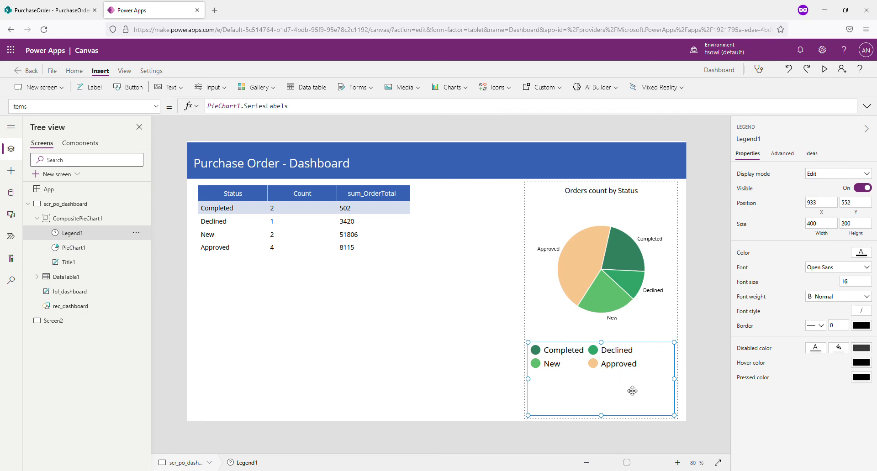
mouse_move(628, 385)
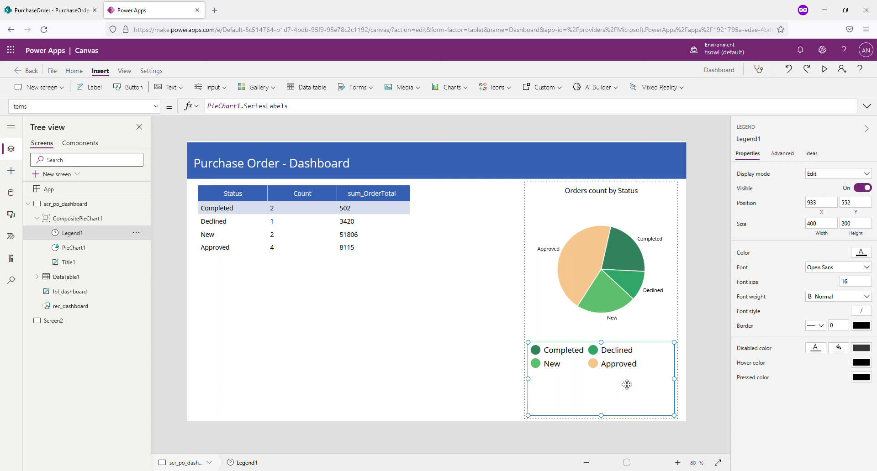
click(80, 218)
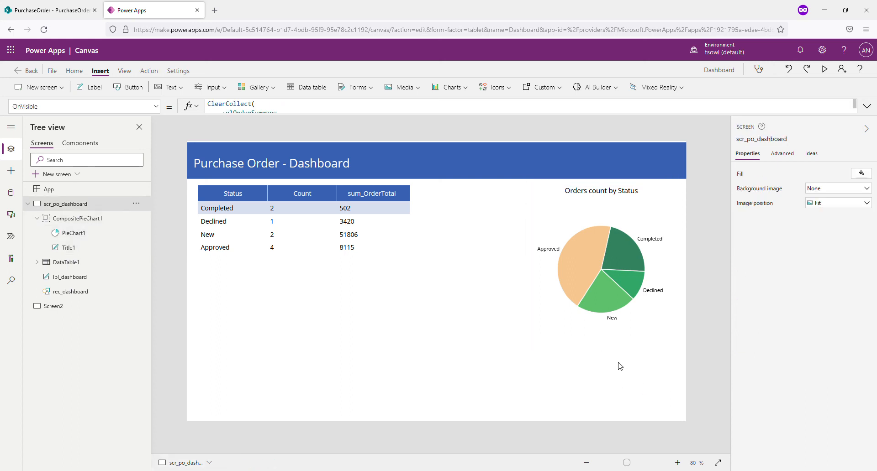
mouse_move(611, 204)
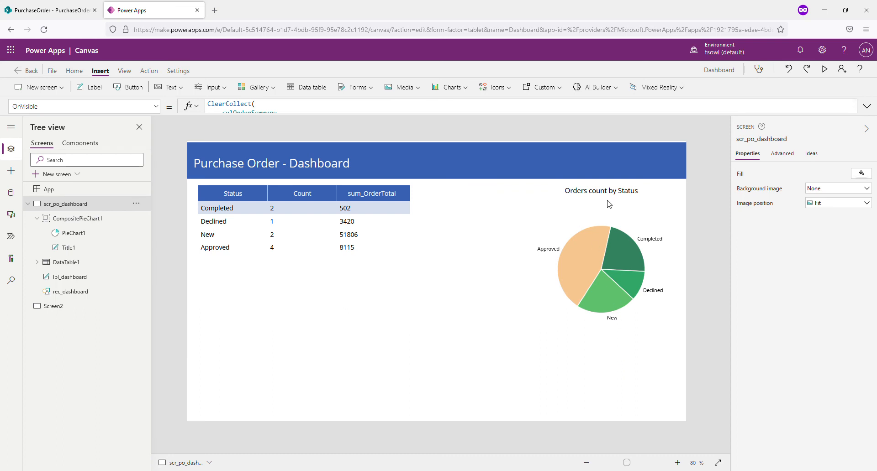
mouse_move(614, 266)
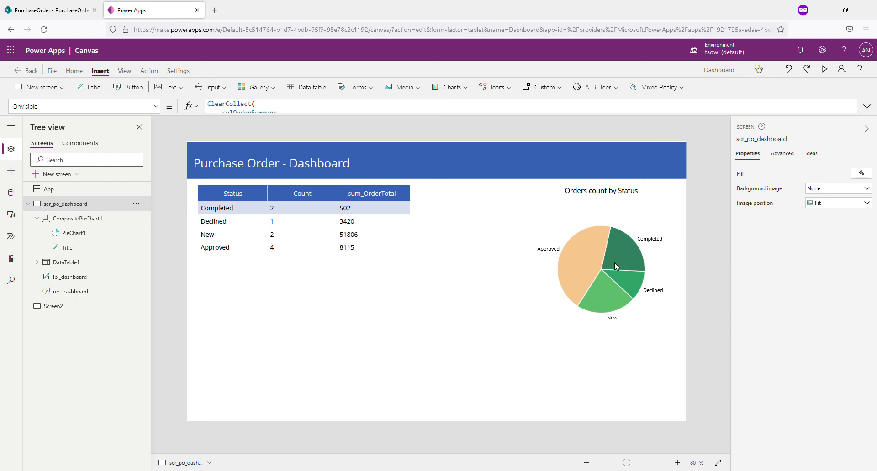
mouse_move(570, 261)
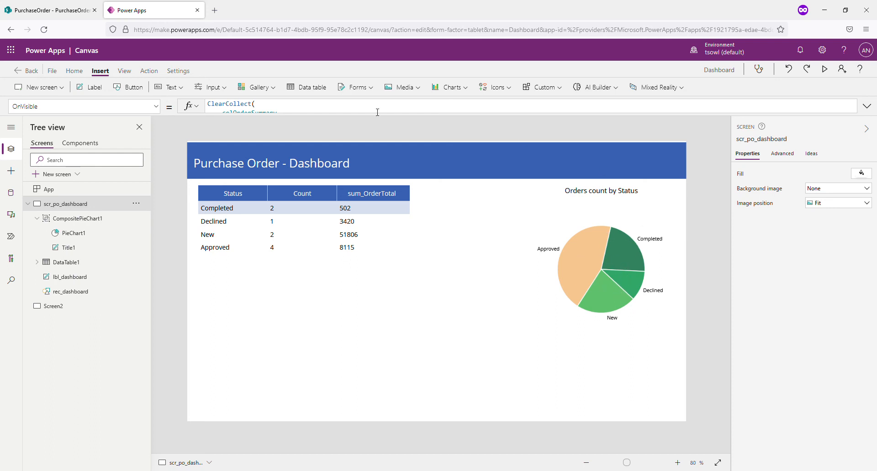
mouse_move(341, 164)
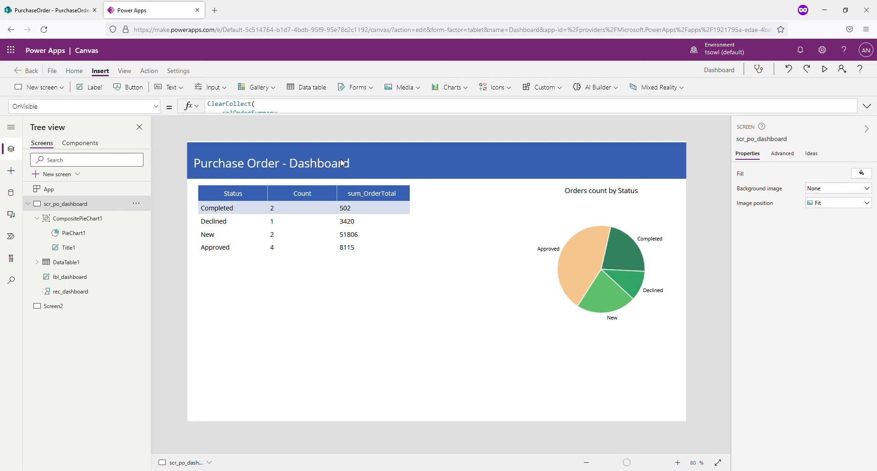
mouse_move(493, 87)
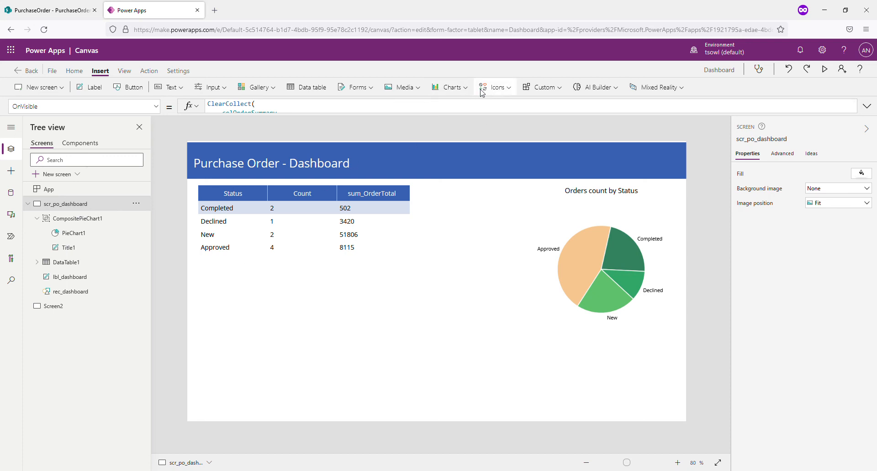
mouse_move(442, 89)
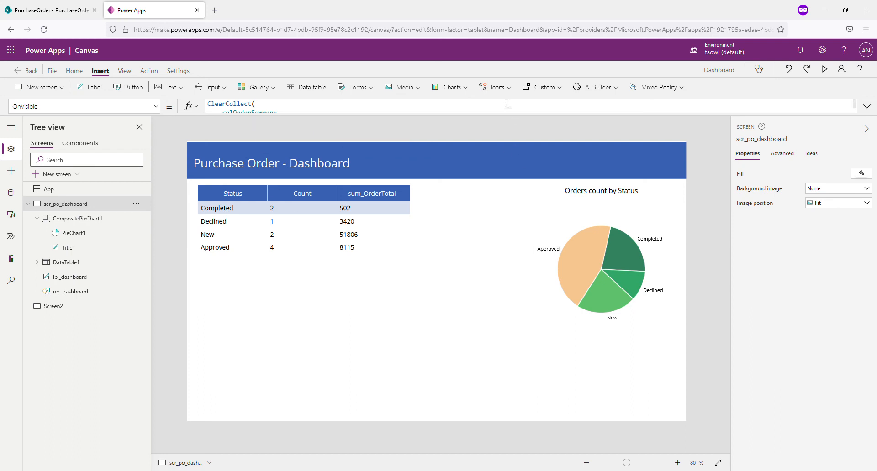
Insert a Column chart from the Charts list onto the dashboard screen
click(449, 86)
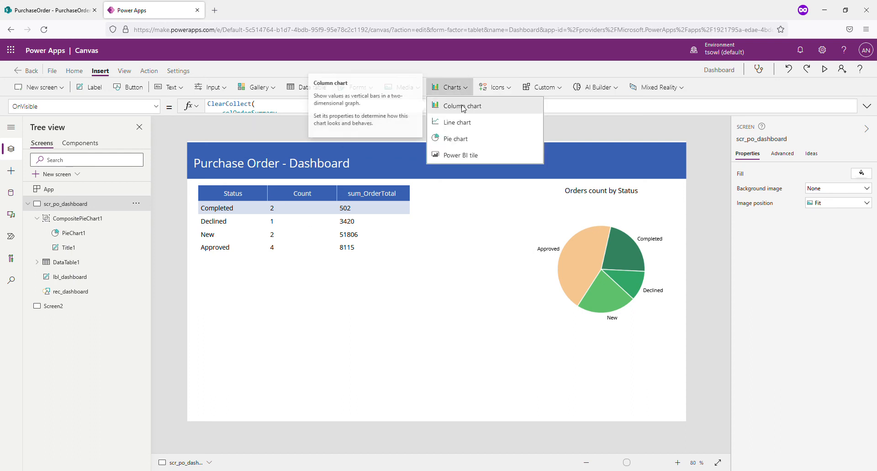
click(461, 106)
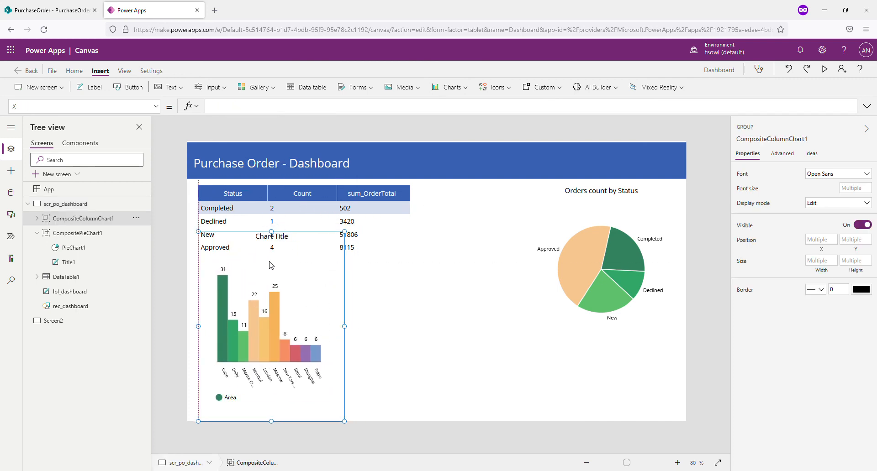
mouse_move(281, 164)
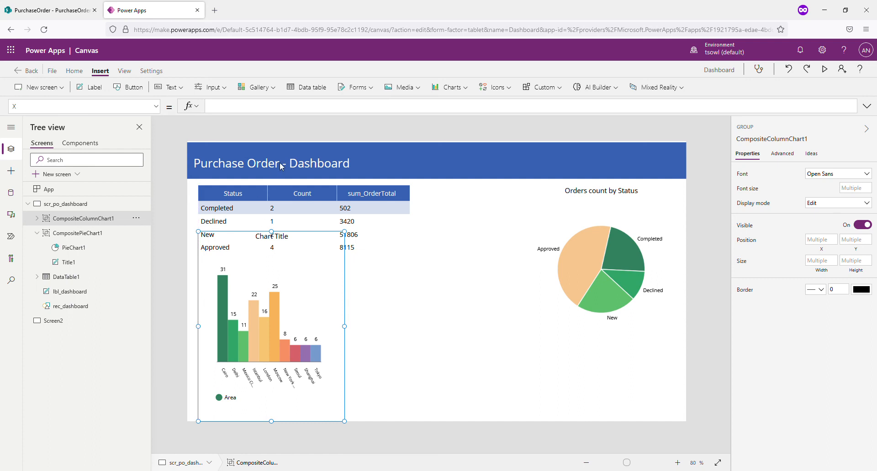
mouse_move(272, 238)
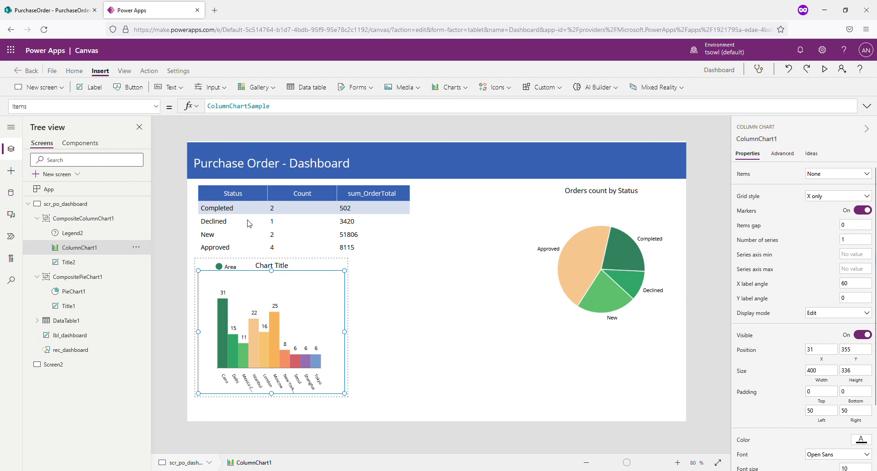
Set ColumnChart1 Items to colOrderSummary and select Legend2 for removal
click(238, 106)
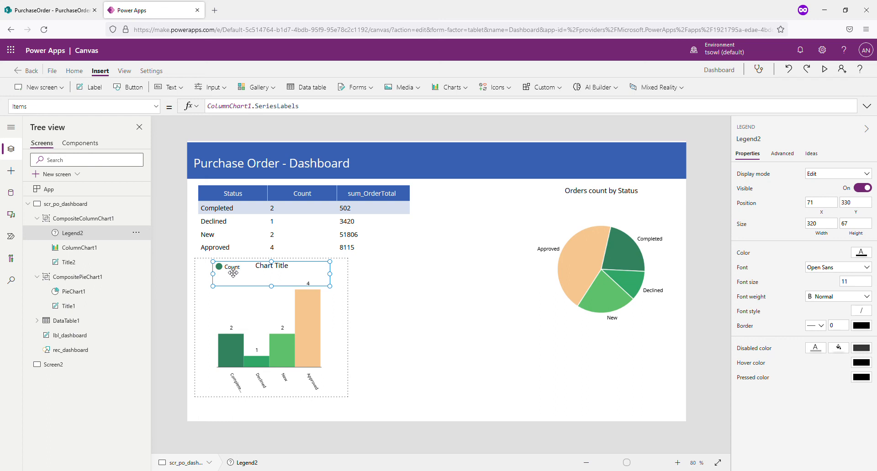
mouse_move(296, 306)
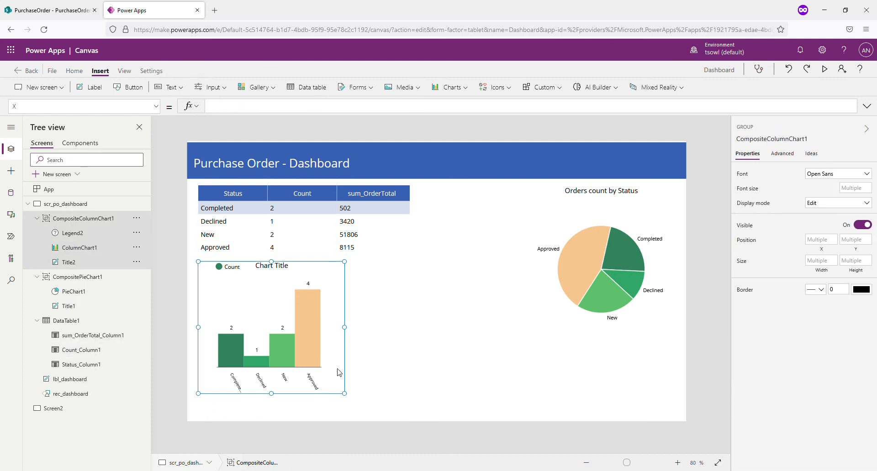
mouse_move(303, 324)
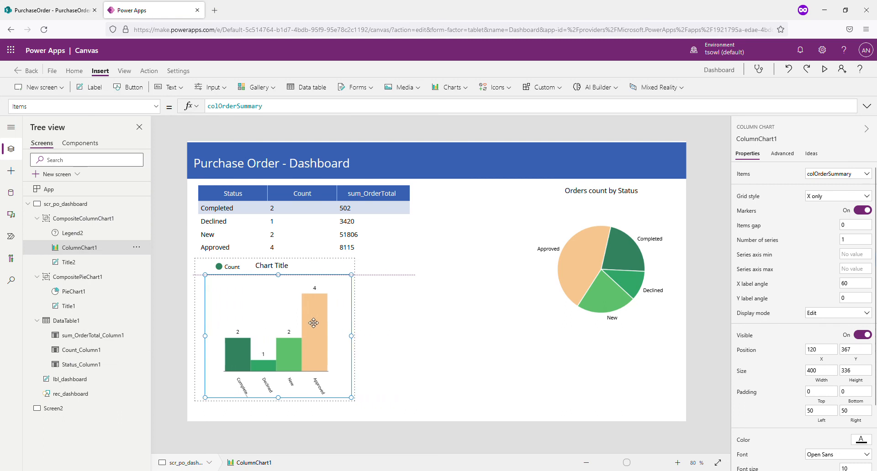
click(70, 233)
text("Orde)
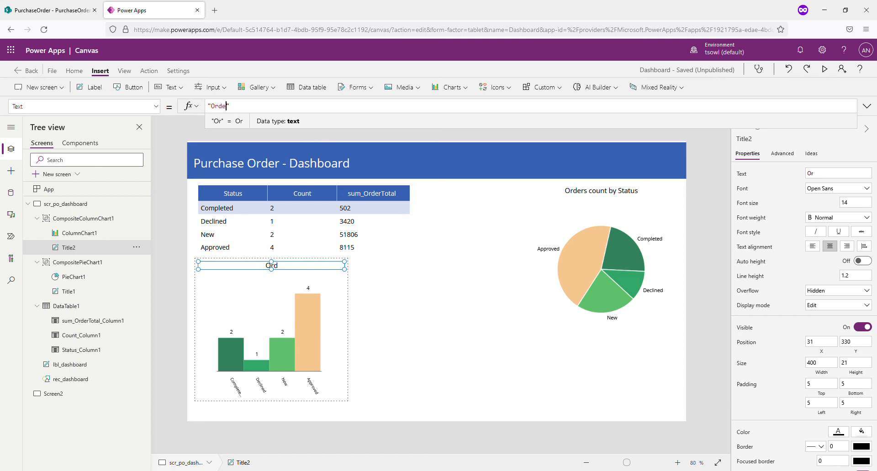
Finish Title2's Text property so it reads "Orders total by Status"
text(rs)
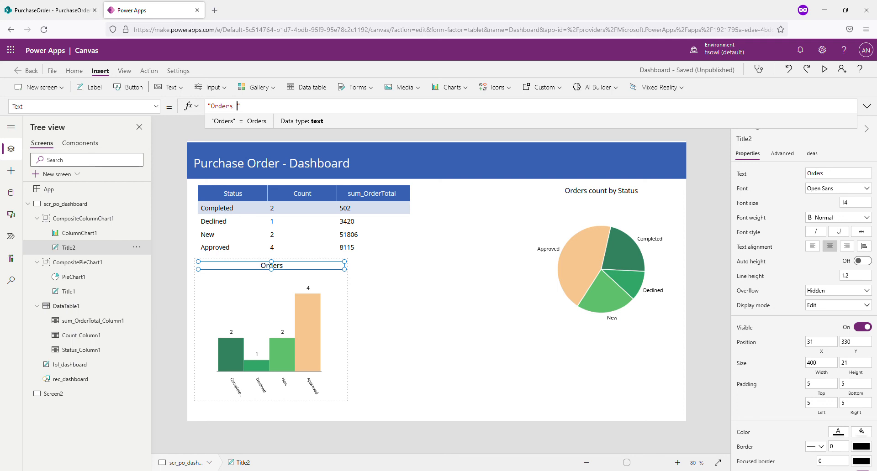
text(total)
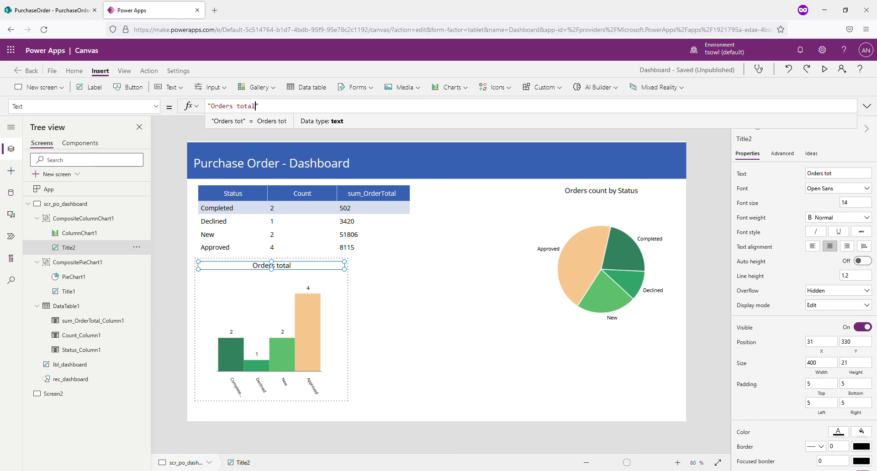
text(by)
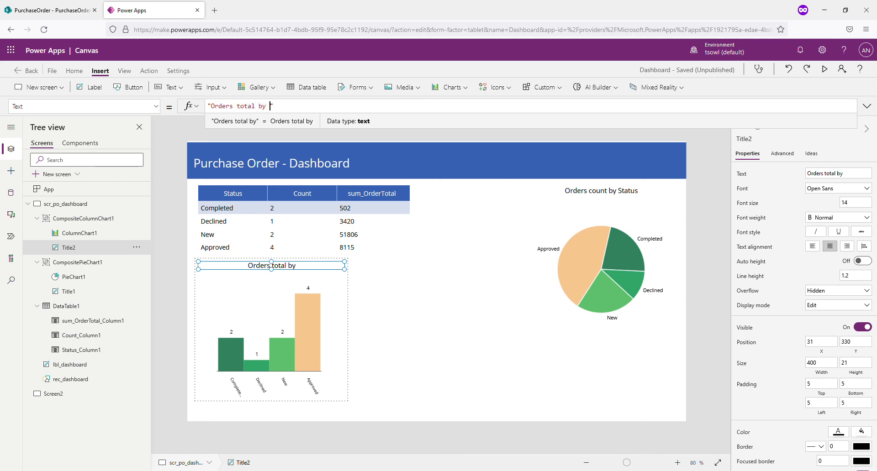
text(Statu)
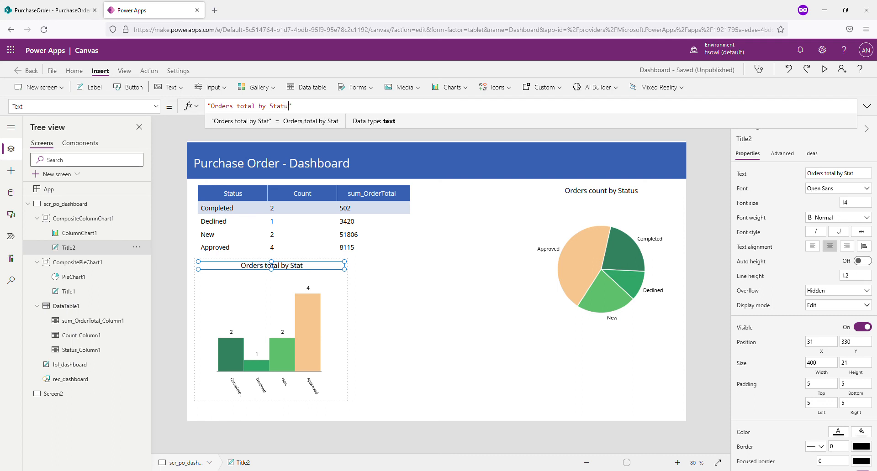
text(s)
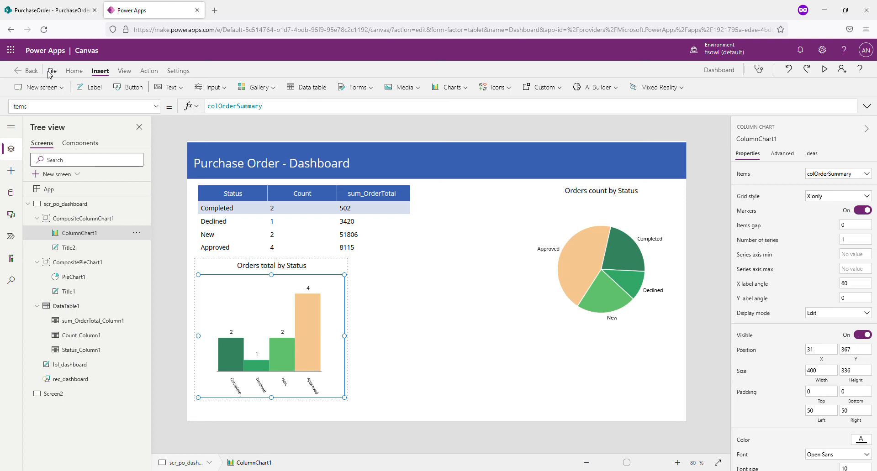
click(51, 71)
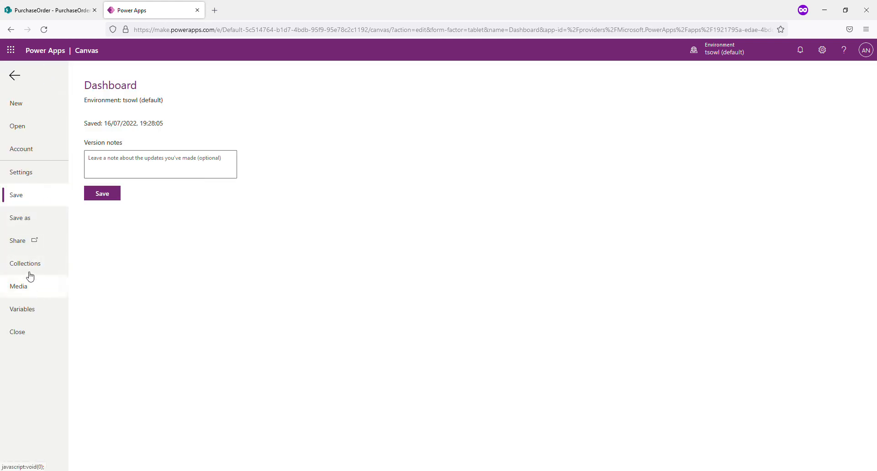
click(25, 263)
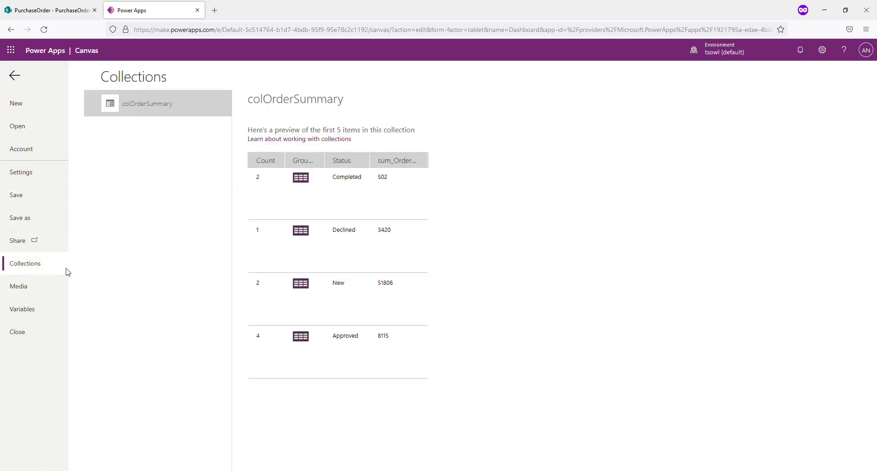
mouse_move(255, 231)
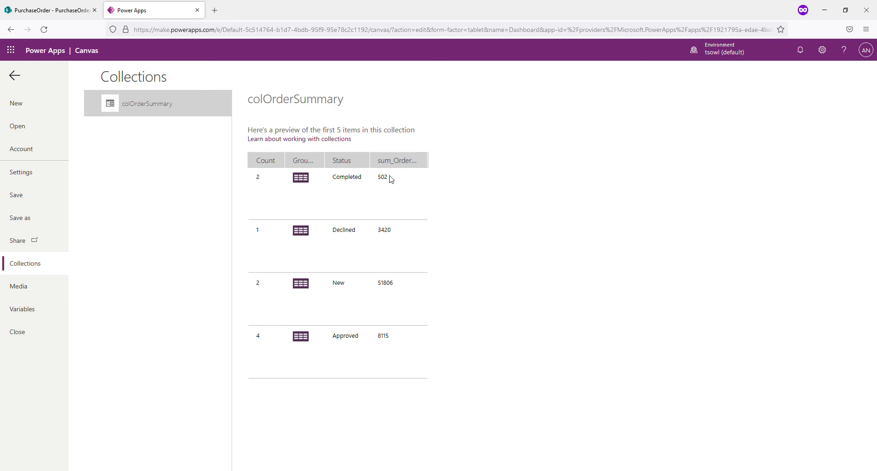
mouse_move(46, 94)
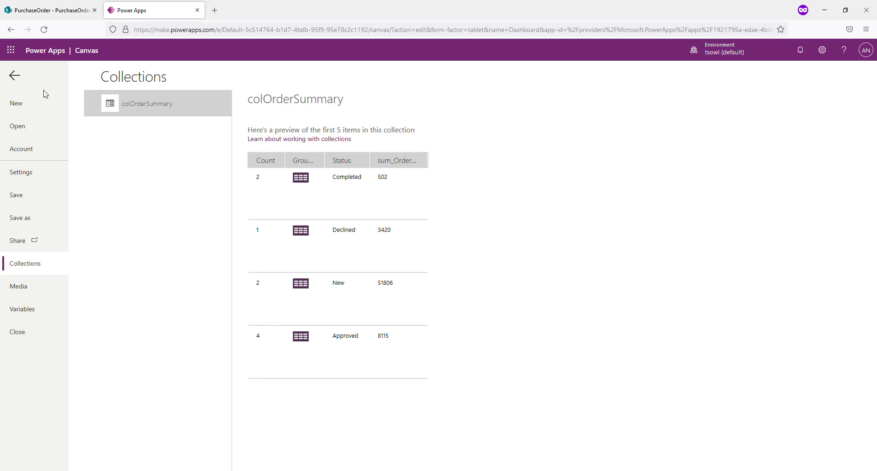
click(14, 76)
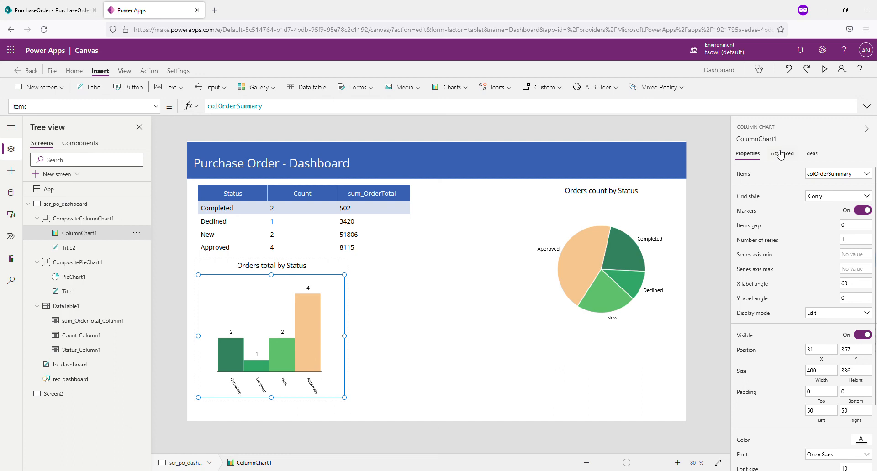
In ColumnChart1's Advanced properties, change Series1 from Count to sum_OrderTotal
click(782, 154)
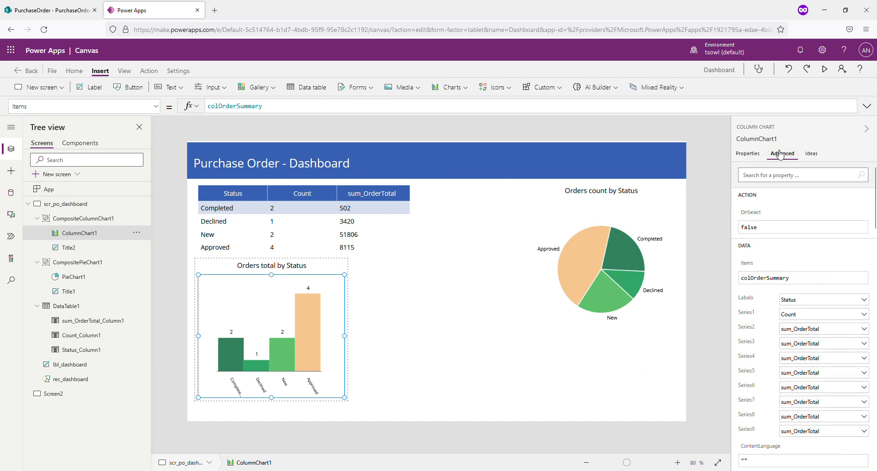
click(822, 314)
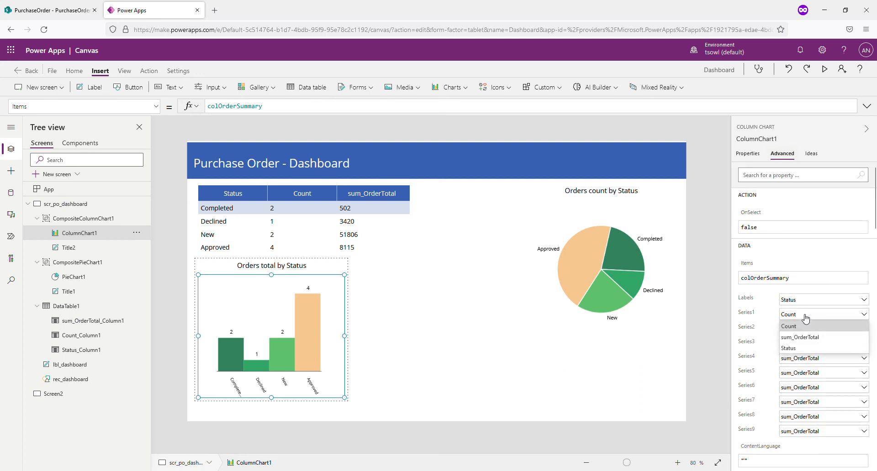
click(801, 337)
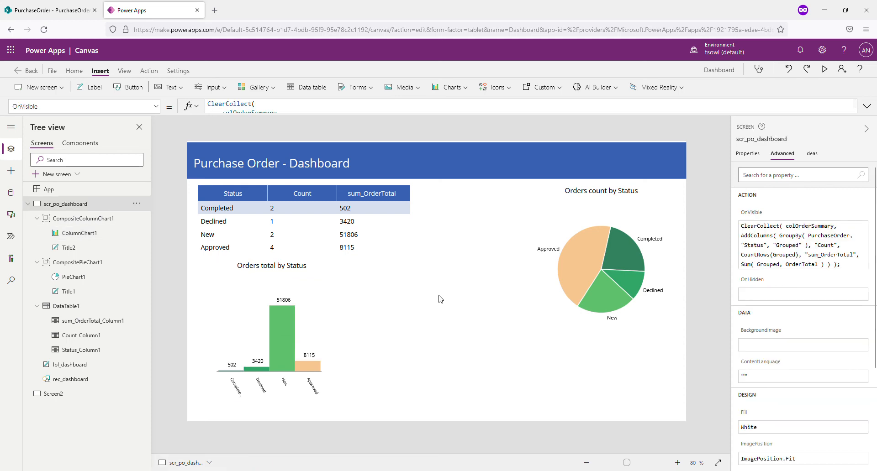
mouse_move(446, 277)
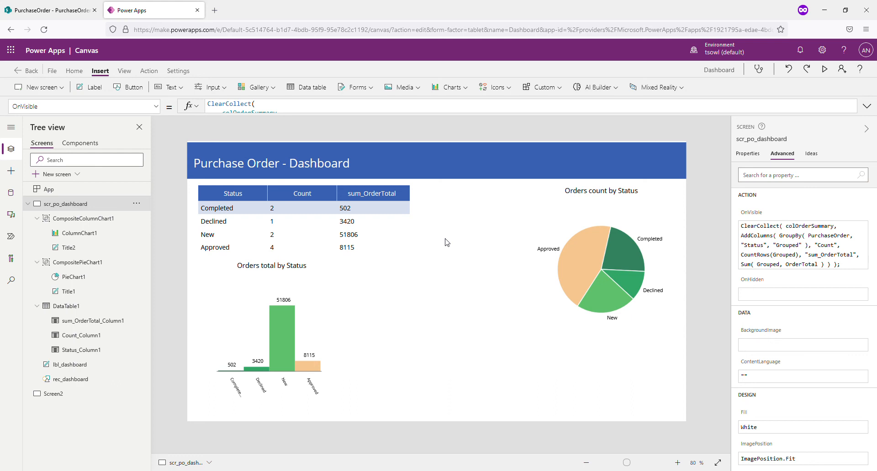
mouse_move(783, 126)
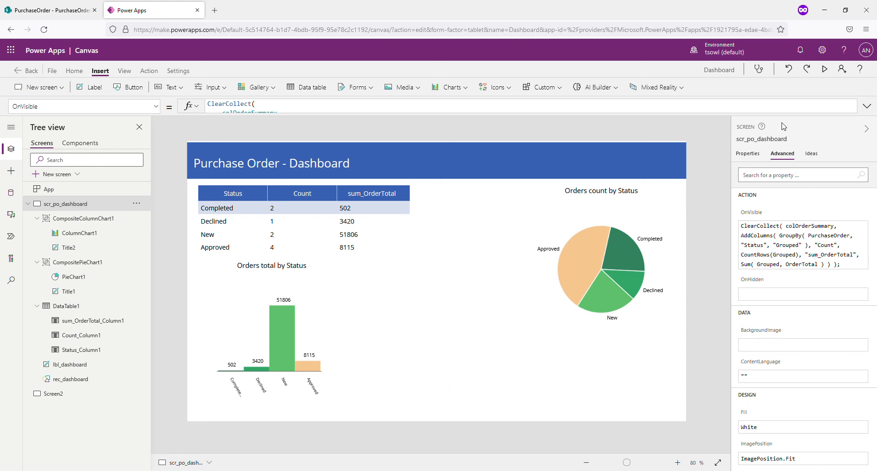